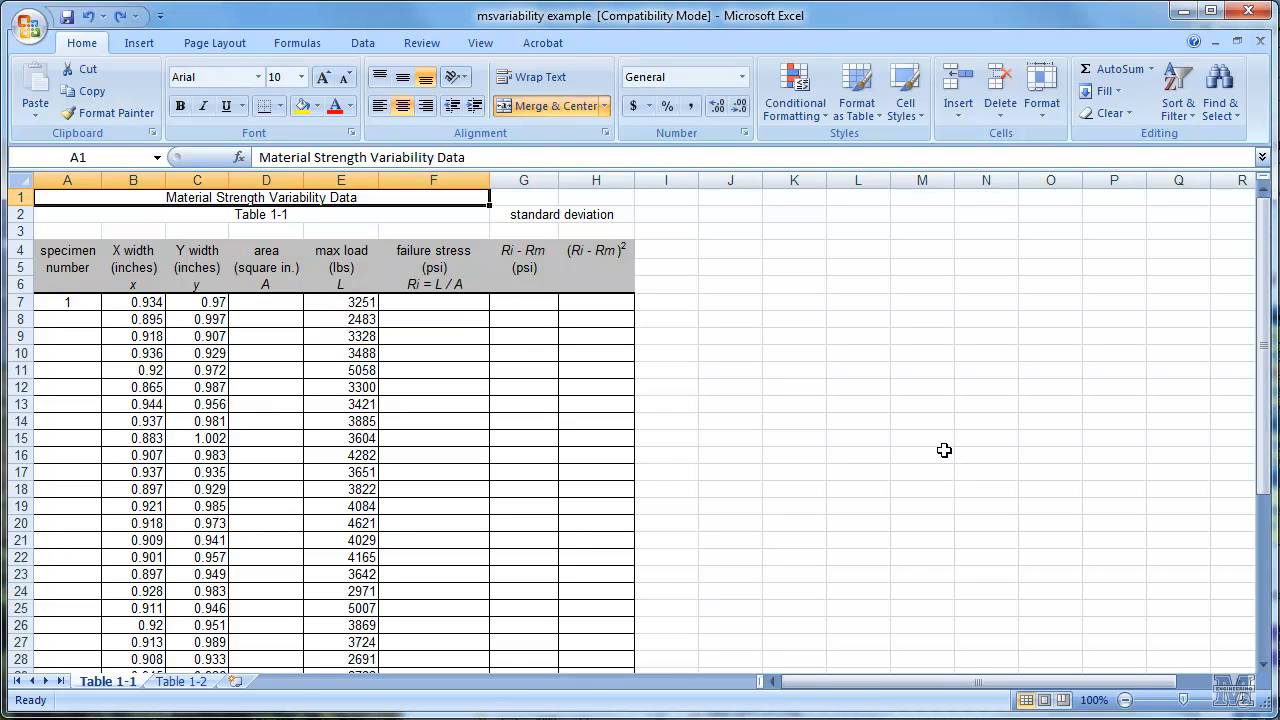
{"action": "mouse_move", "coordinate": [972, 456]}
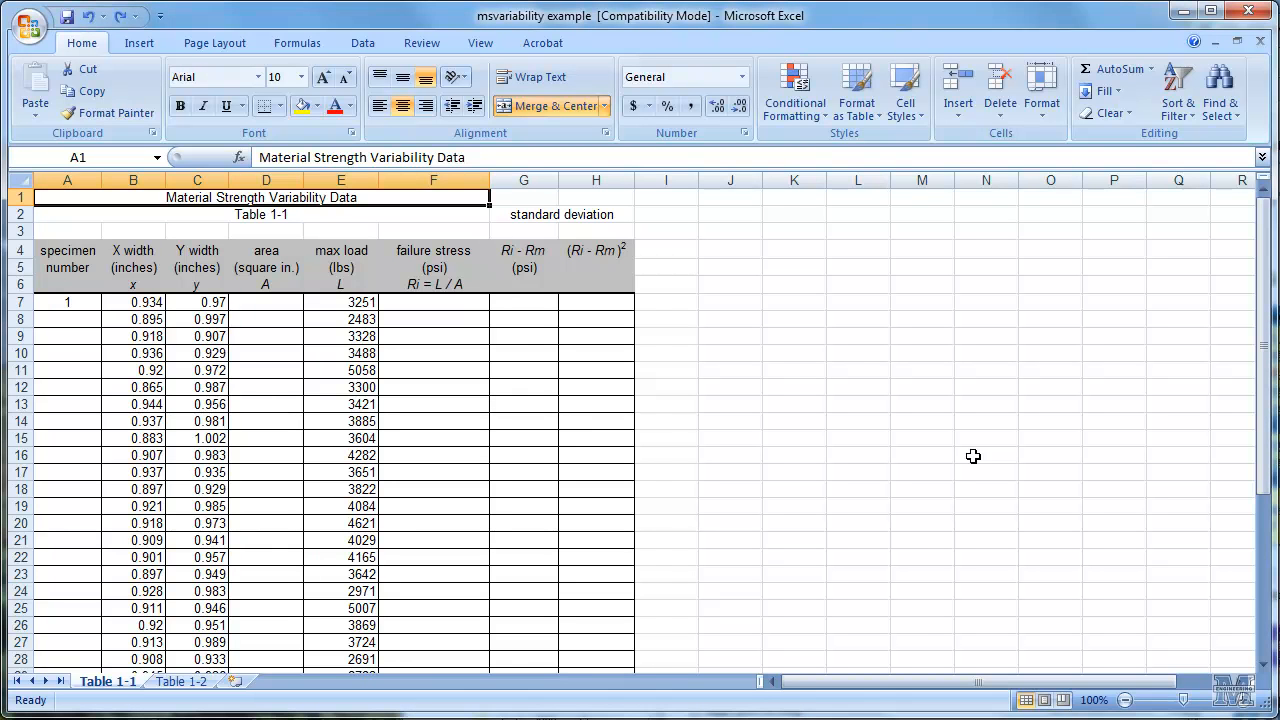
{"action": "mouse_move", "coordinate": [976, 462]}
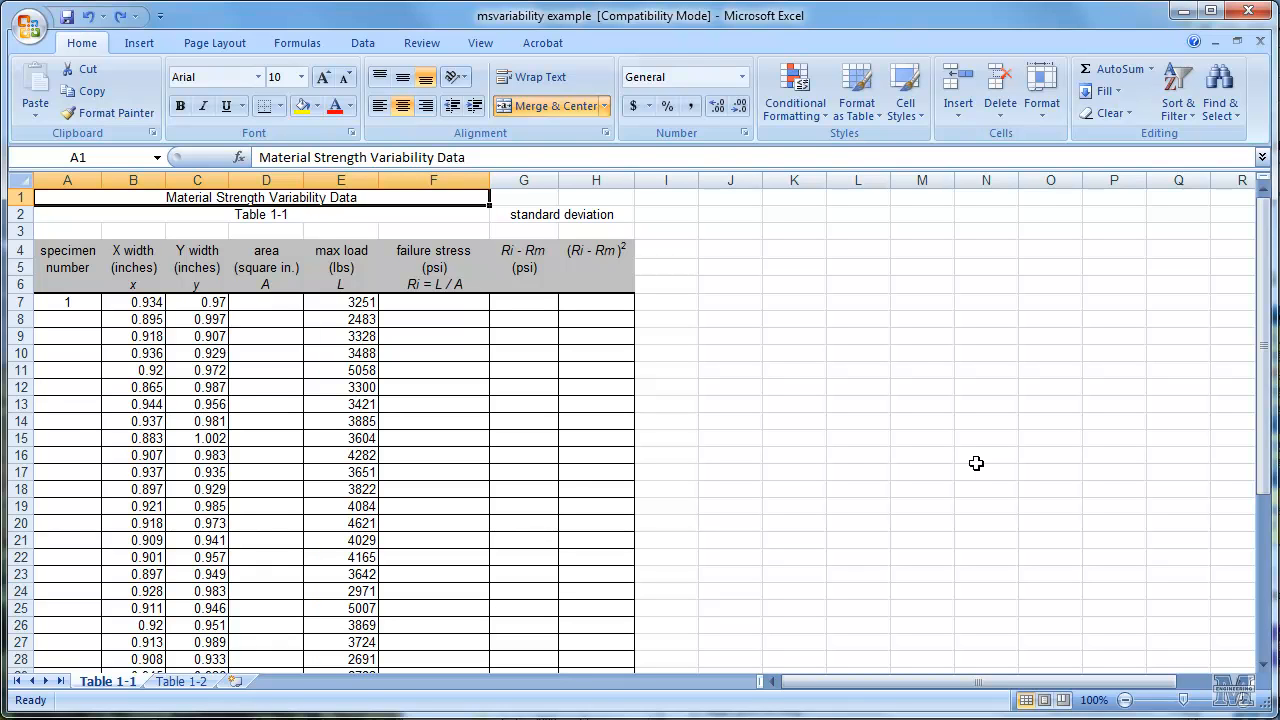
{"action": "mouse_move", "coordinate": [122, 352]}
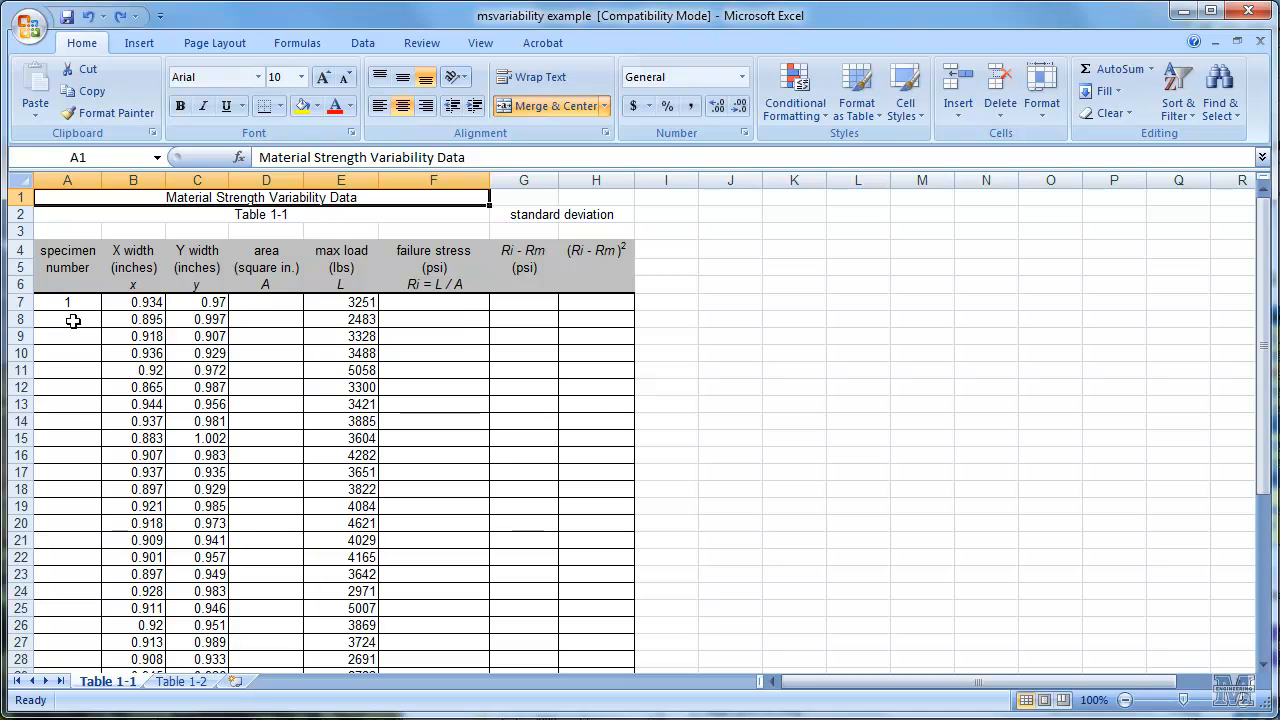
Step: Enter specimen numbers 2, 3, 4 and fill the numbering down through specimen 30
{"action": "left_click", "coordinate": [68, 318]}
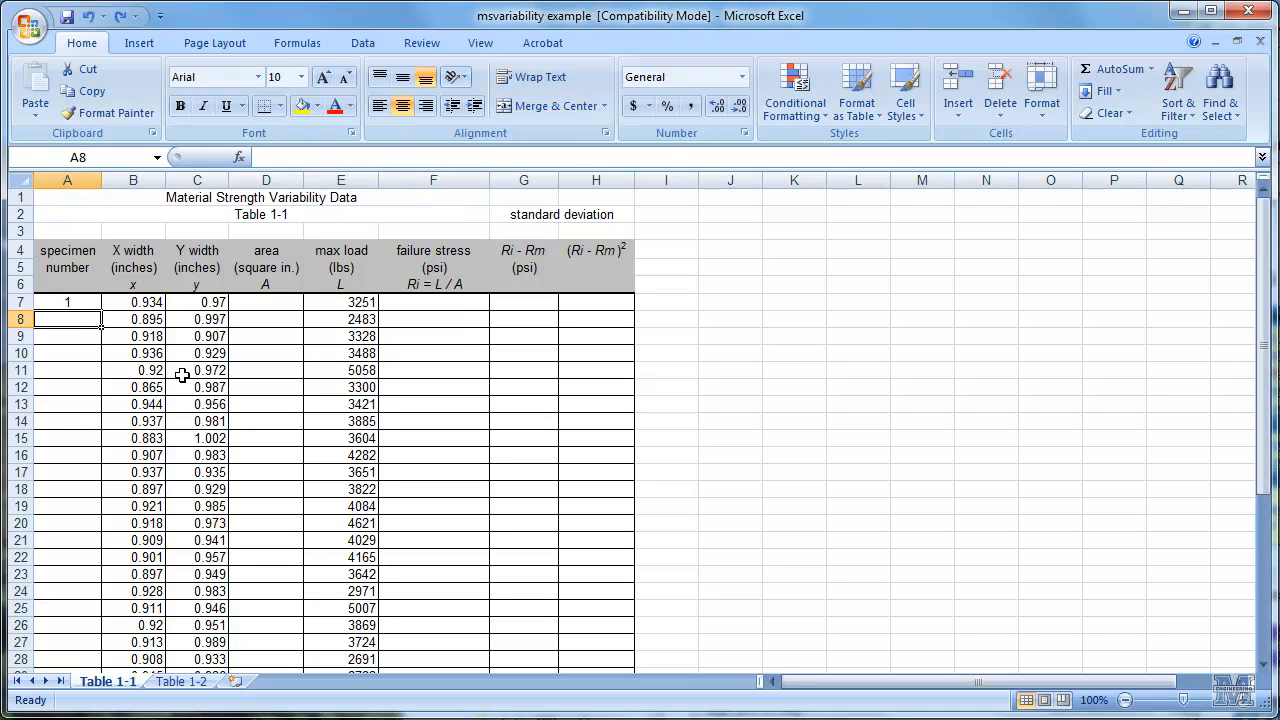
{"action": "type", "text": "2"}
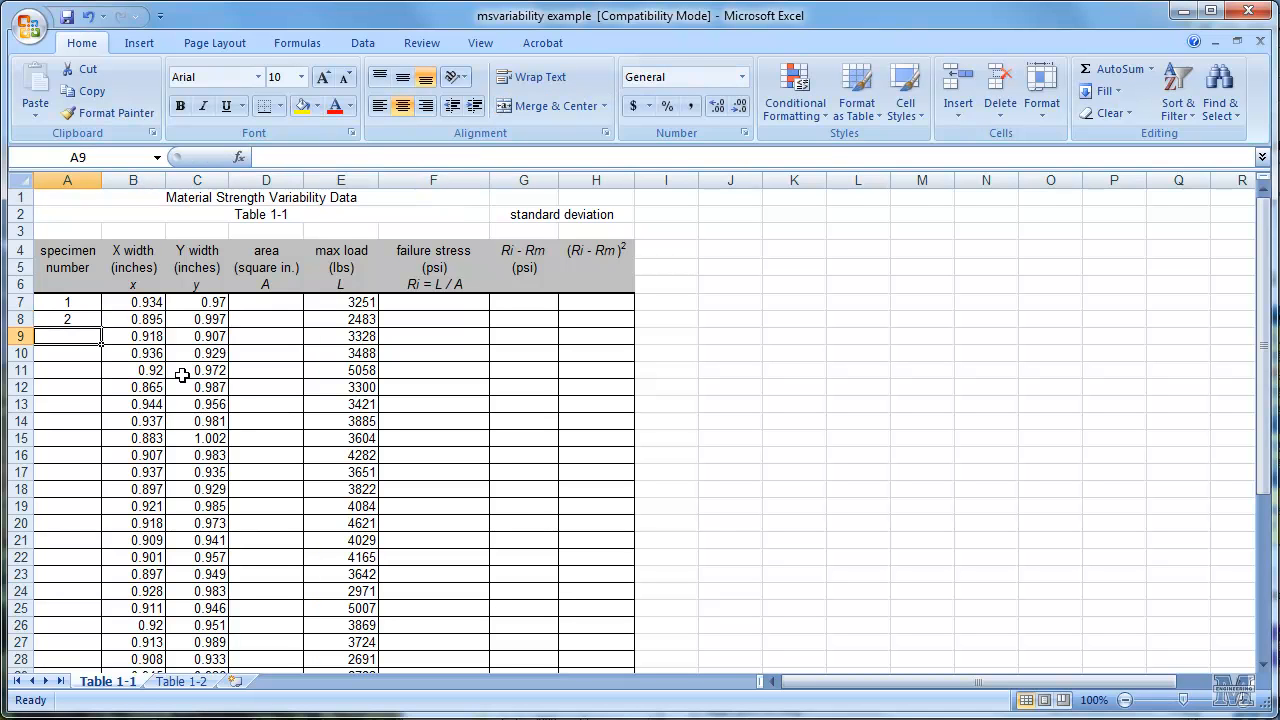
{"action": "type", "text": "4"}
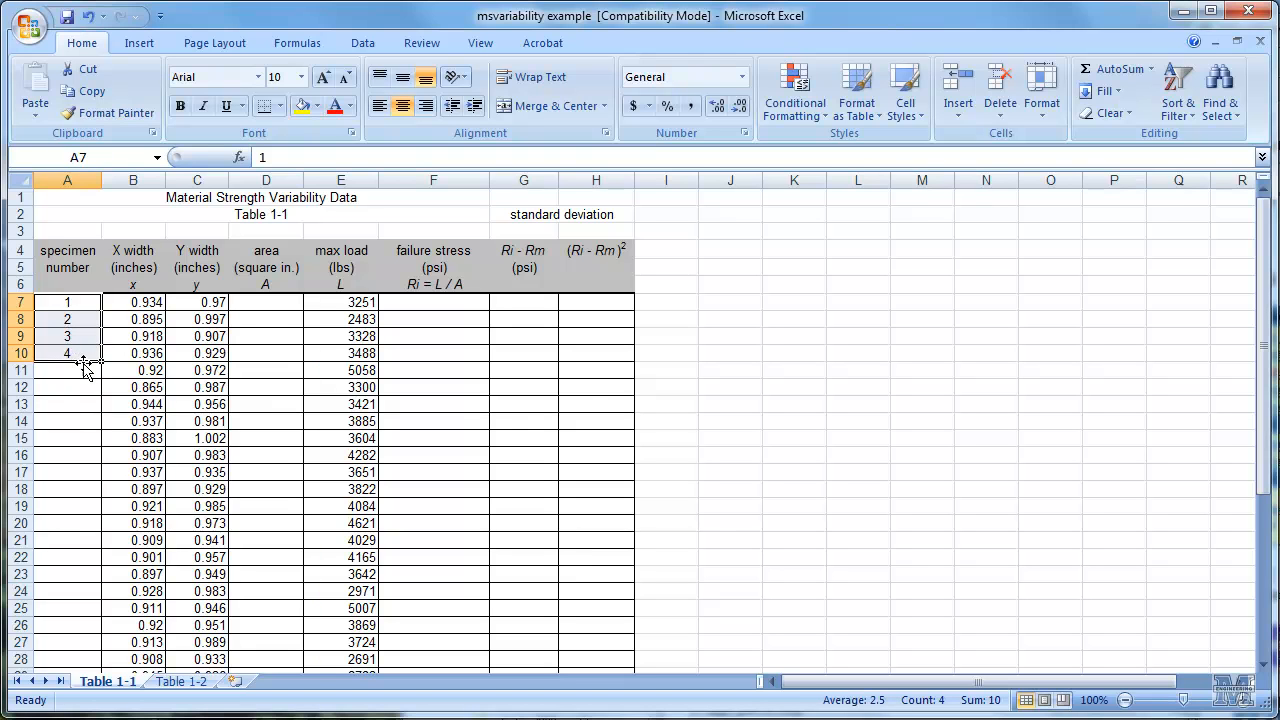
{"action": "mouse_move", "coordinate": [84, 368]}
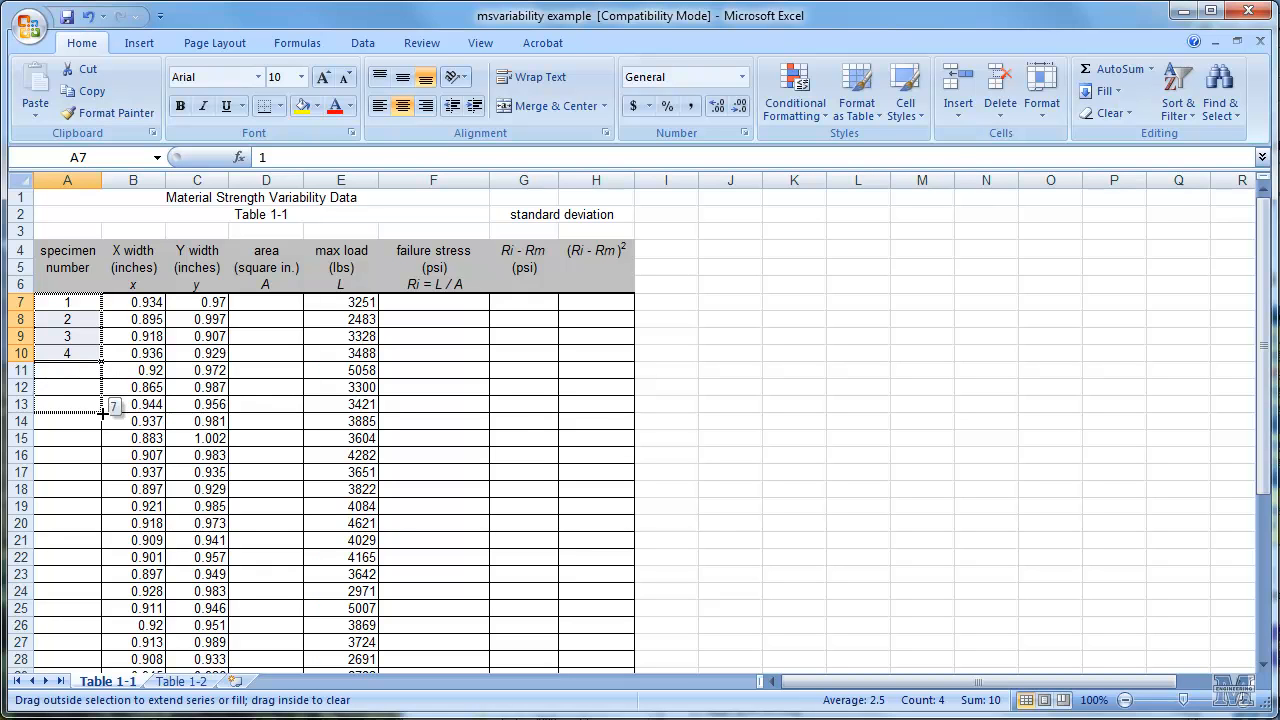
{"action": "left_click_drag", "start_coordinate": [112, 404], "coordinate": [100, 592]}
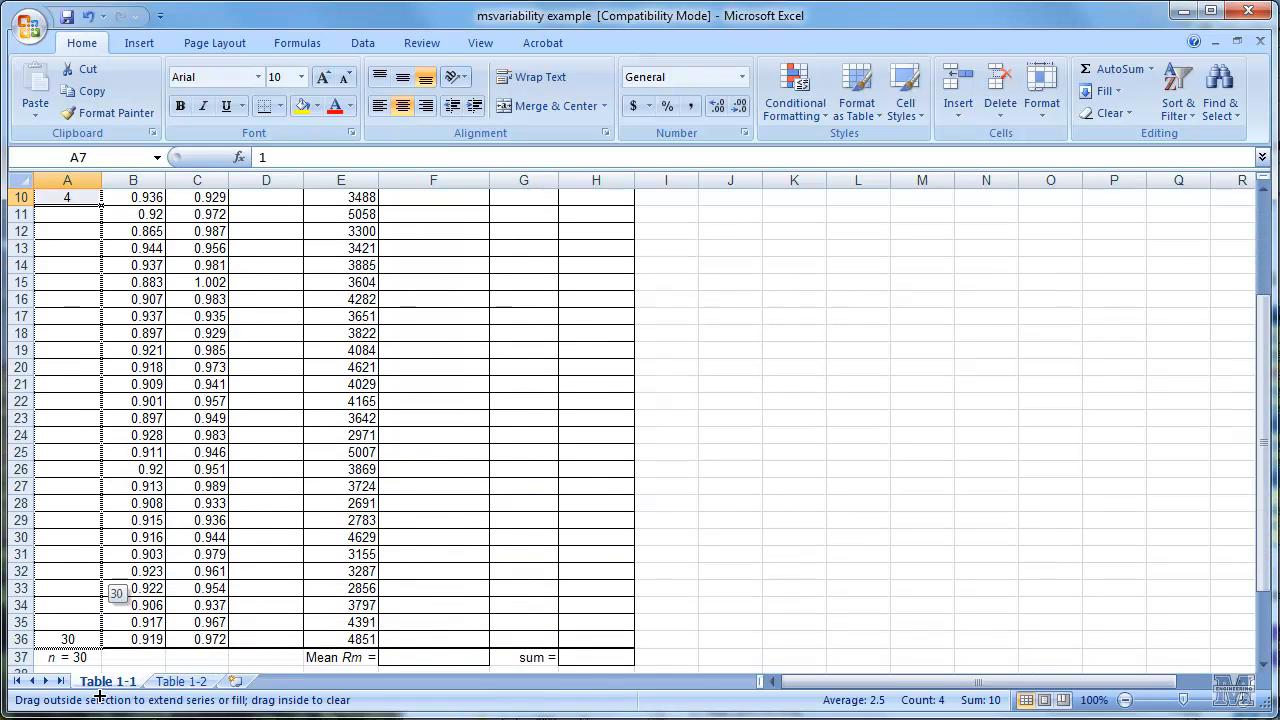
{"action": "scroll", "scroll_direction": "down", "scroll_amount": 3}
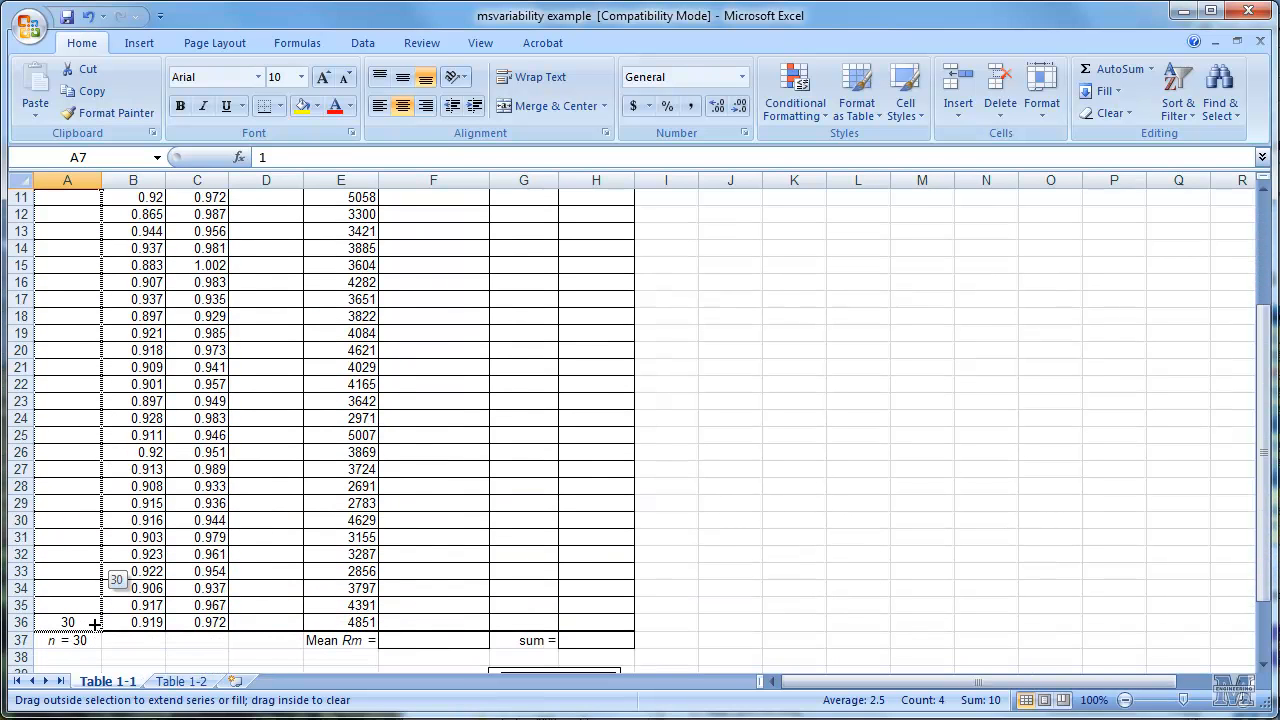
{"action": "left_click_drag", "start_coordinate": [94, 622], "coordinate": [94, 640]}
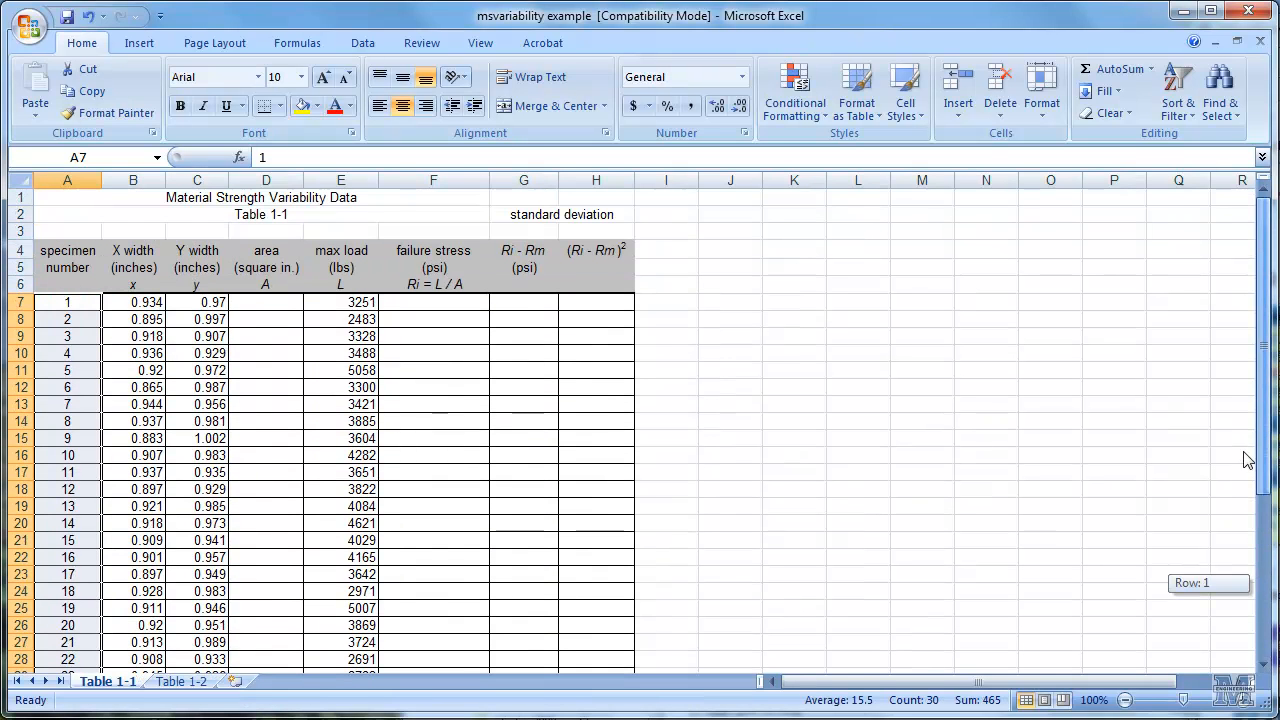
{"action": "left_click", "coordinate": [264, 300]}
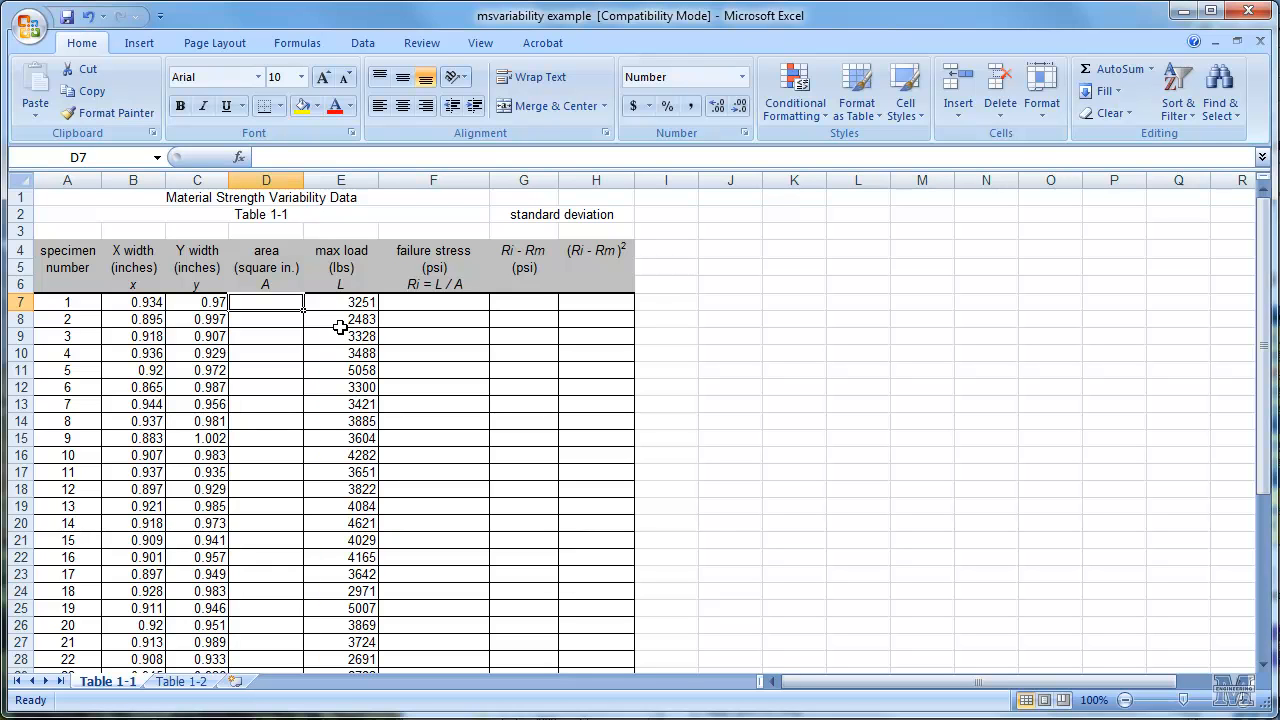
Step: Compute area as X width times Y width (=B7*C7) and fill it down for all 30 specimens
{"action": "type", "text": "="}
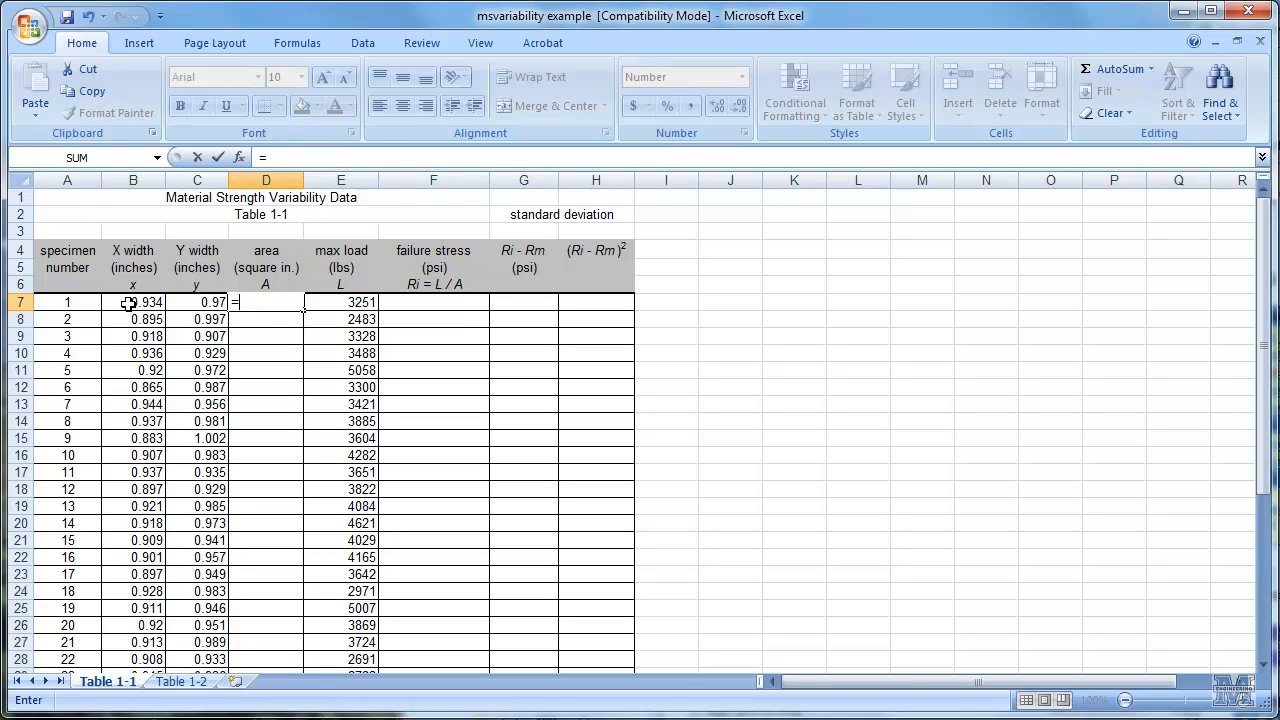
{"action": "left_click", "coordinate": [132, 302]}
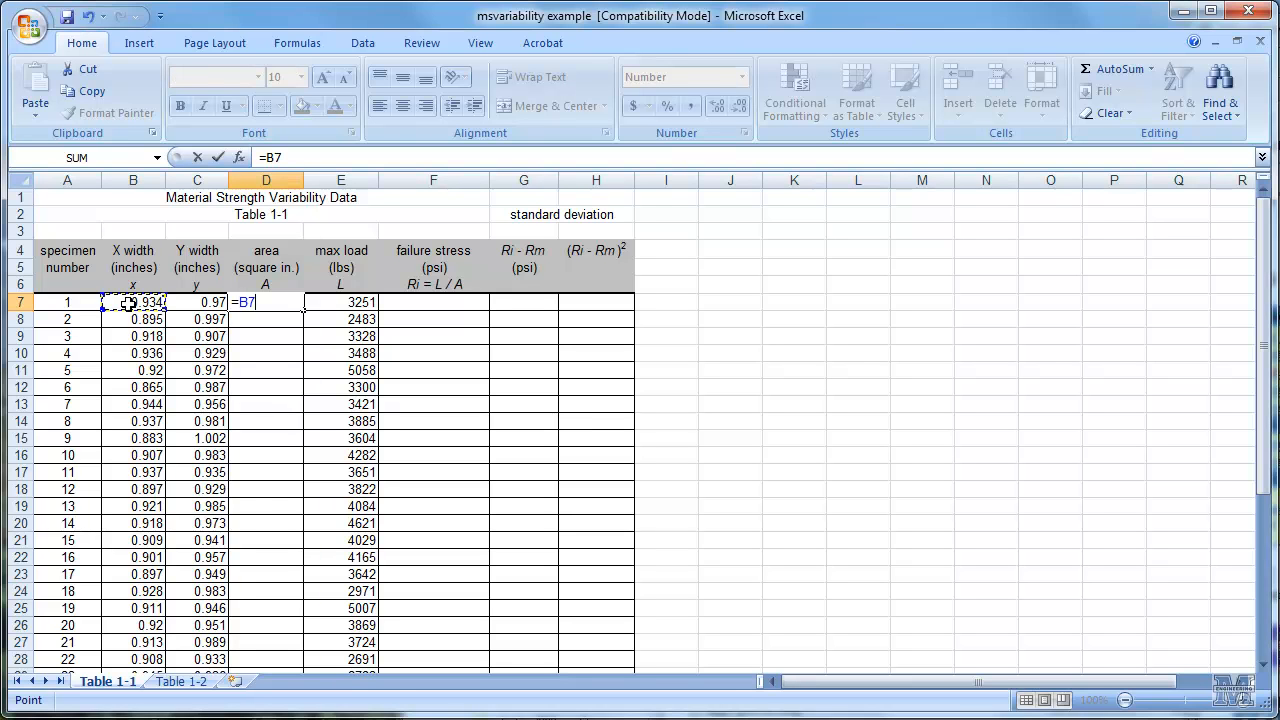
{"action": "type", "text": "*"}
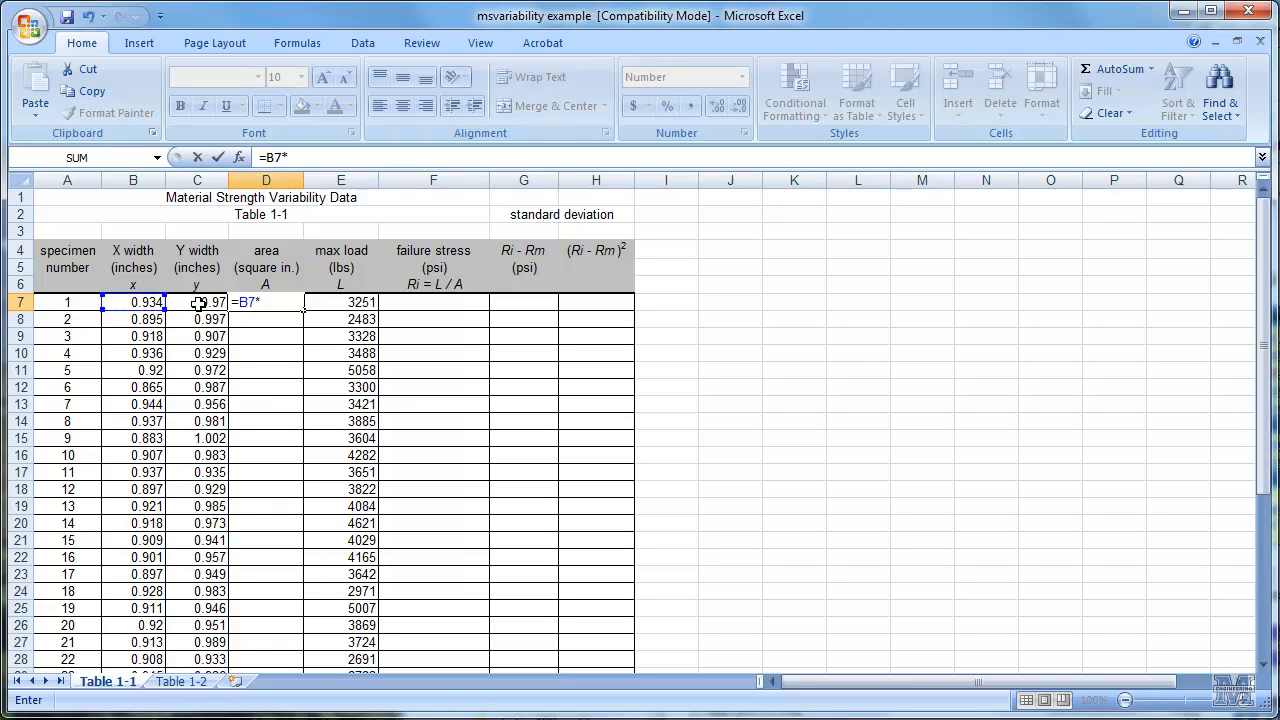
{"action": "left_click", "coordinate": [196, 302]}
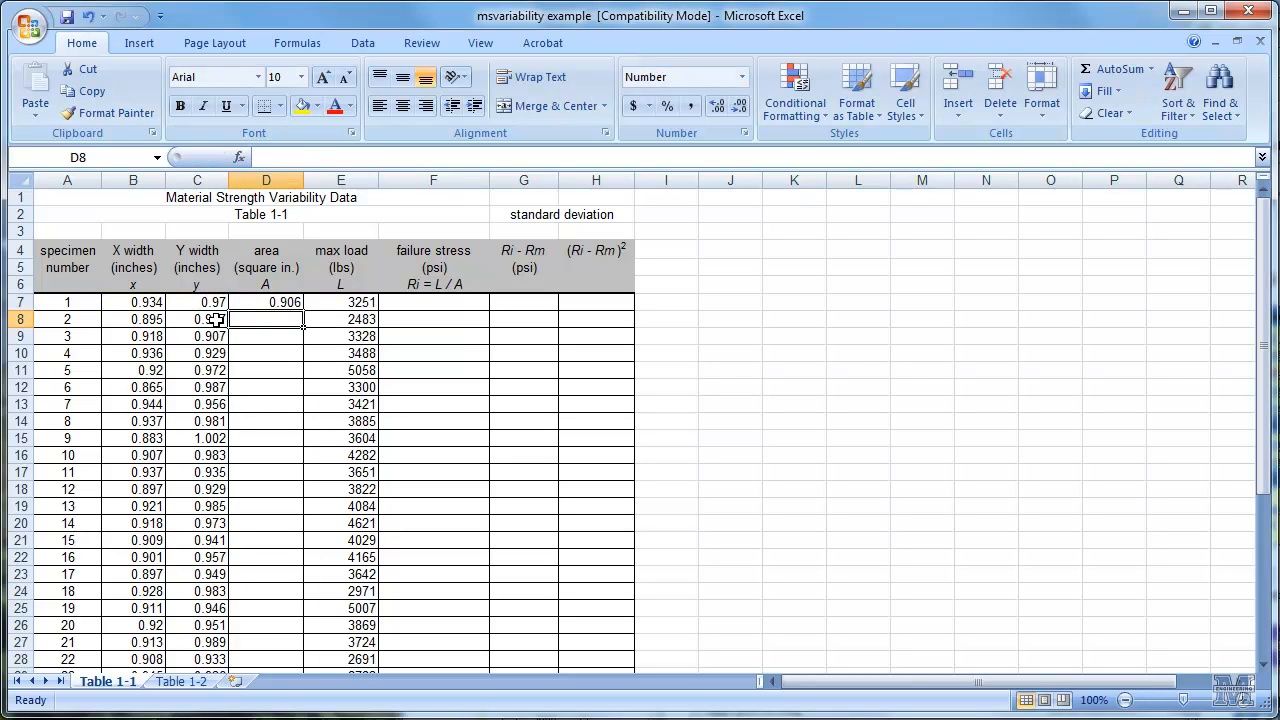
{"action": "left_click", "coordinate": [264, 302]}
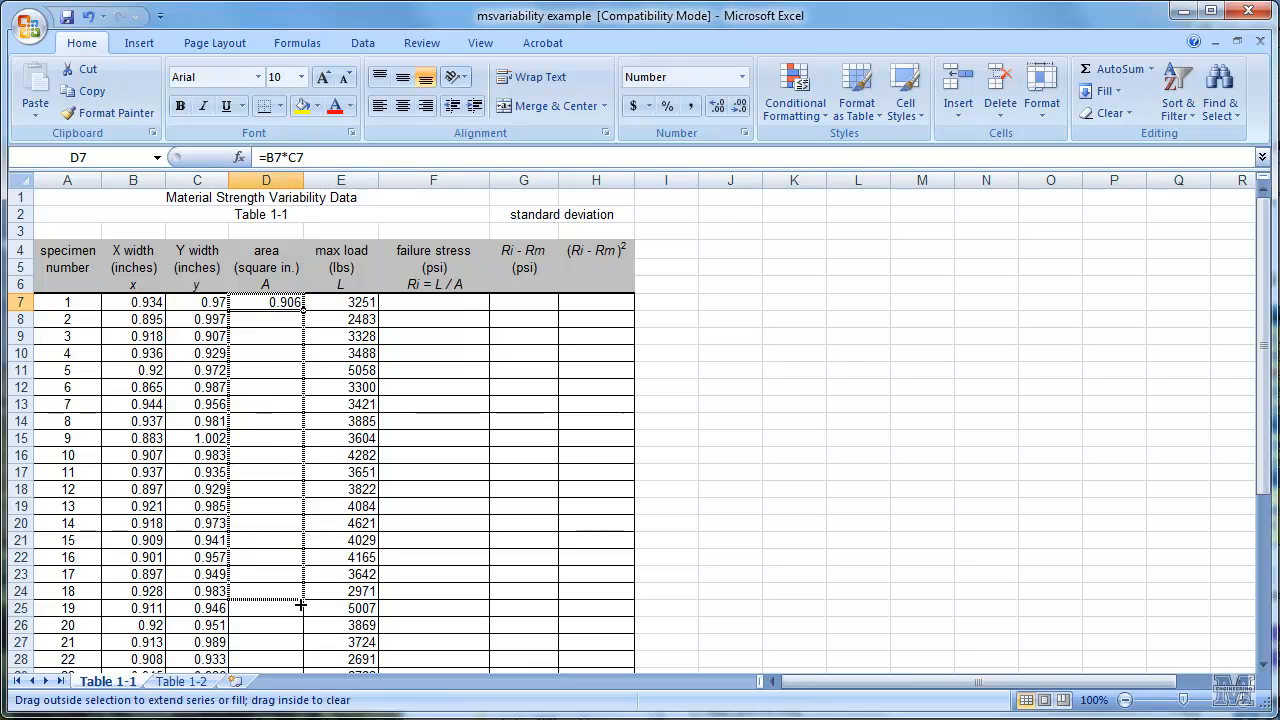
{"action": "scroll", "scroll_direction": "down", "scroll_amount": 3}
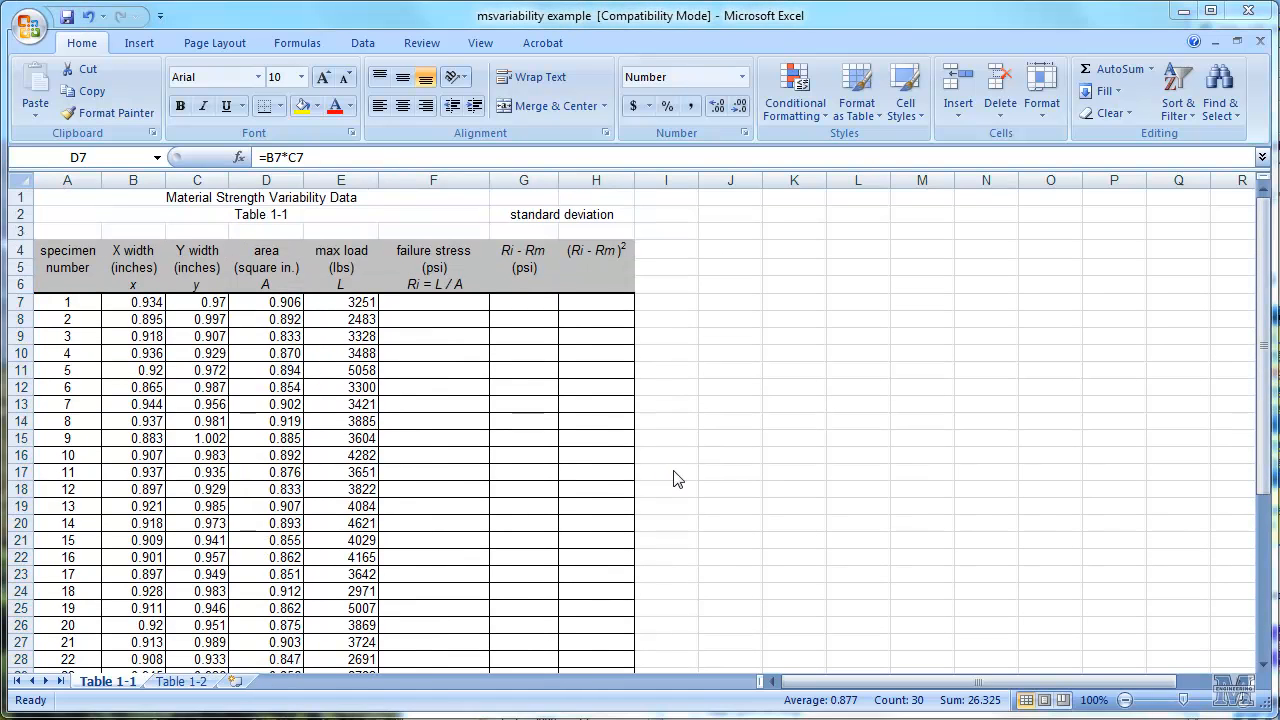
Step: Compute failure stress as max load over area (=E7/D7) and fill it down to row 36
{"action": "left_click", "coordinate": [264, 180]}
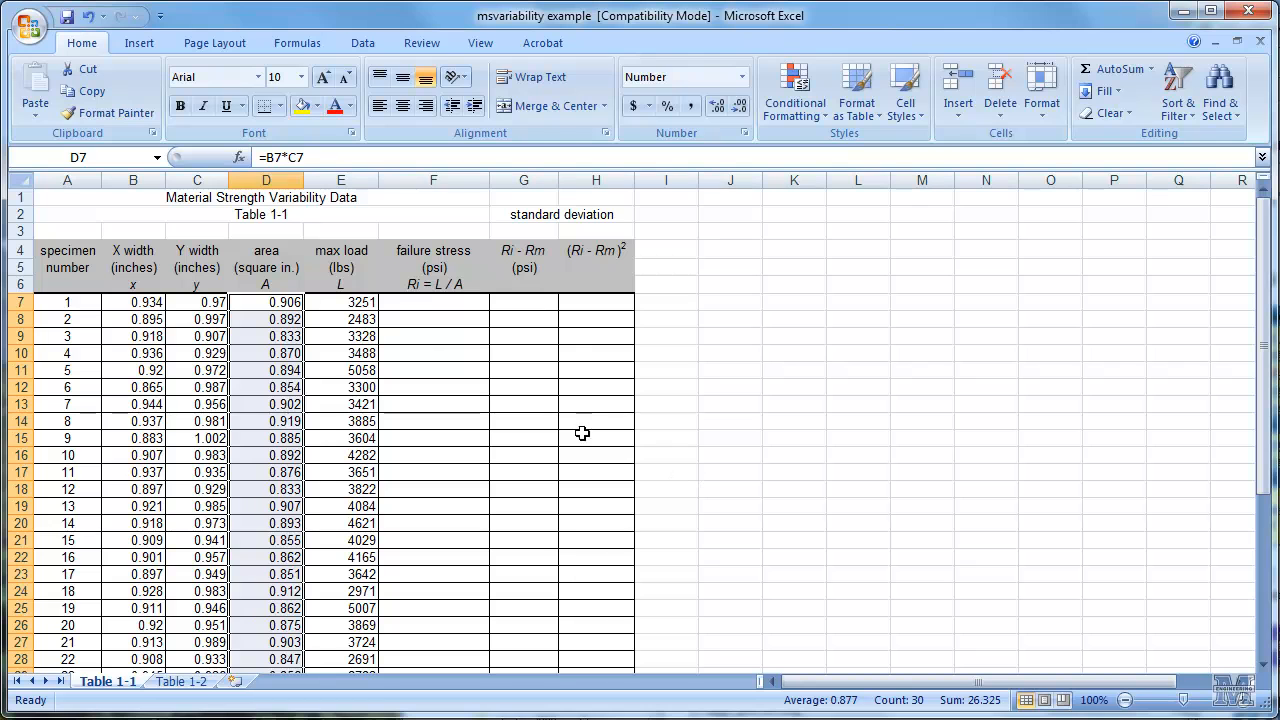
{"action": "left_click", "coordinate": [432, 302]}
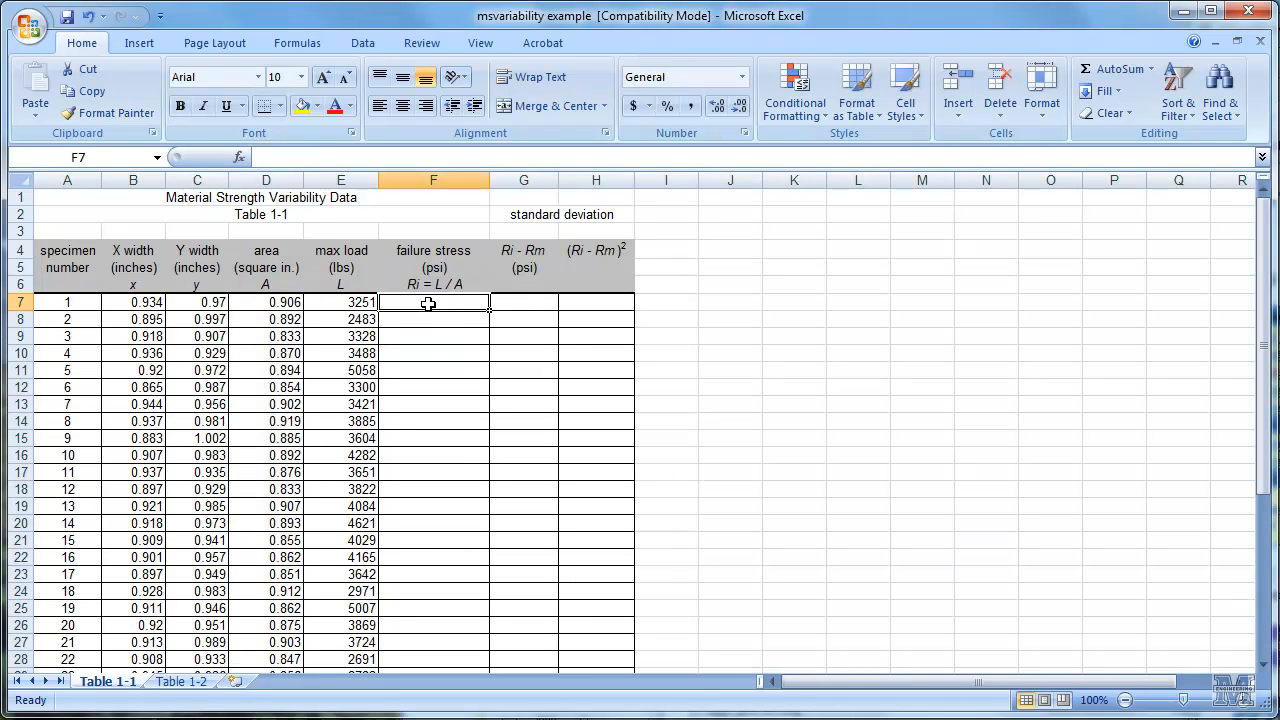
{"action": "type", "text": "="}
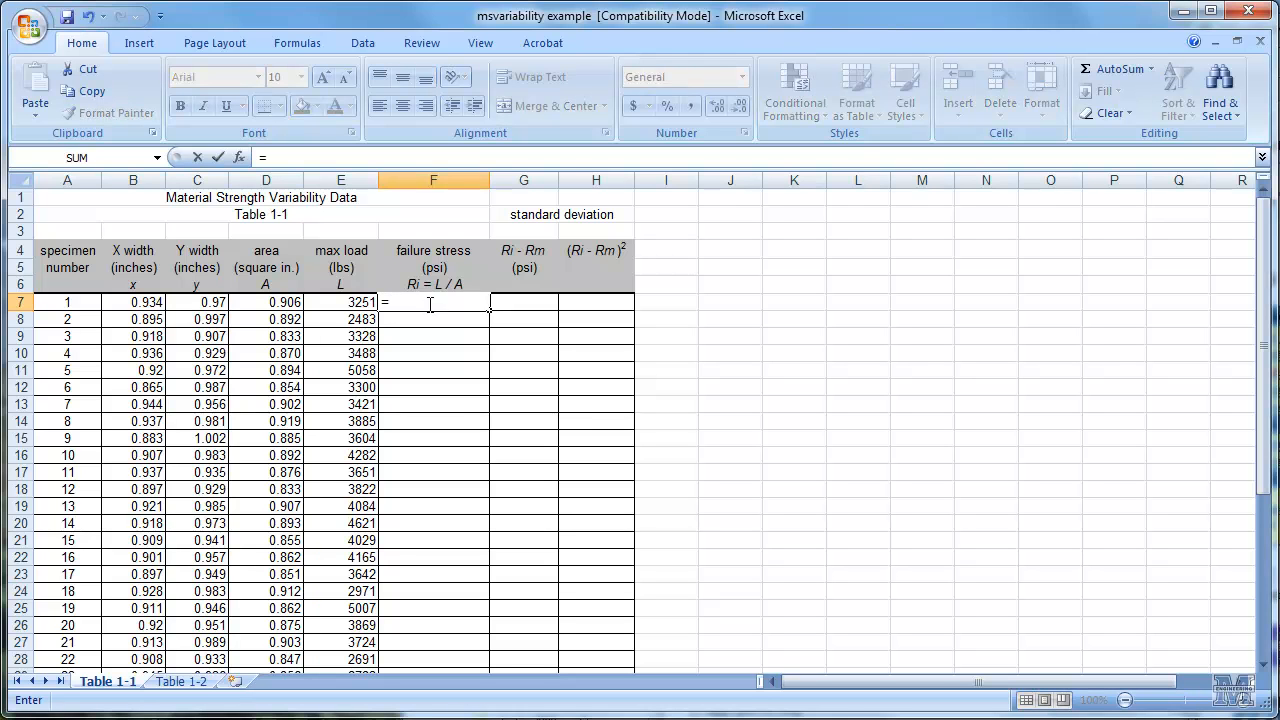
{"action": "left_click", "coordinate": [340, 300]}
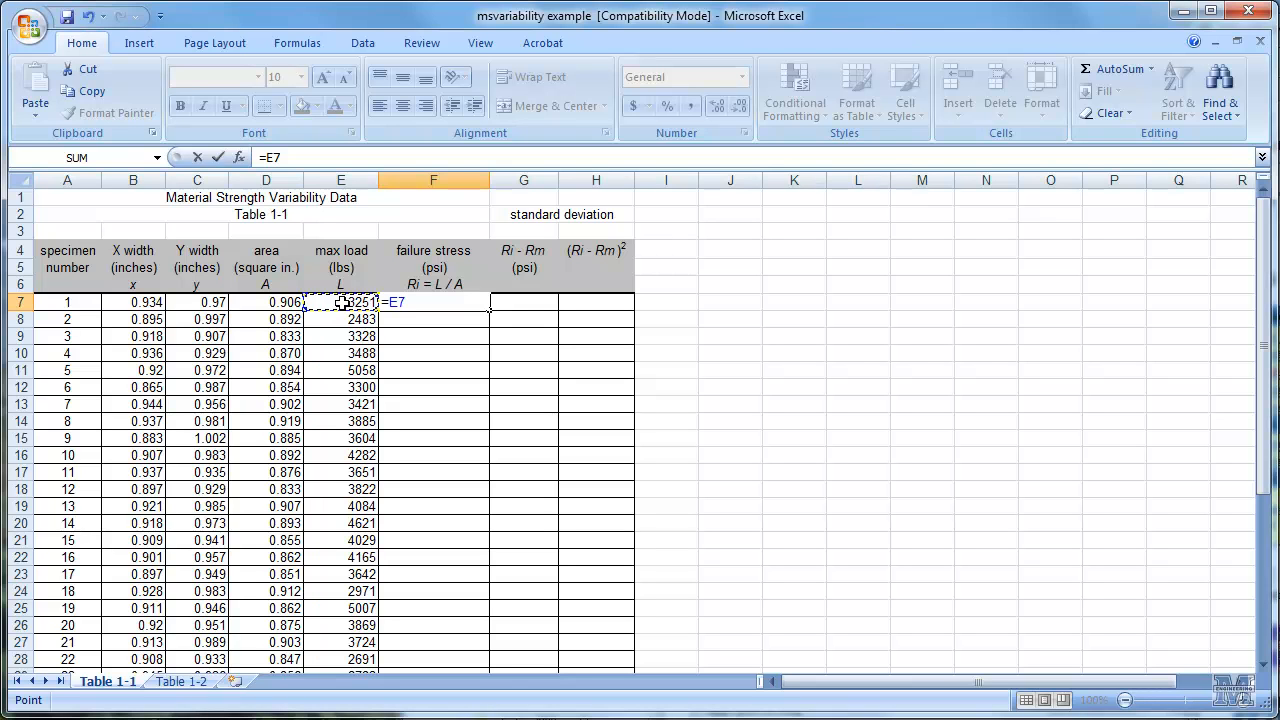
{"action": "type", "text": "/"}
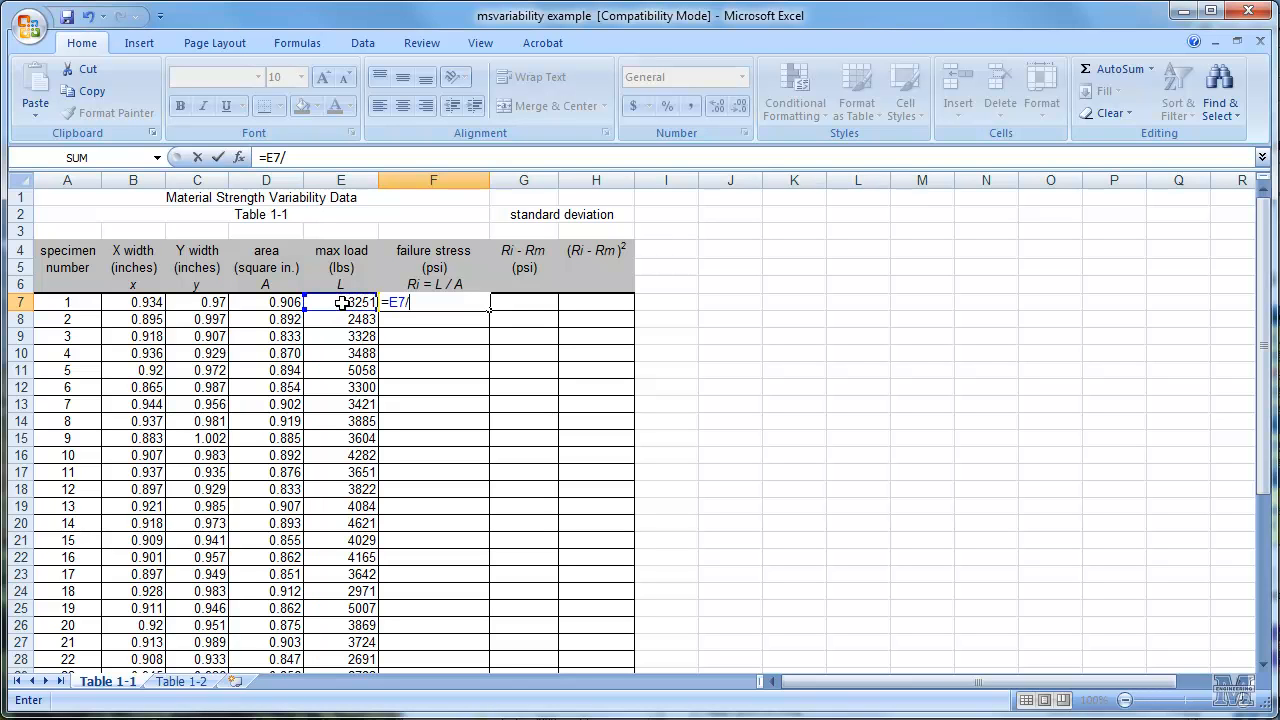
{"action": "left_click", "coordinate": [266, 302]}
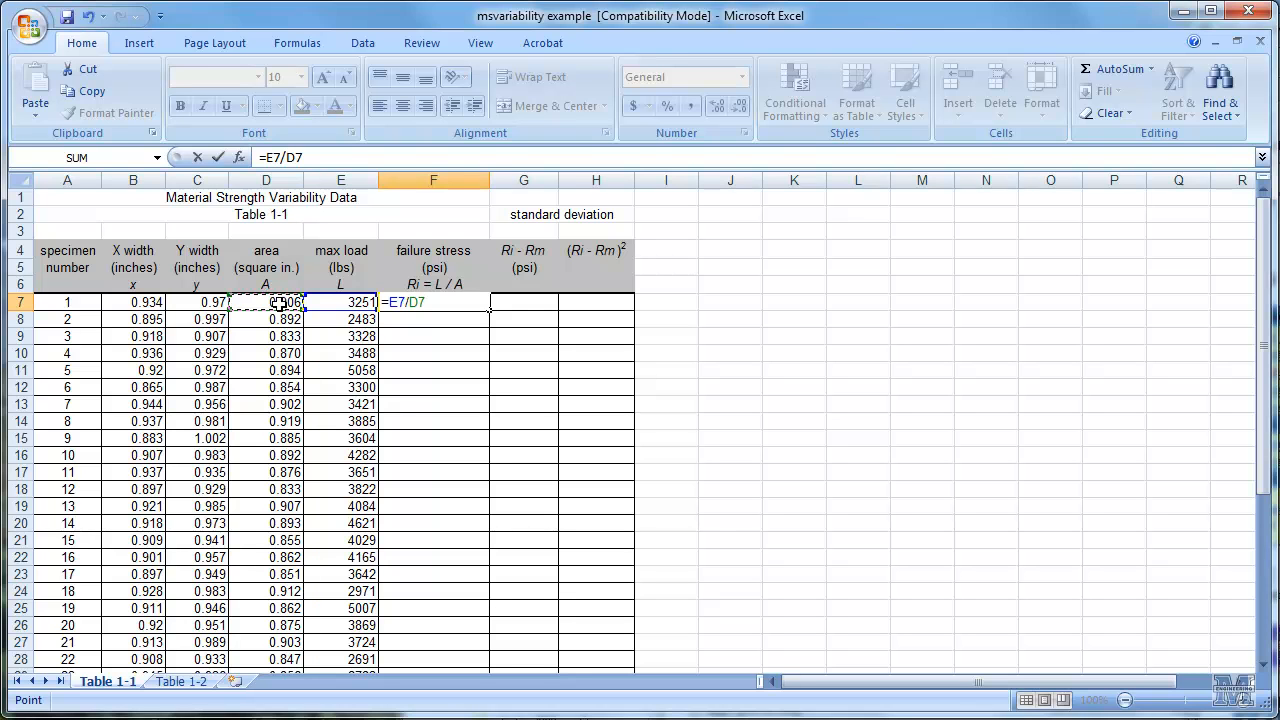
{"action": "key", "text": "enter"}
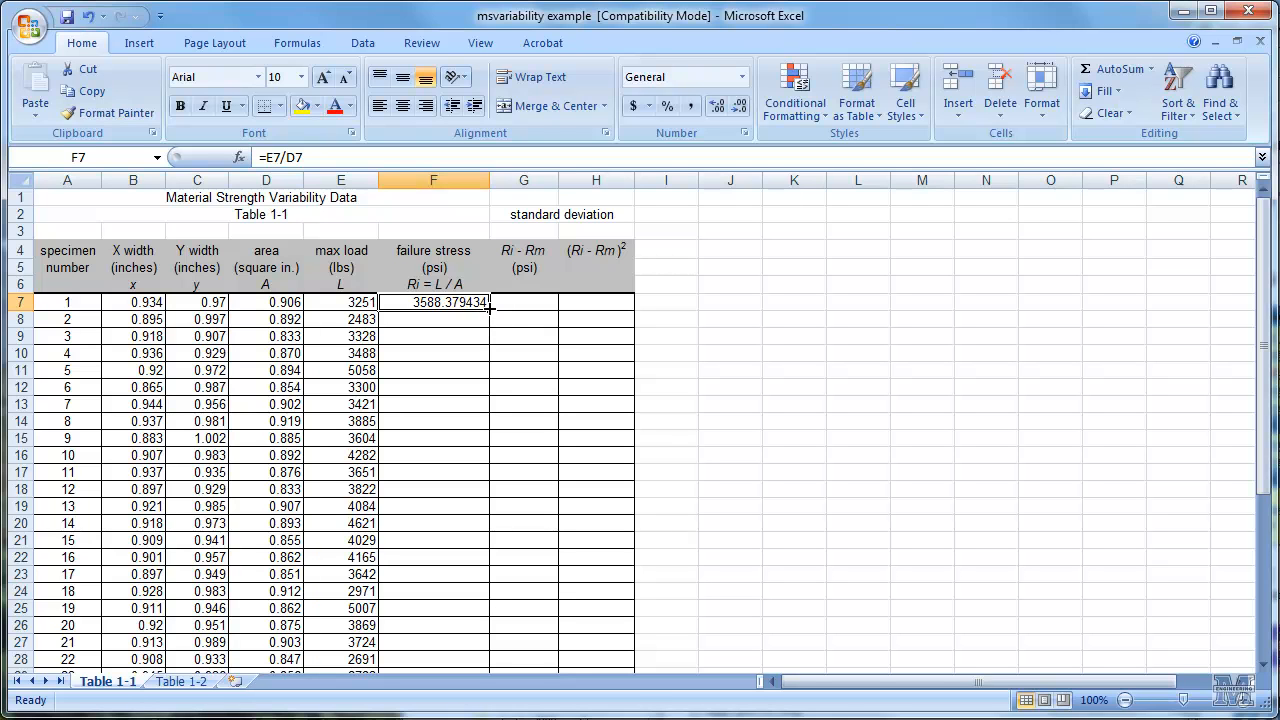
{"action": "left_click_drag", "start_coordinate": [488, 312], "coordinate": [488, 556]}
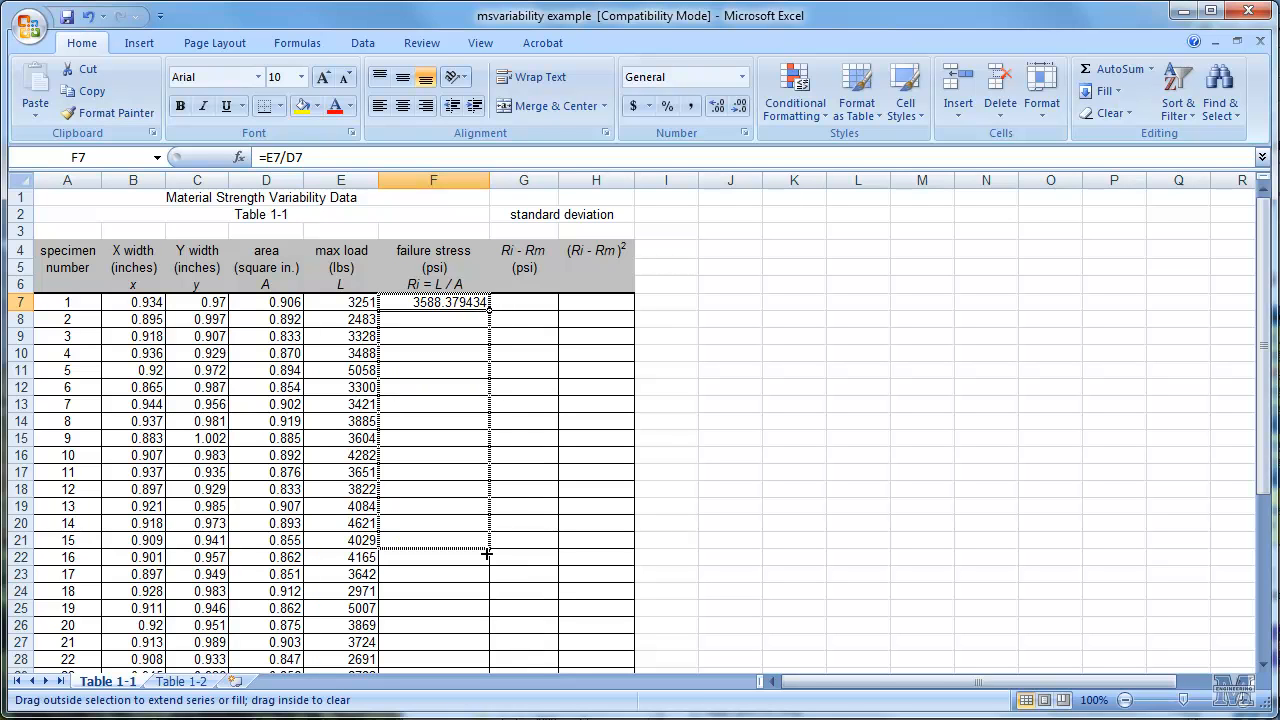
{"action": "scroll", "scroll_direction": "down", "scroll_amount": 3}
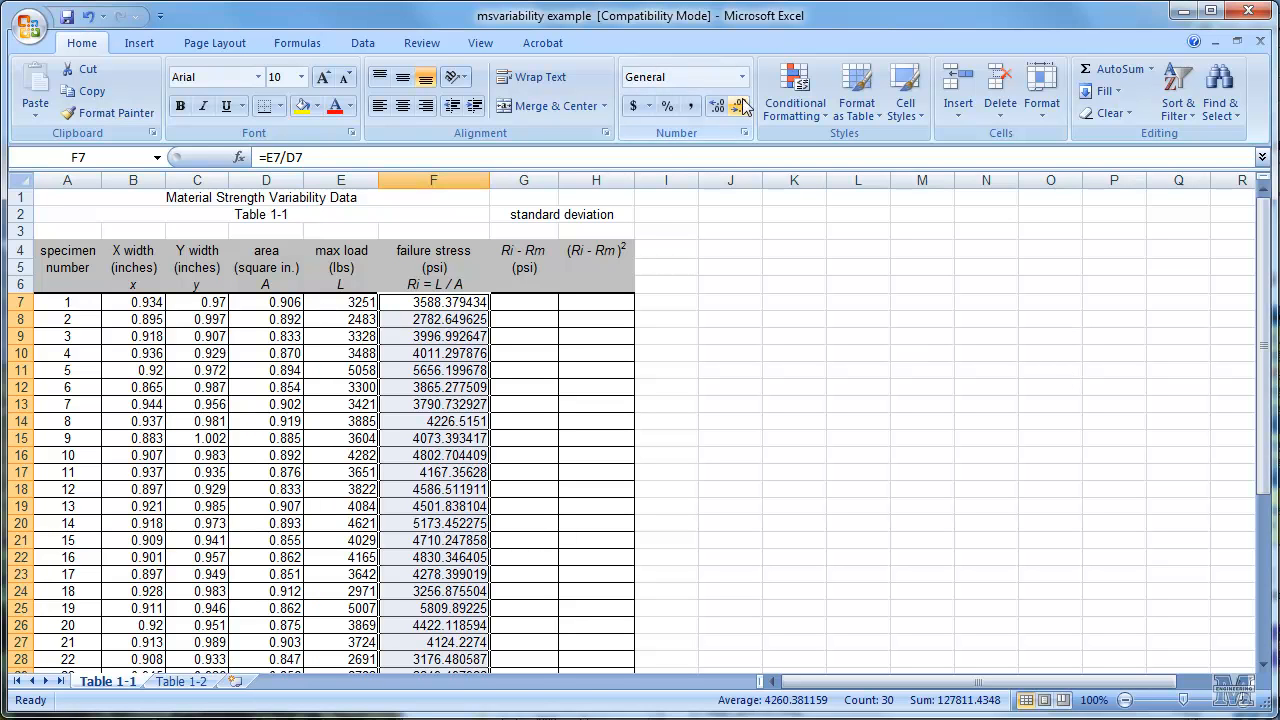
{"action": "mouse_move", "coordinate": [740, 106]}
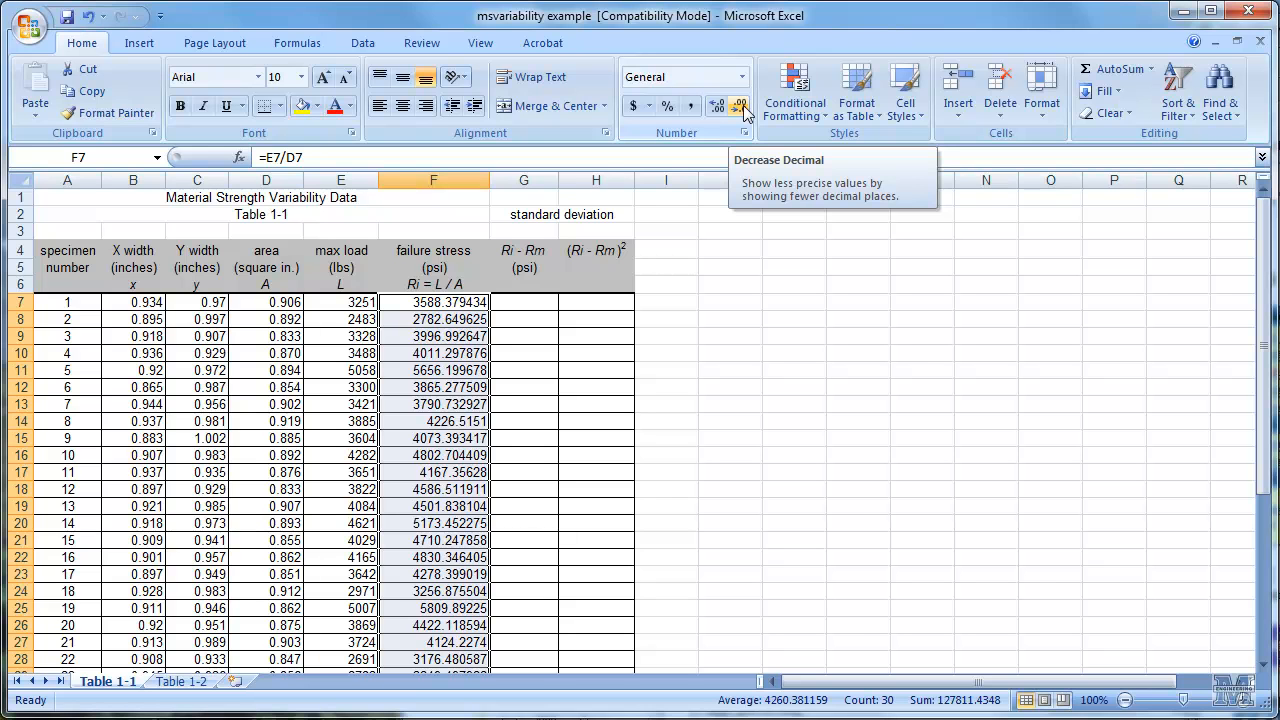
Step: Reduce the failure stress column to whole numbers with Decrease Decimal
{"action": "left_click", "coordinate": [740, 104]}
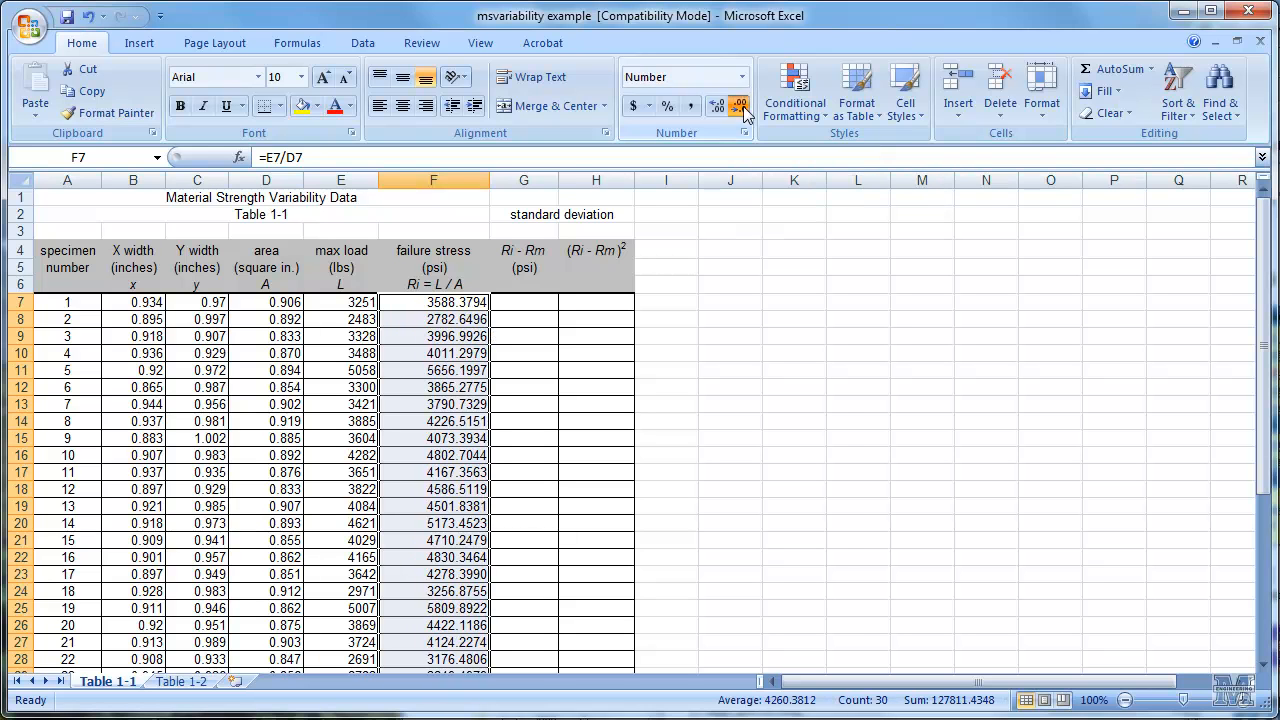
{"action": "left_click", "coordinate": [740, 106]}
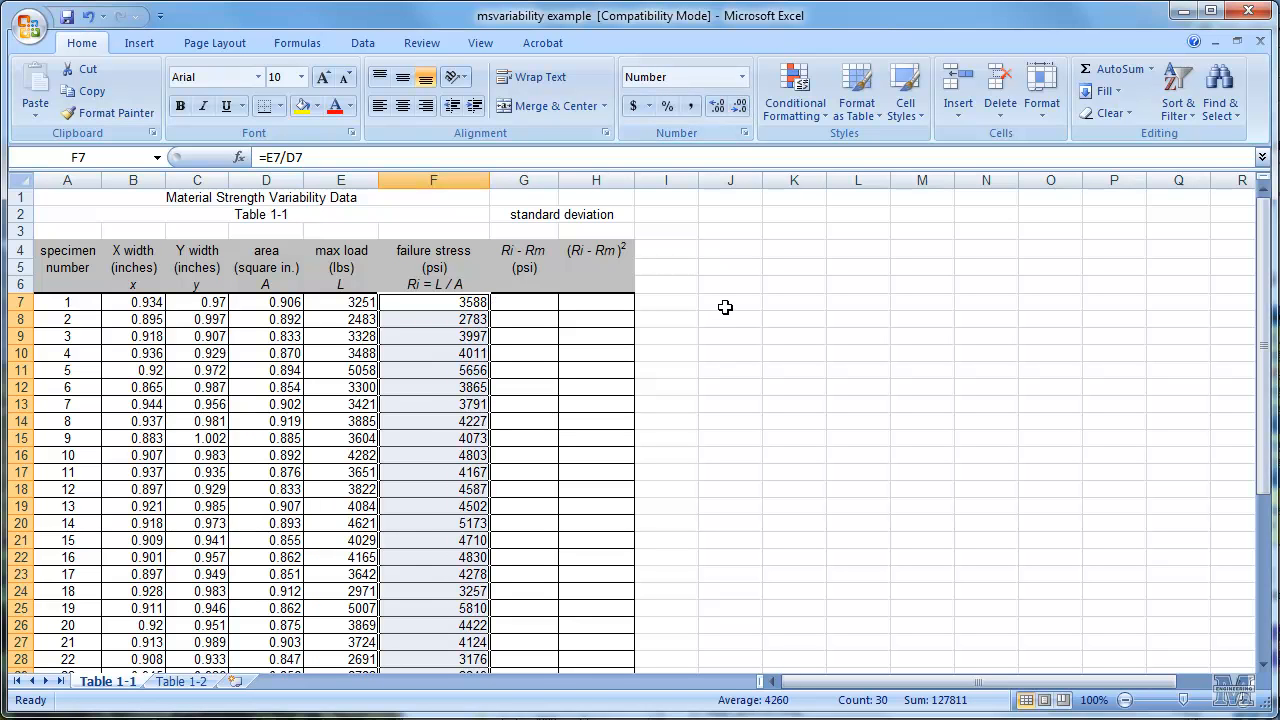
{"action": "mouse_move", "coordinate": [1094, 292]}
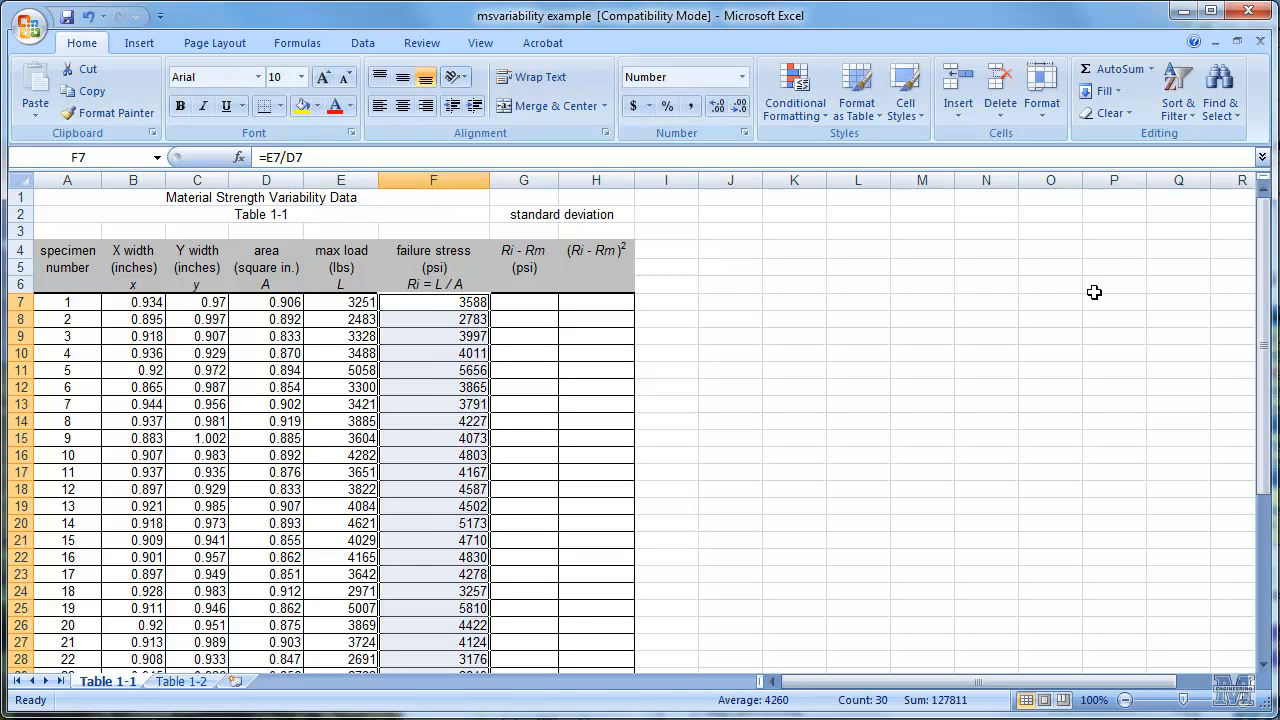
Step: Average the 30 failure stresses into the Mean Rm cell with =AVERAGE(F7:F36), giving 4260
{"action": "scroll", "scroll_direction": "down", "scroll_amount": 3}
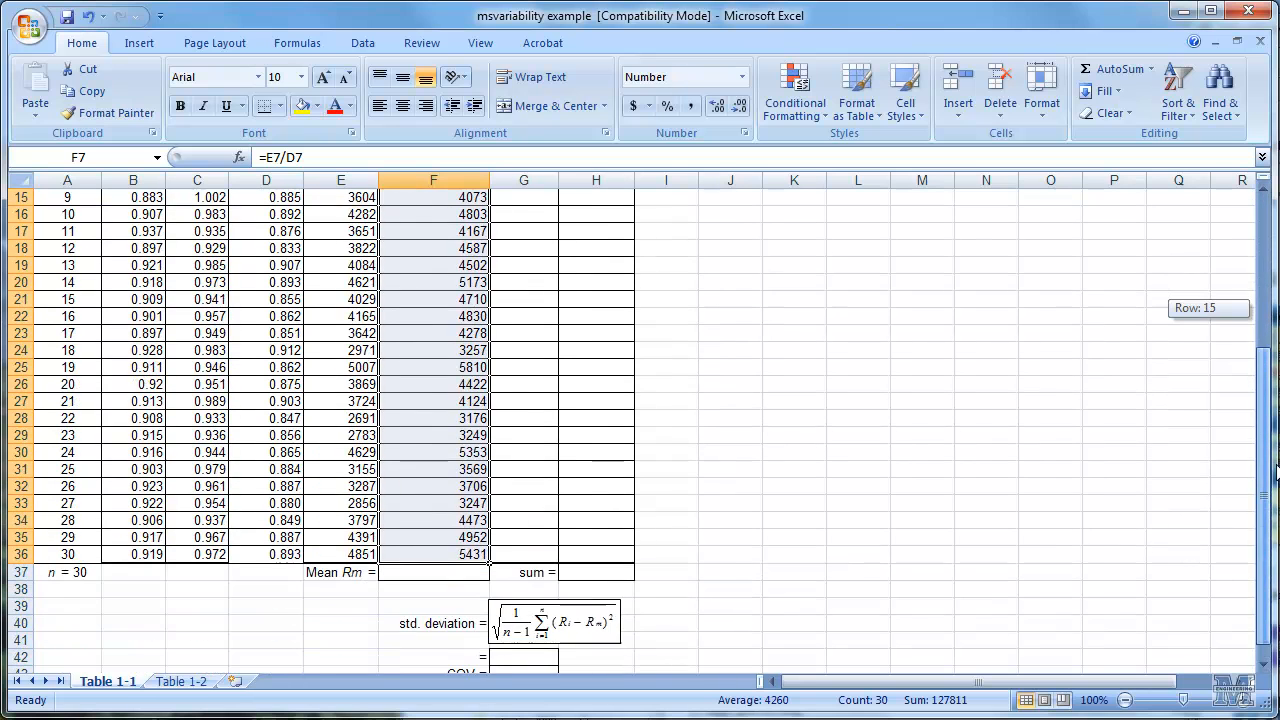
{"action": "left_click", "coordinate": [432, 556]}
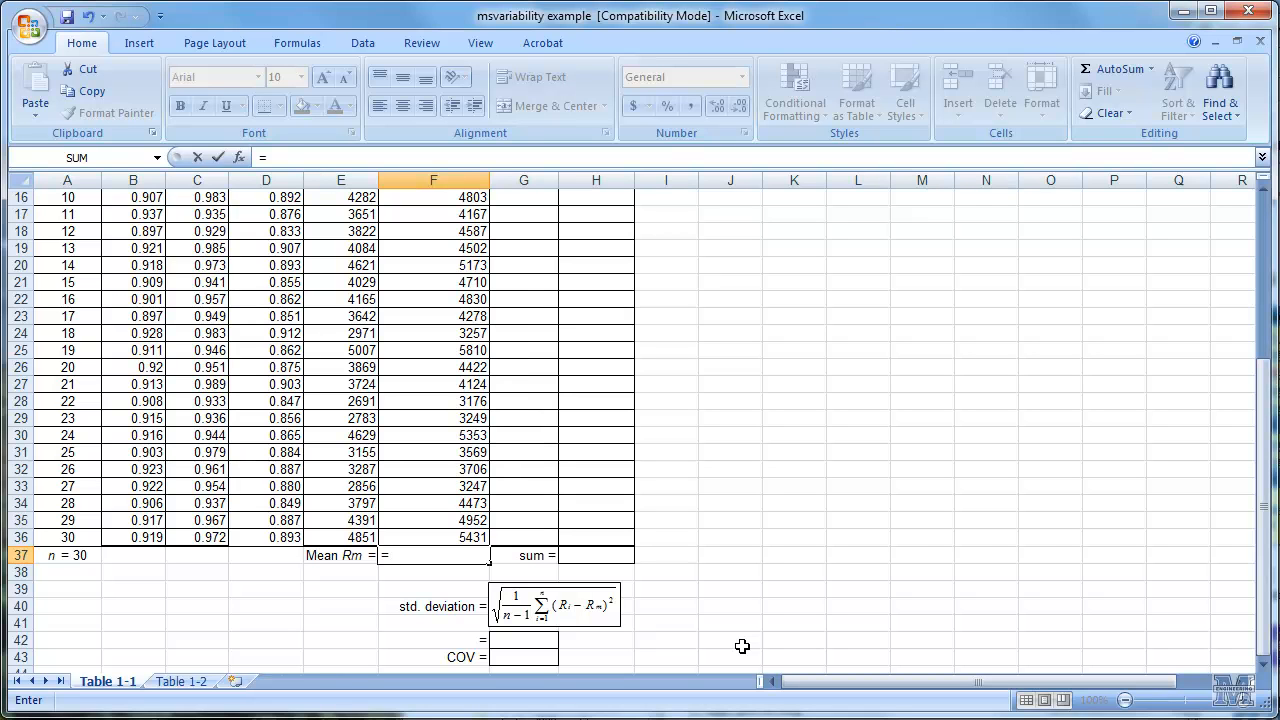
{"action": "type", "text": "=ave"}
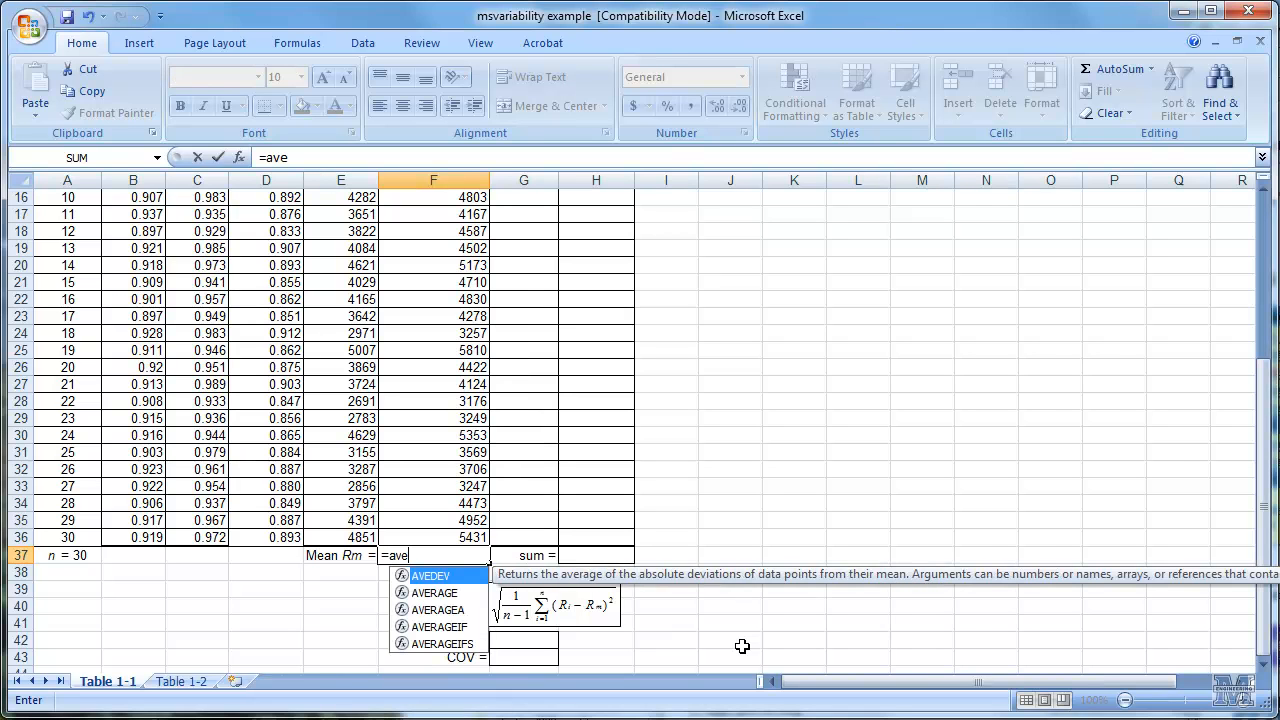
{"action": "type", "text": "r"}
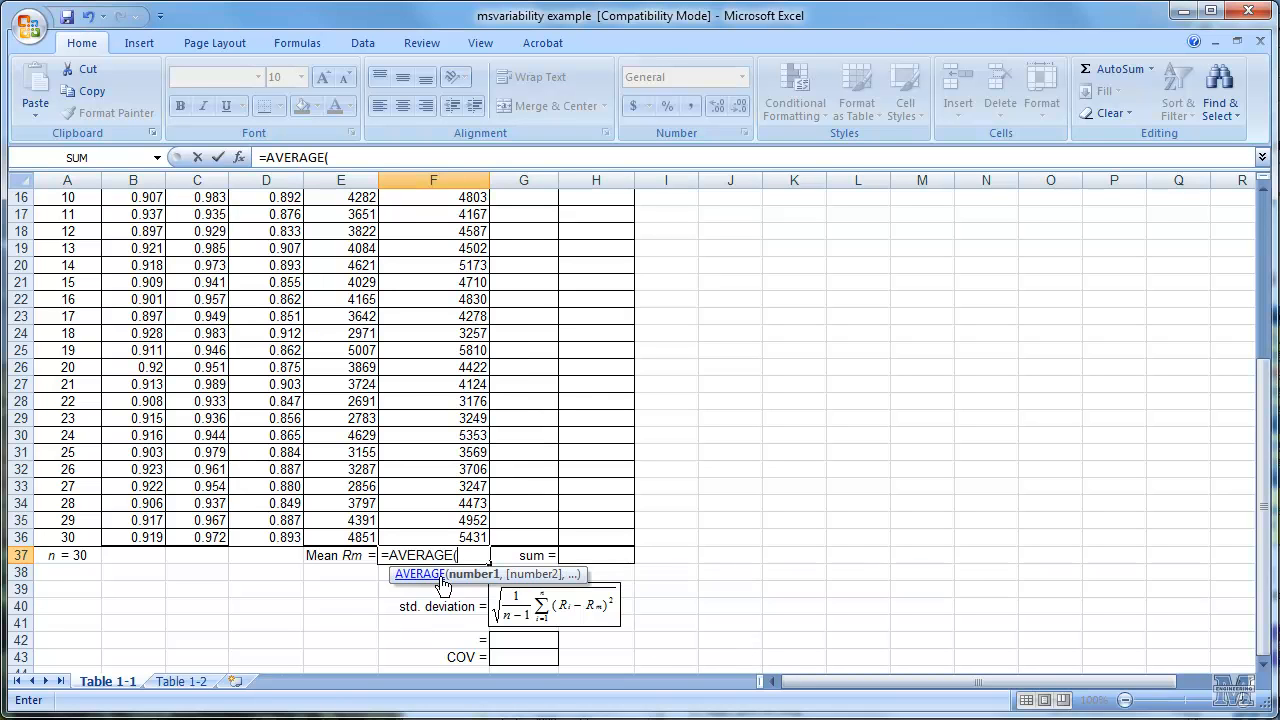
{"action": "mouse_move", "coordinate": [536, 564]}
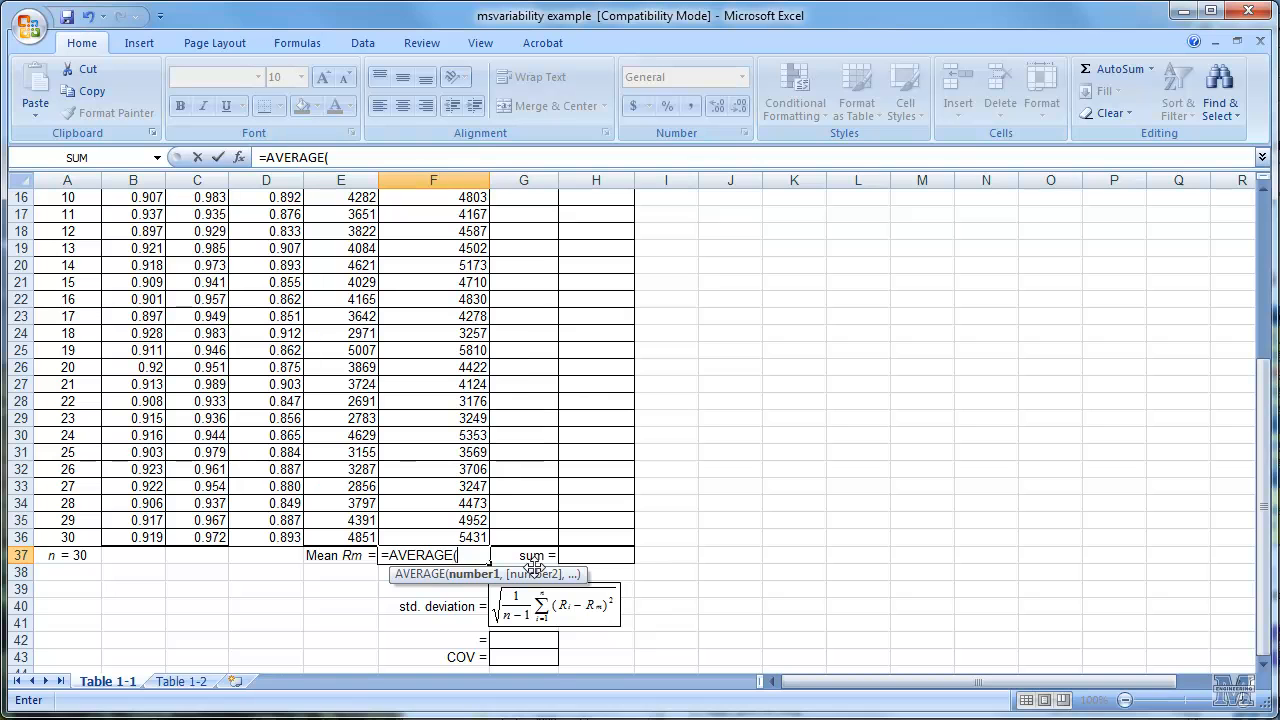
{"action": "mouse_move", "coordinate": [648, 548]}
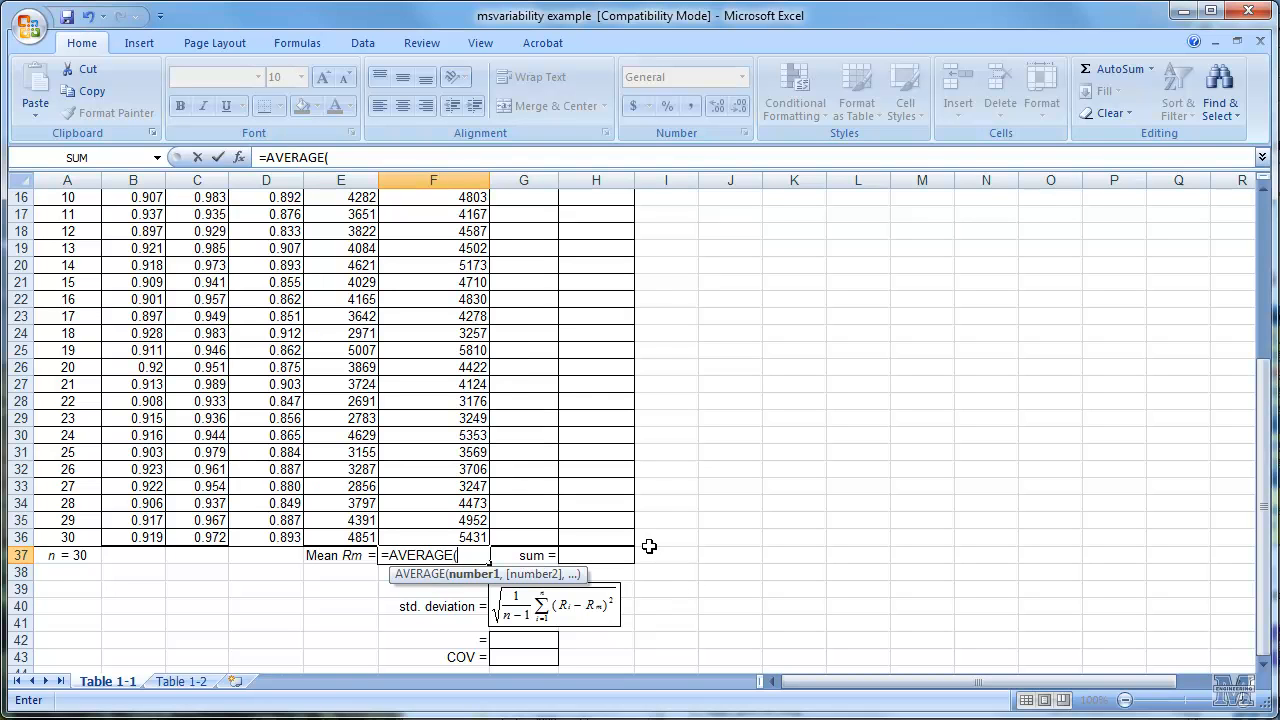
{"action": "left_click", "coordinate": [432, 536]}
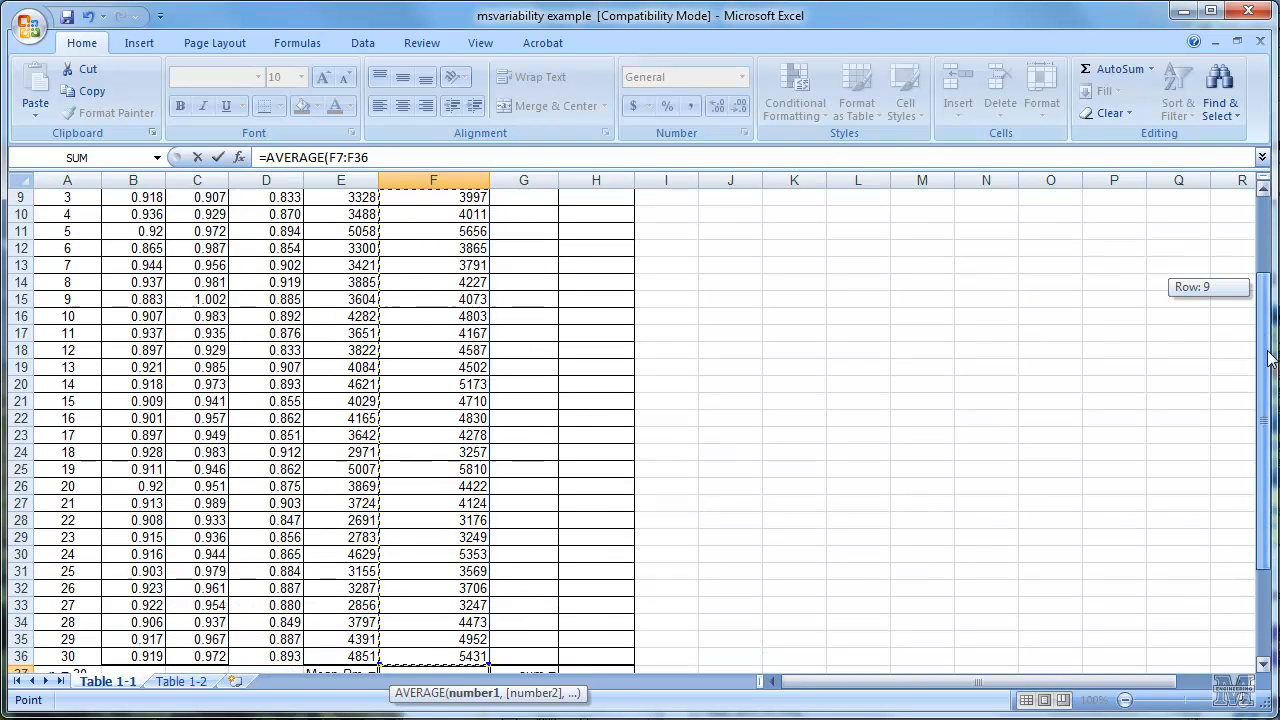
{"action": "scroll", "scroll_direction": "down", "scroll_amount": 3}
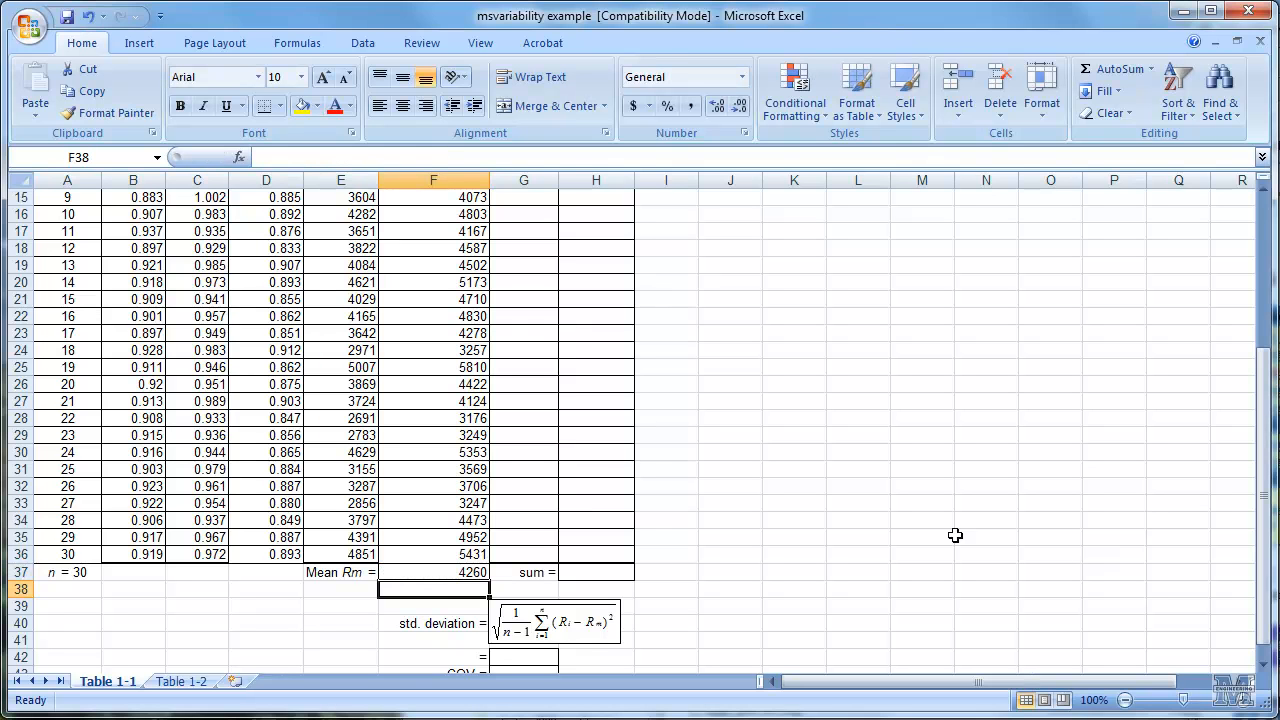
{"action": "left_click", "coordinate": [432, 572]}
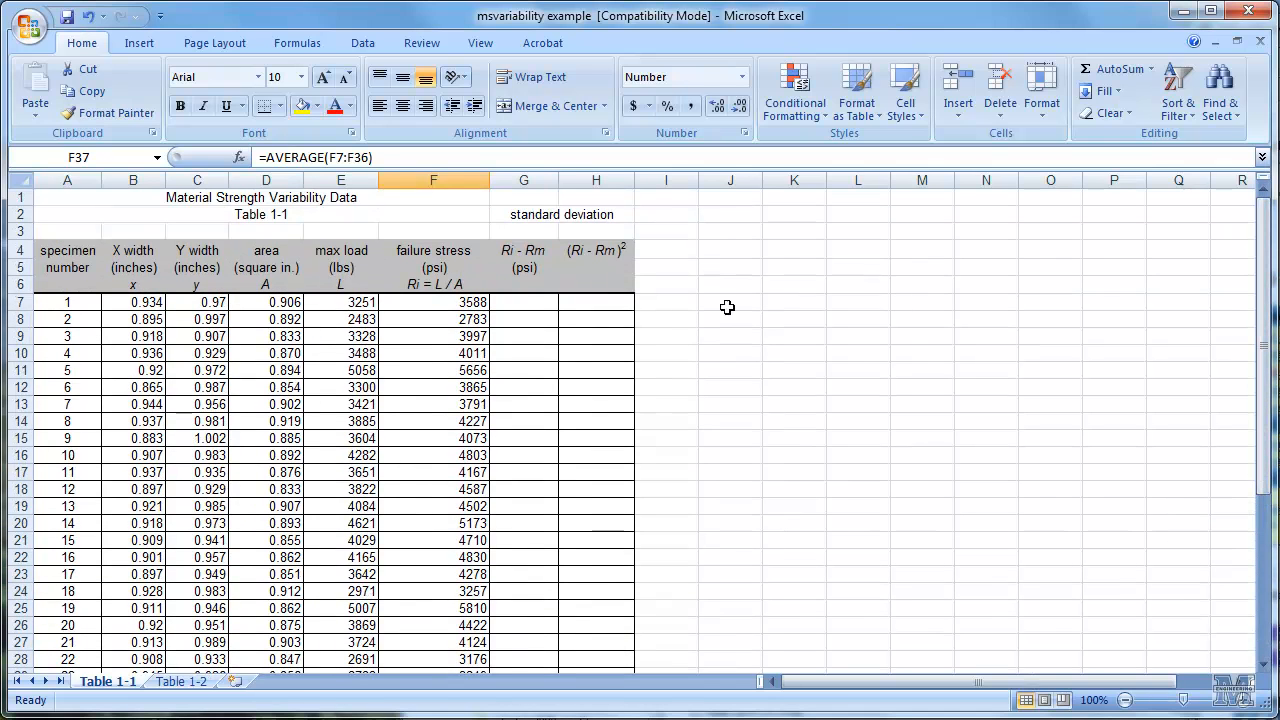
Step: Enter the Ri − Rm deviation =F7-F37 for specimen 1 and fill it down to specimen 20
{"action": "left_click", "coordinate": [524, 300]}
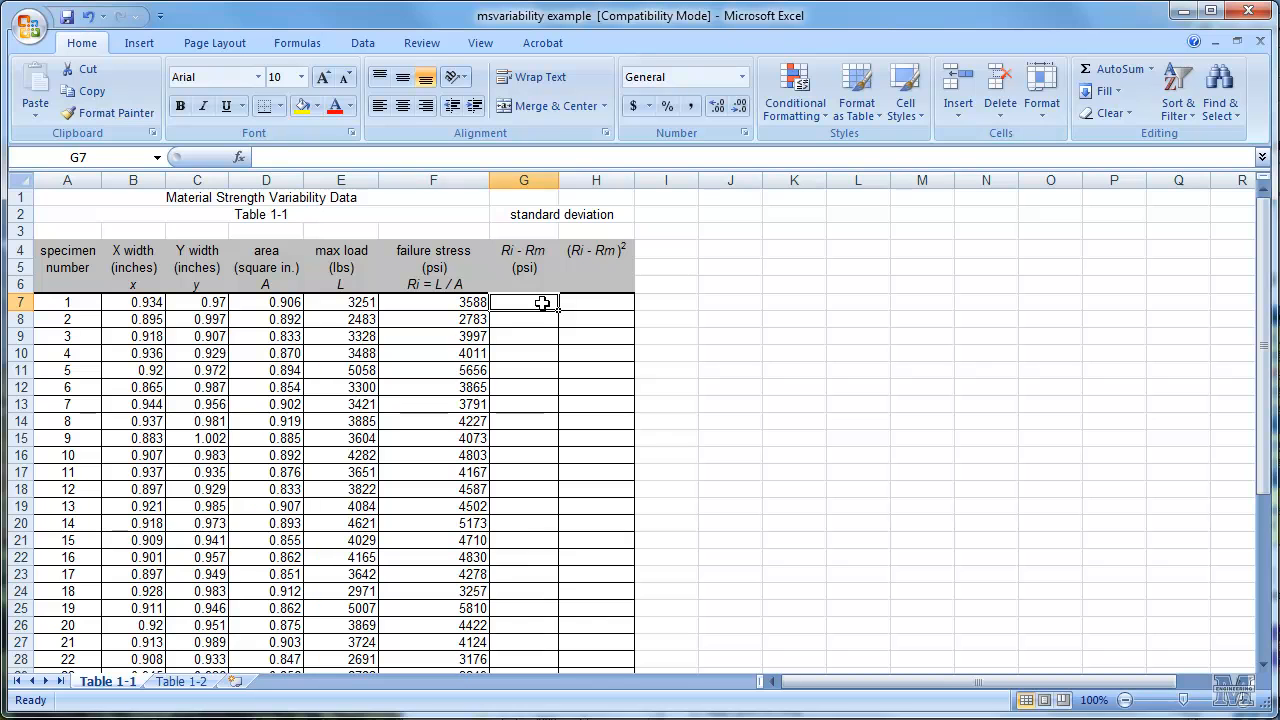
{"action": "mouse_move", "coordinate": [644, 318]}
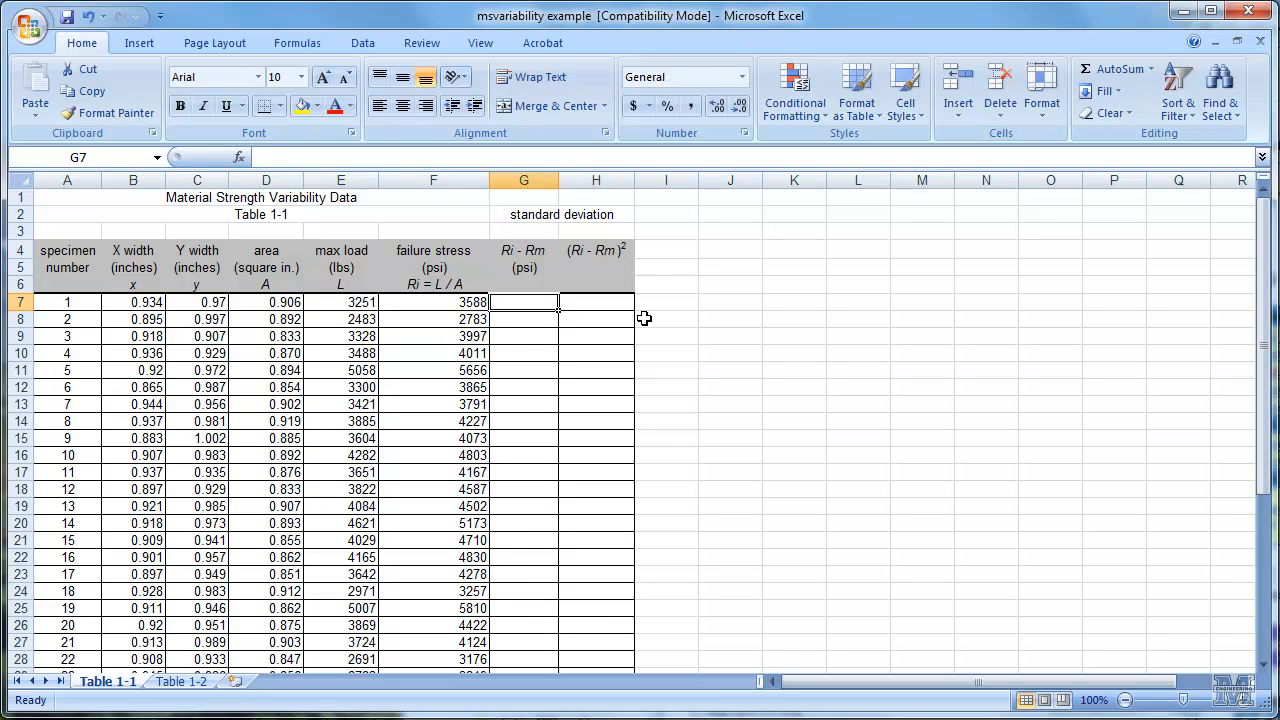
{"action": "mouse_move", "coordinate": [518, 312]}
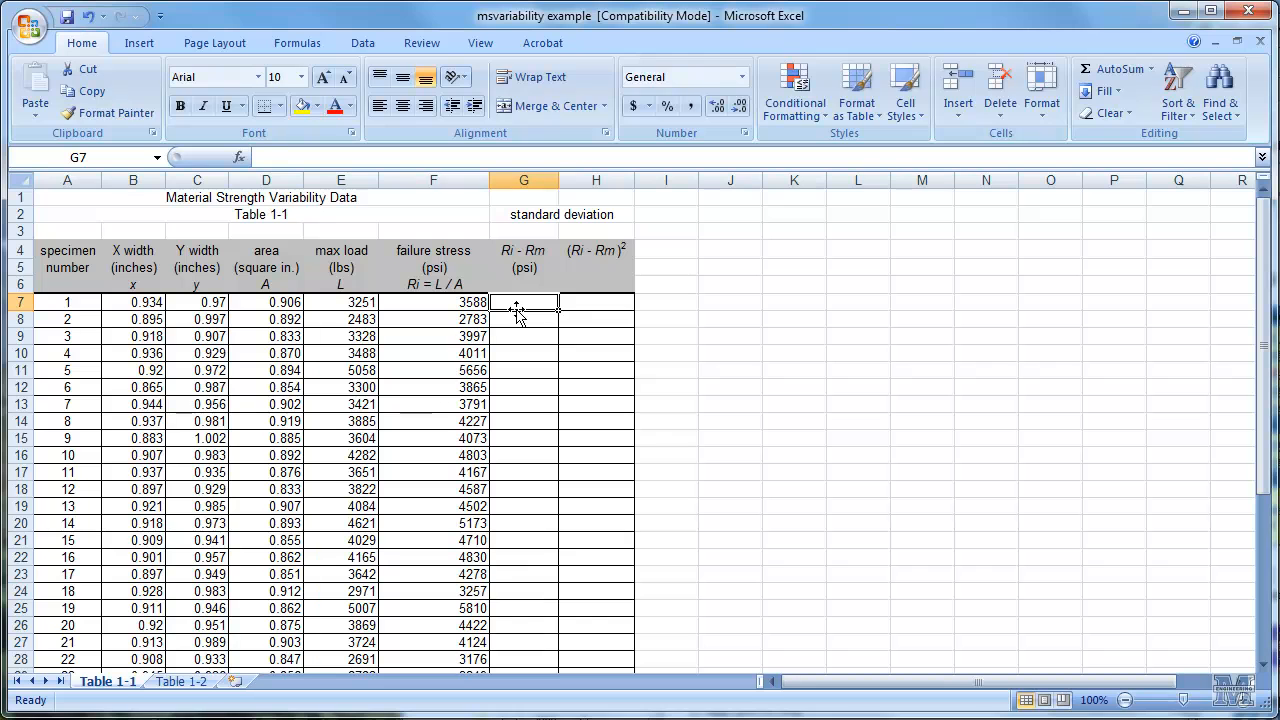
{"action": "type", "text": "="}
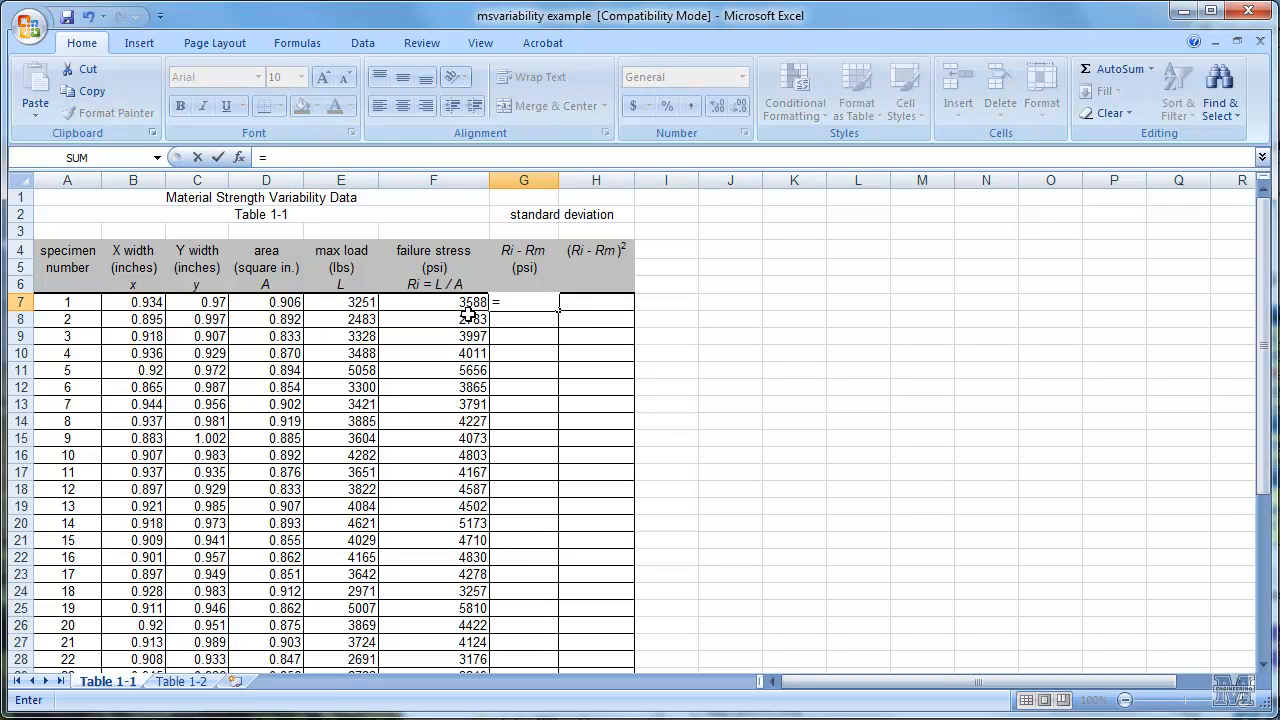
{"action": "left_click", "coordinate": [432, 302]}
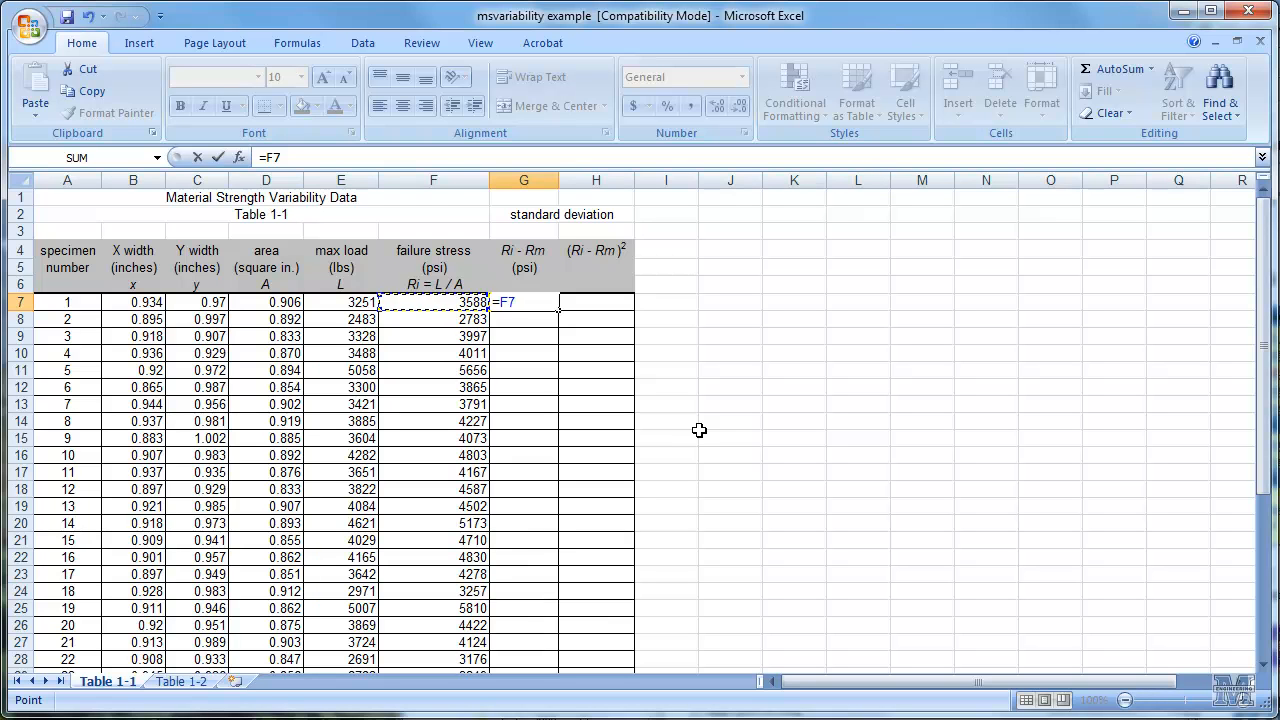
{"action": "type", "text": "-"}
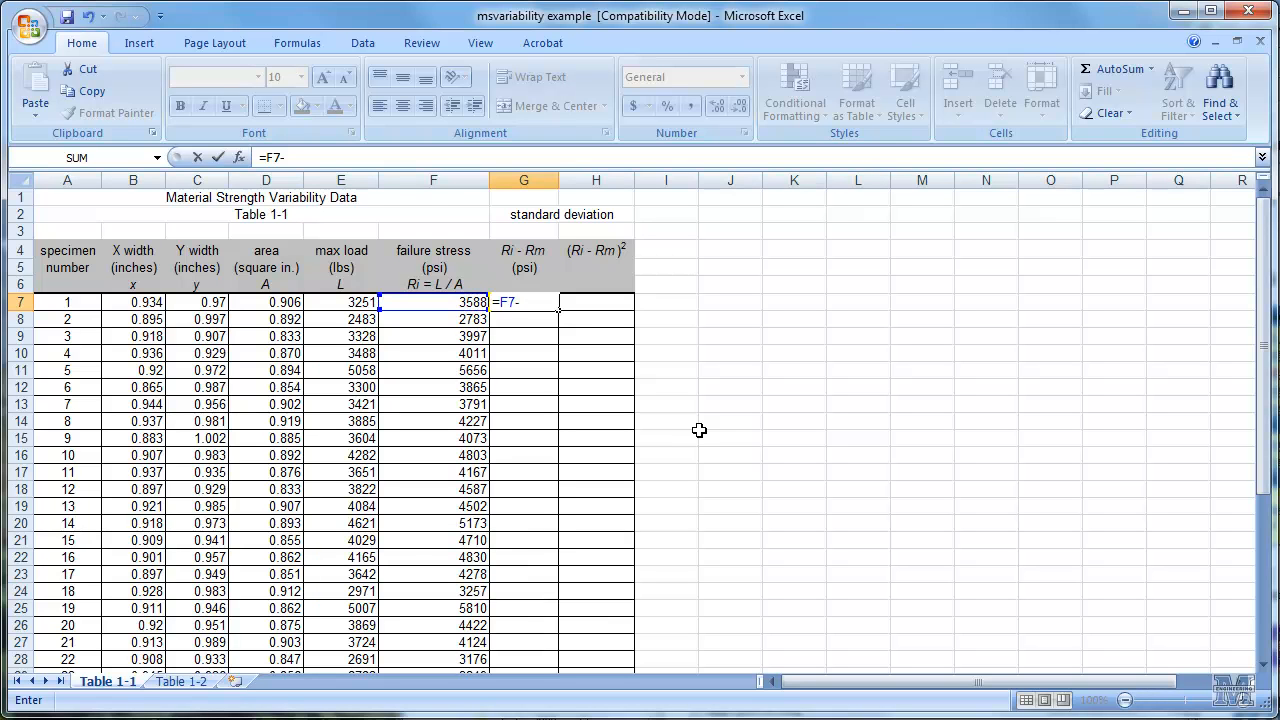
{"action": "scroll", "scroll_direction": "down", "scroll_amount": 3}
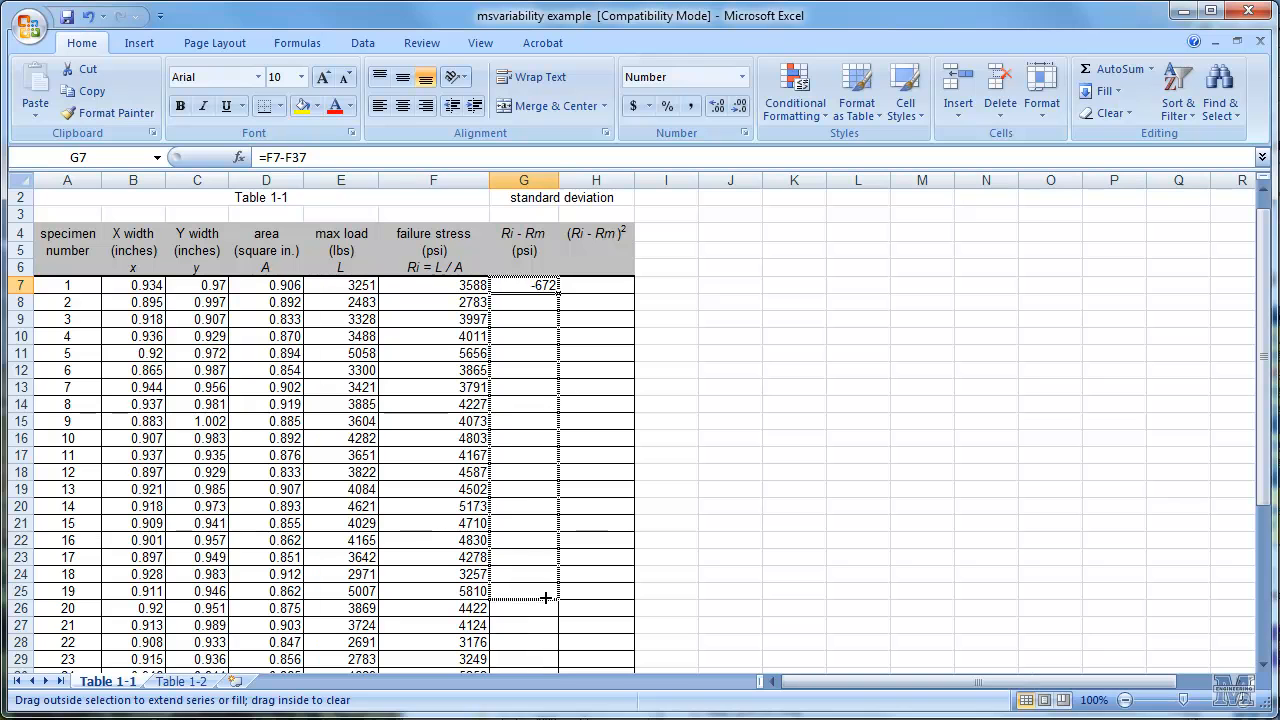
{"action": "left_click_drag", "start_coordinate": [544, 284], "coordinate": [568, 608]}
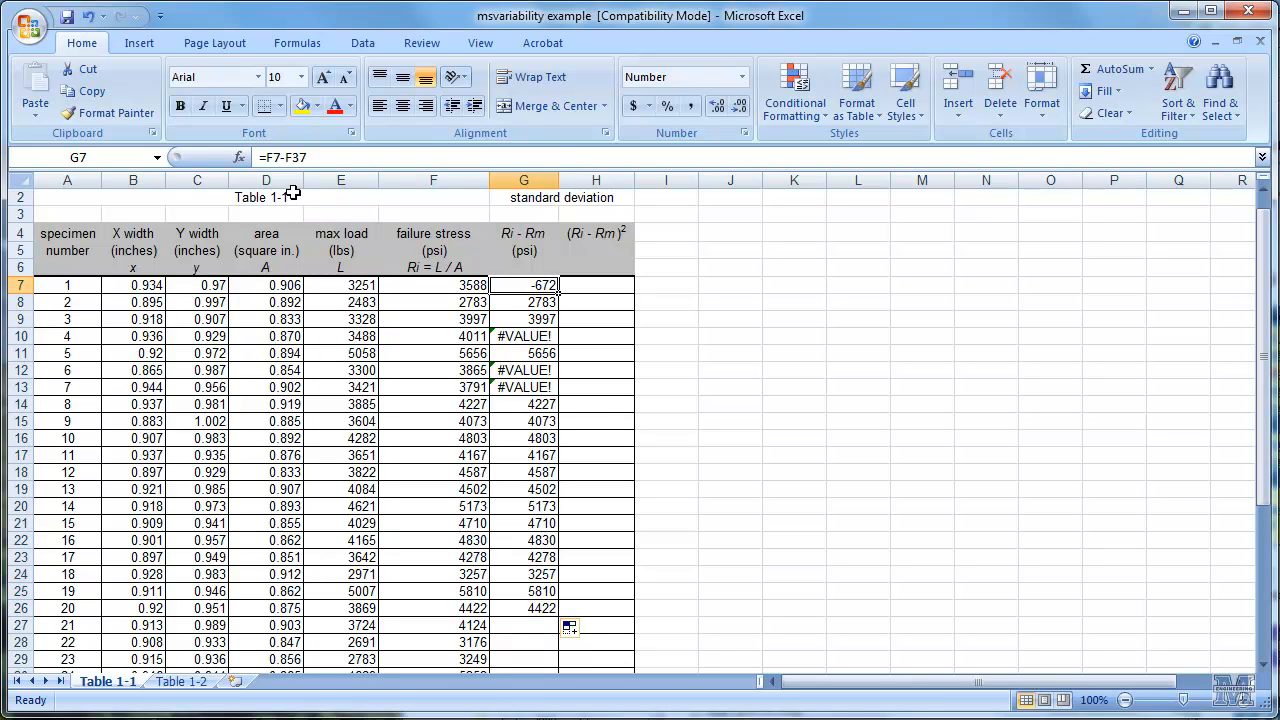
{"action": "scroll", "scroll_direction": "down", "scroll_amount": 3}
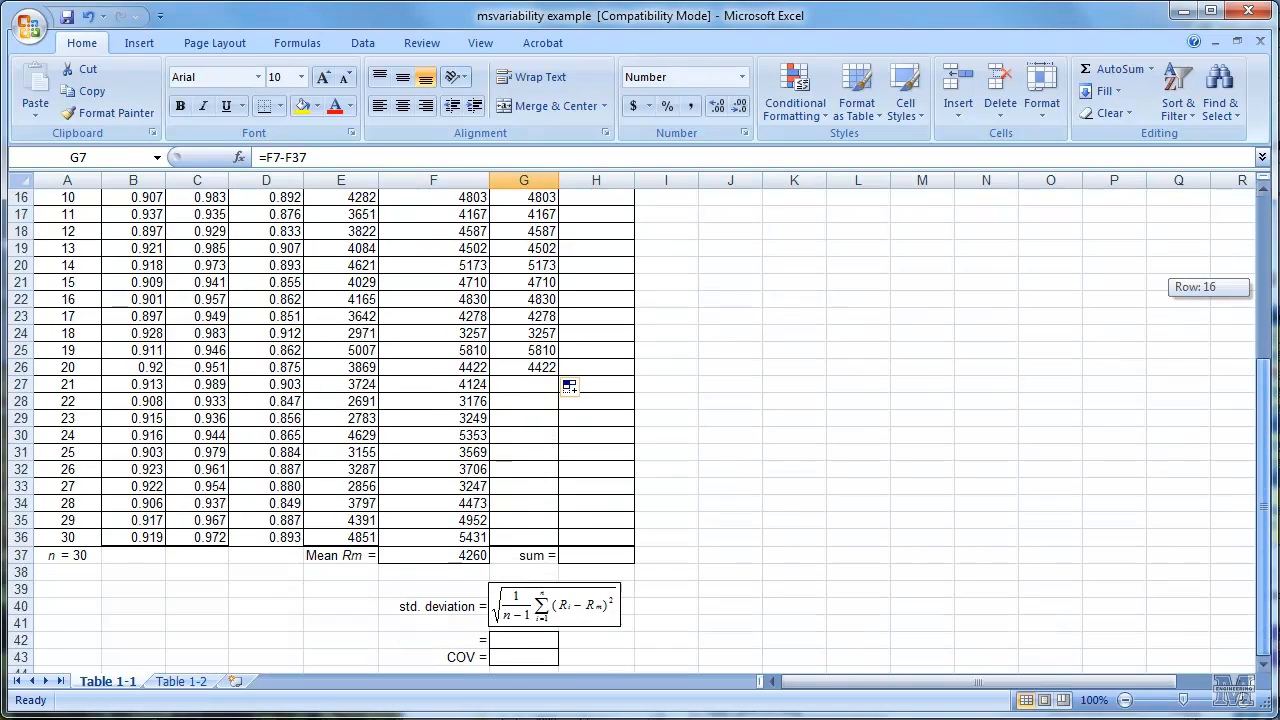
{"action": "left_click", "coordinate": [432, 556]}
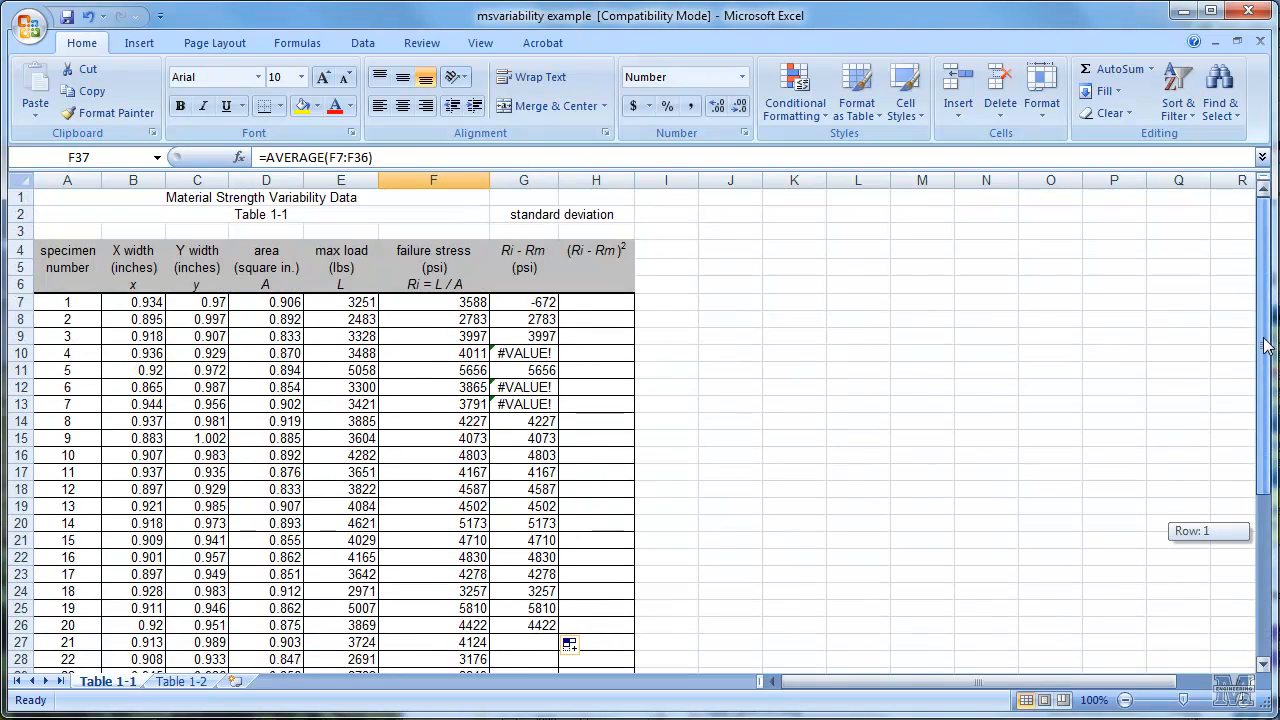
{"action": "left_click", "coordinate": [524, 318]}
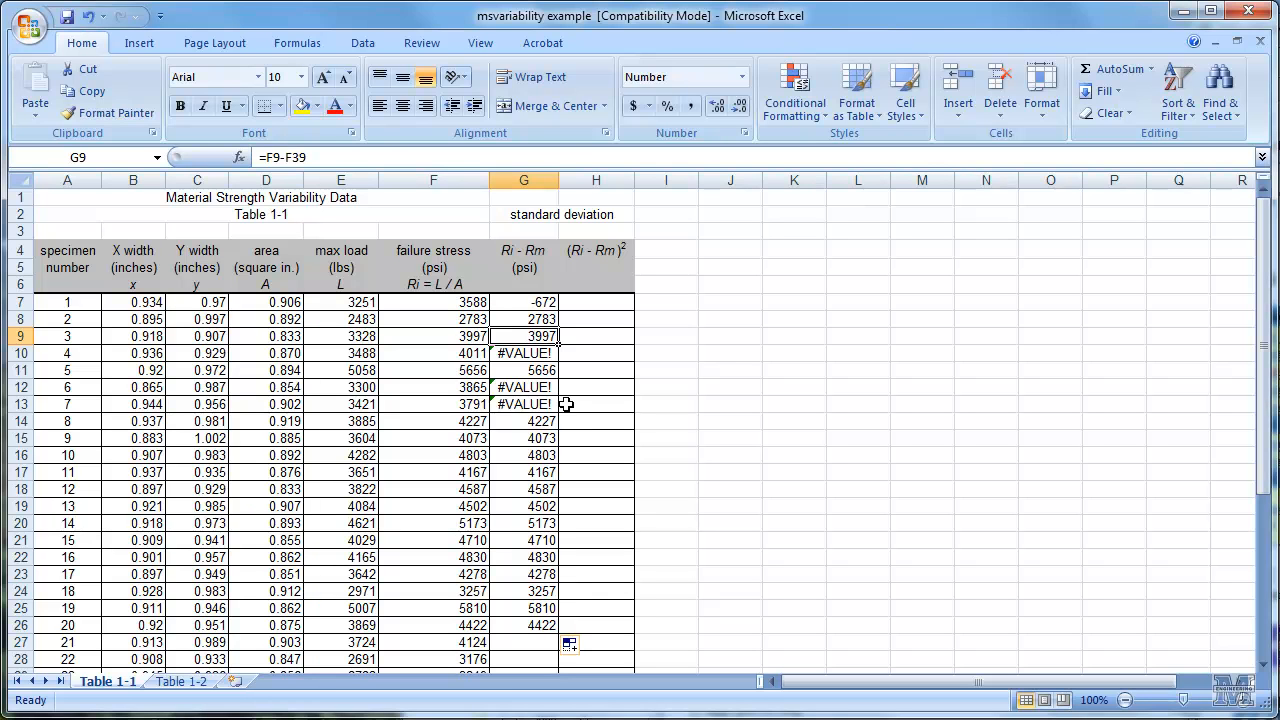
{"action": "mouse_move", "coordinate": [378, 318]}
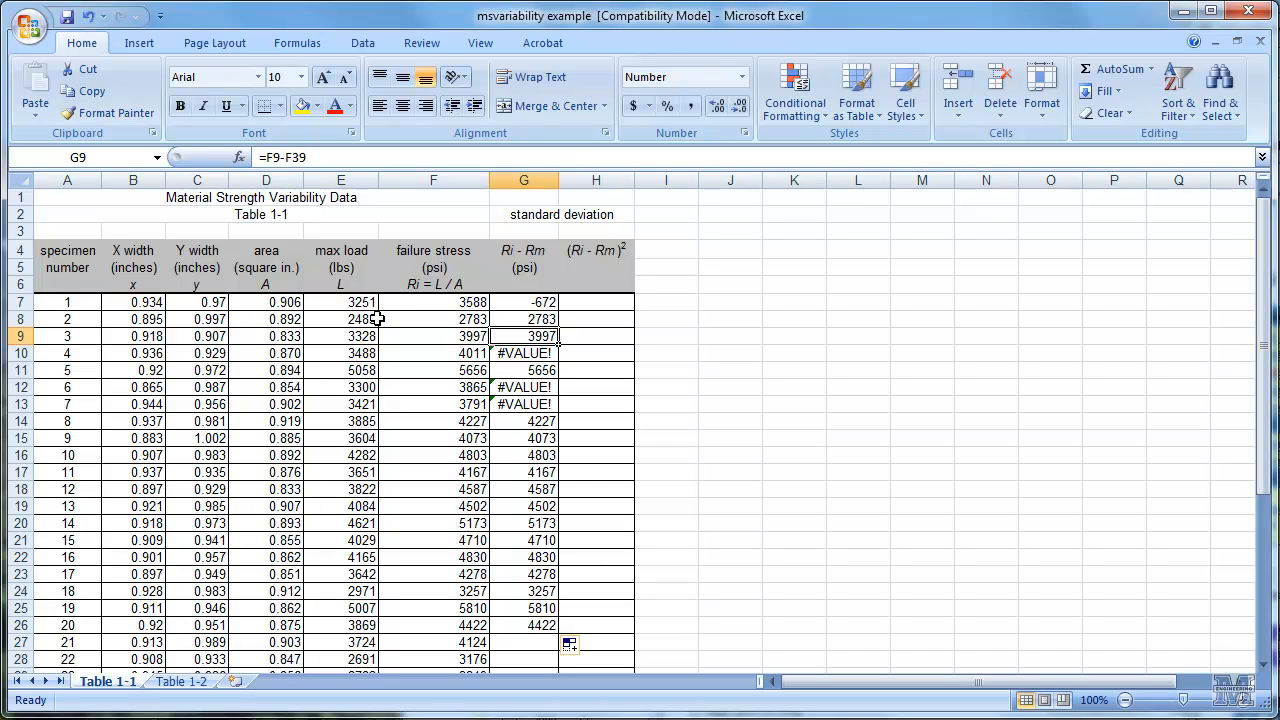
{"action": "mouse_move", "coordinate": [272, 300]}
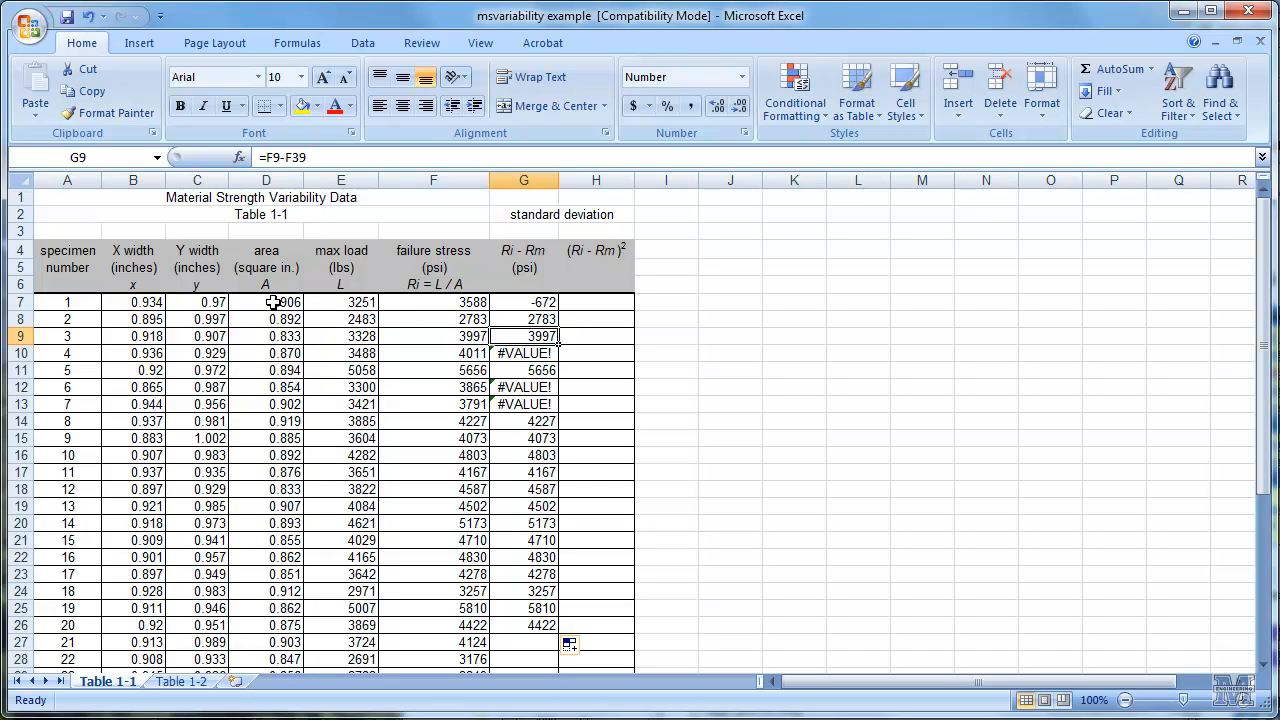
{"action": "left_click", "coordinate": [266, 302]}
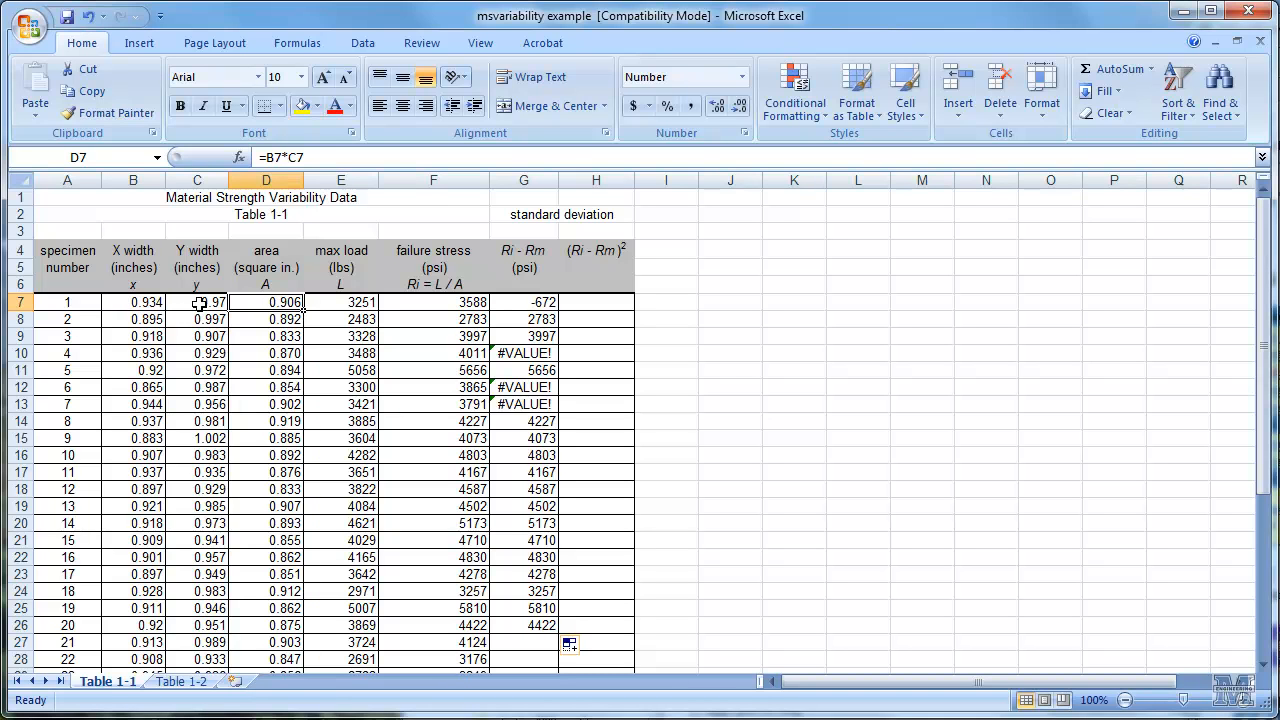
{"action": "left_click", "coordinate": [264, 320]}
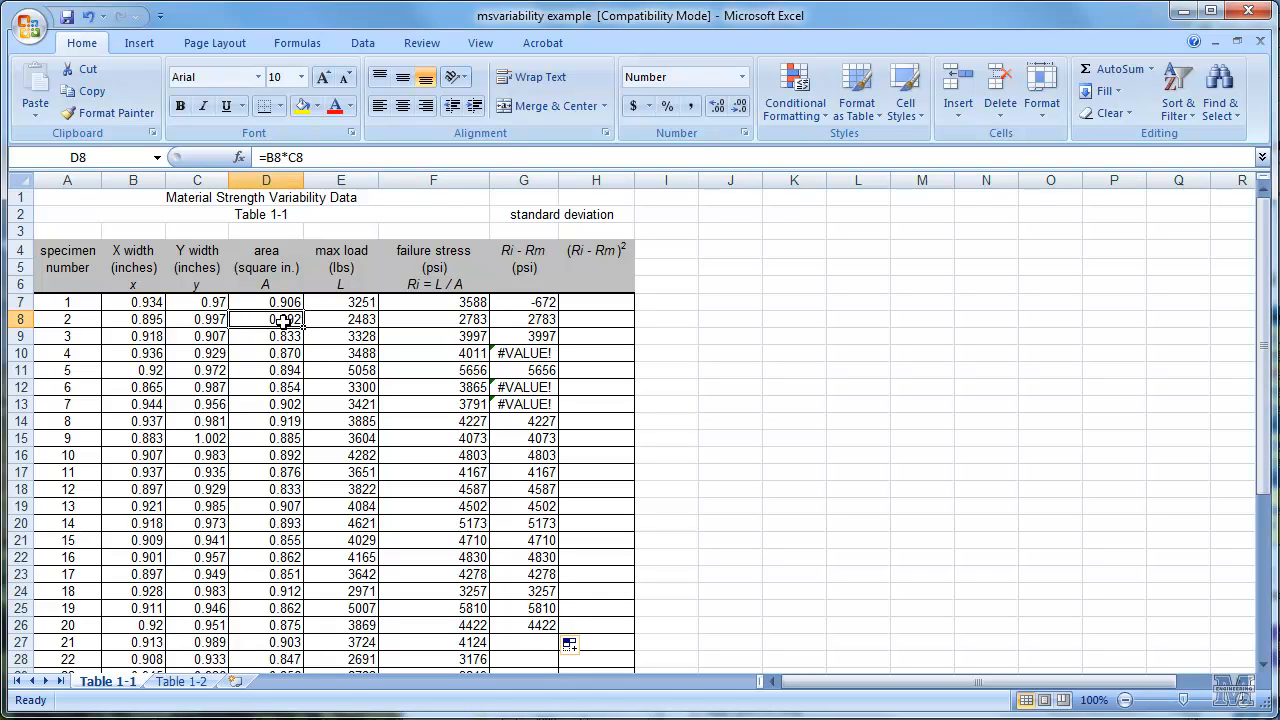
{"action": "left_click", "coordinate": [266, 352]}
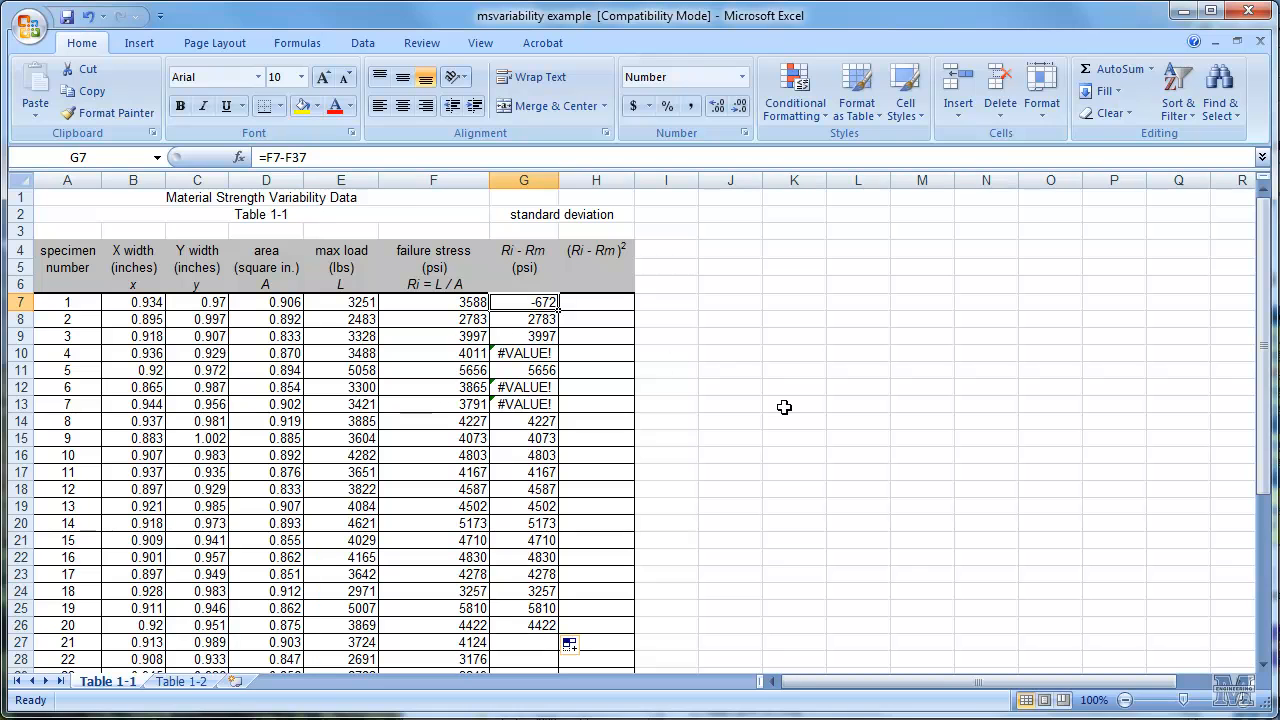
{"action": "double_click", "coordinate": [524, 300]}
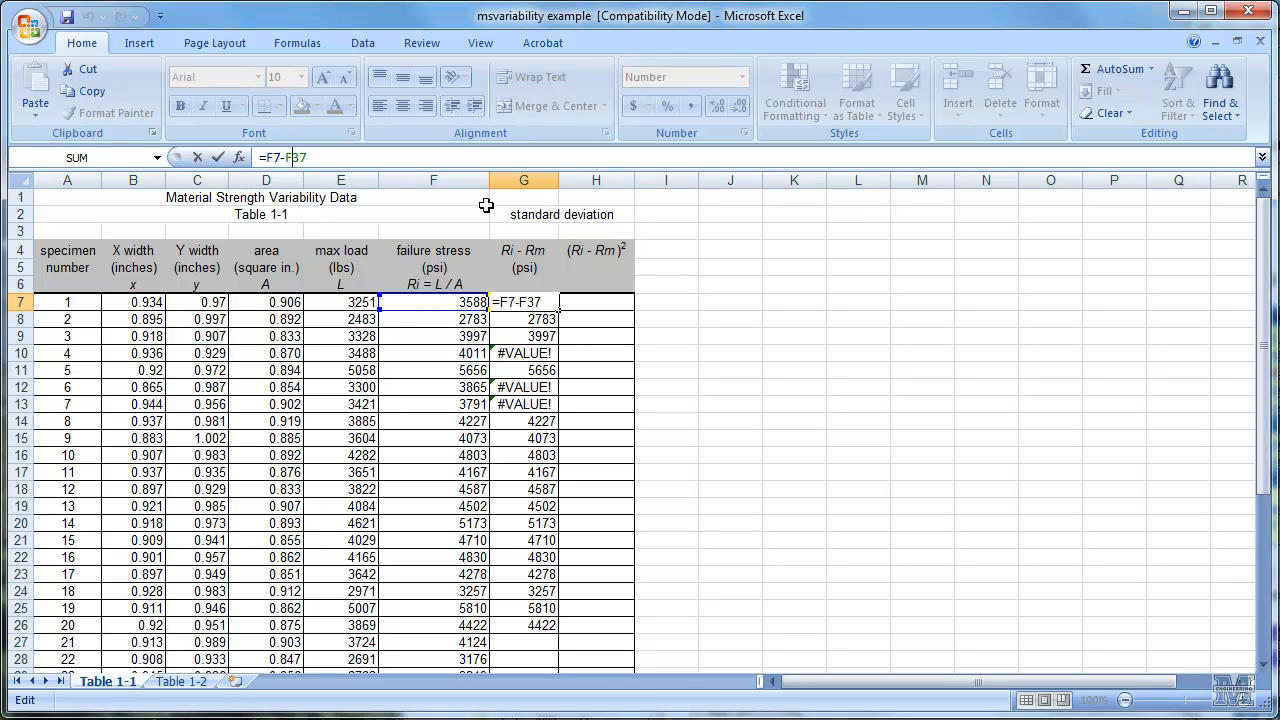
Step: Fix the mean reference as $F$37 with F4 so deviations read −672, −1478, −263 down the column
{"action": "key", "text": "f4"}
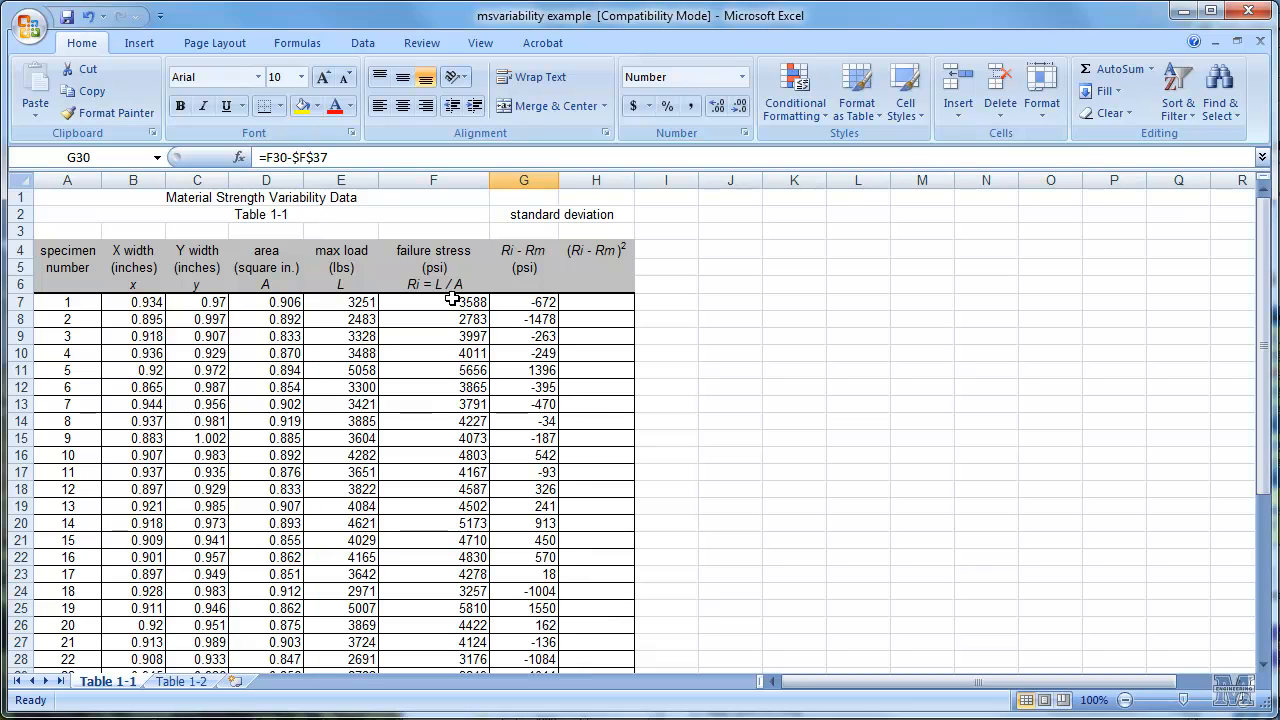
{"action": "left_click", "coordinate": [596, 302]}
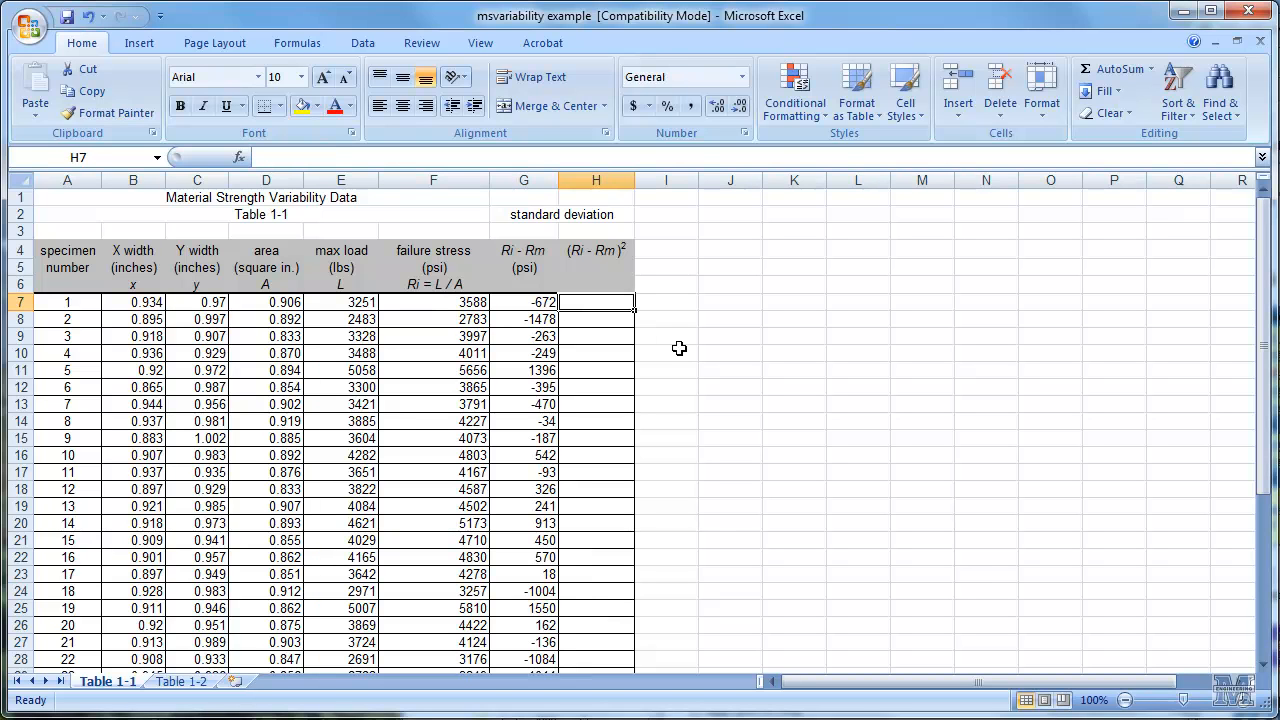
Step: Square the deviation with =G7^2 for specimen 1 and widen column H to show 451586.317
{"action": "type", "text": "=G7"}
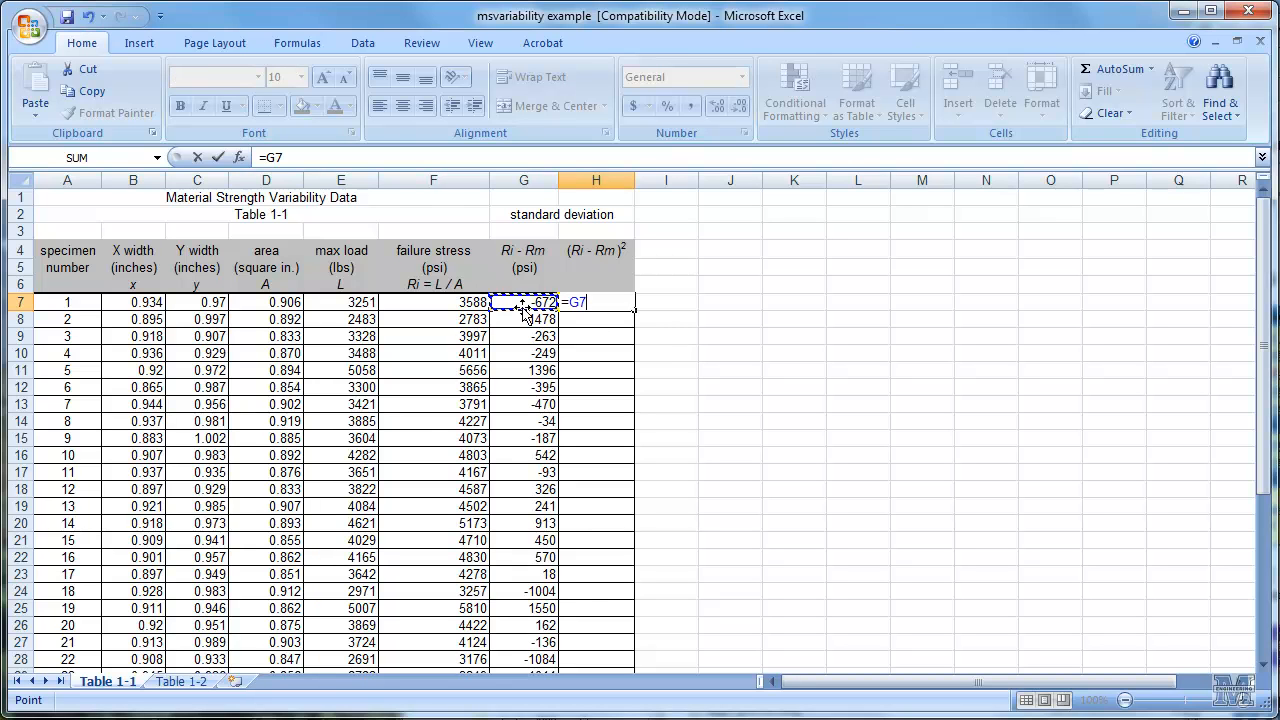
{"action": "type", "text": "^"}
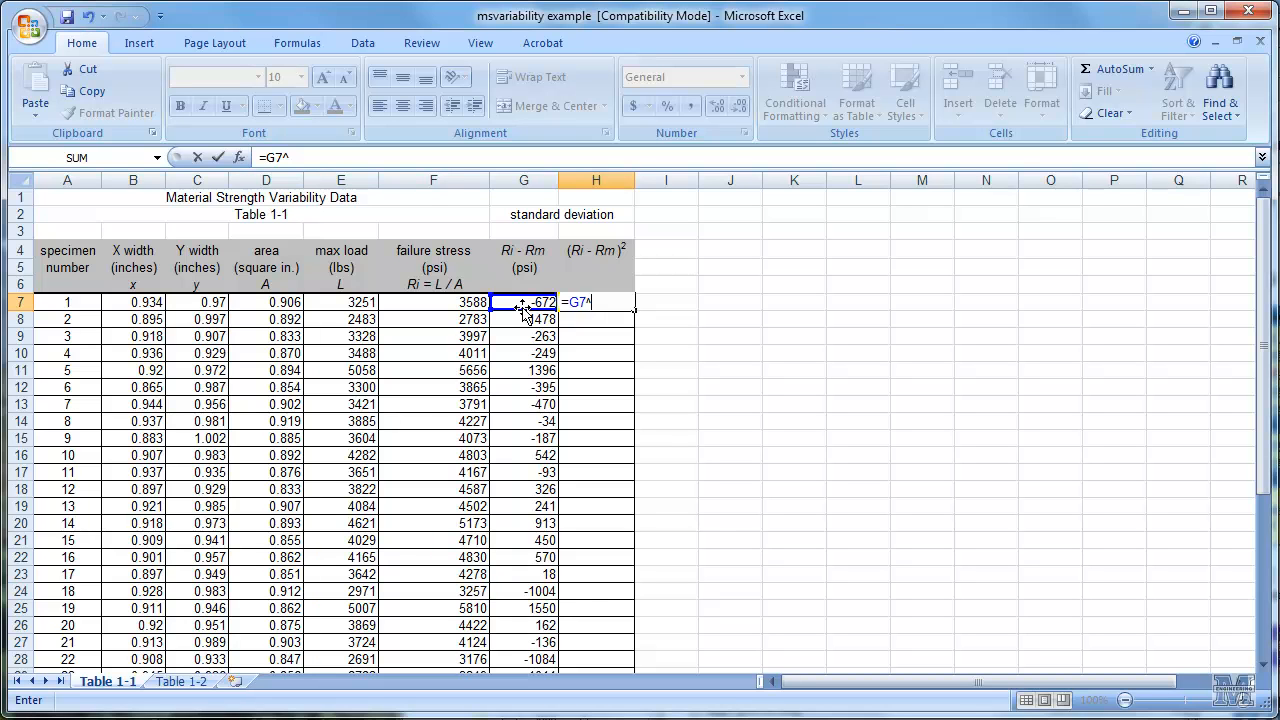
{"action": "type", "text": "2"}
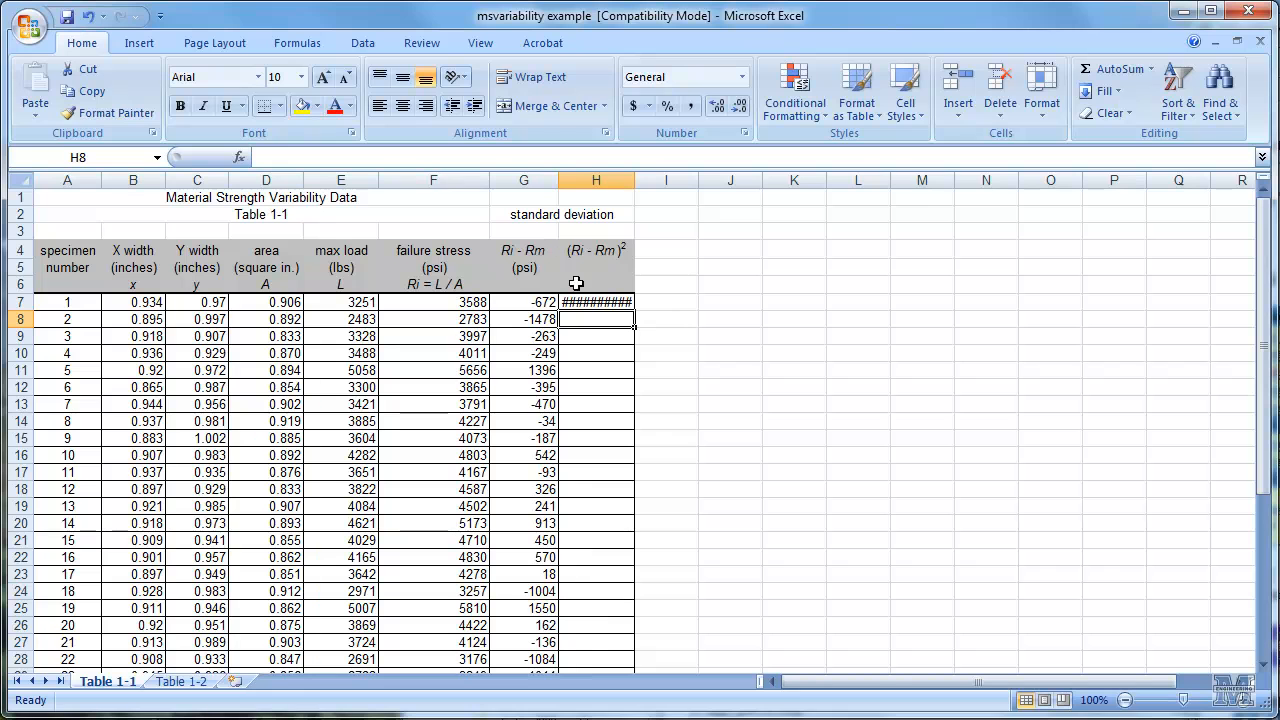
{"action": "left_click", "coordinate": [596, 300]}
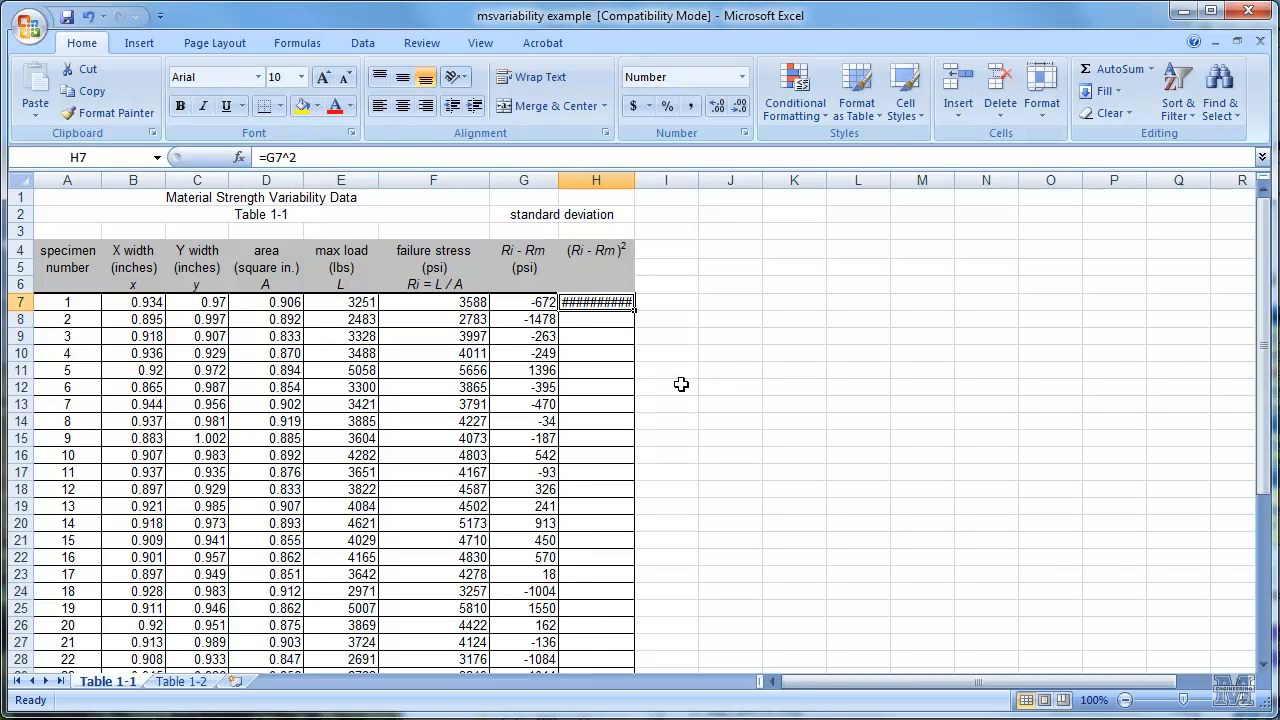
{"action": "left_click_drag", "start_coordinate": [632, 180], "coordinate": [644, 180]}
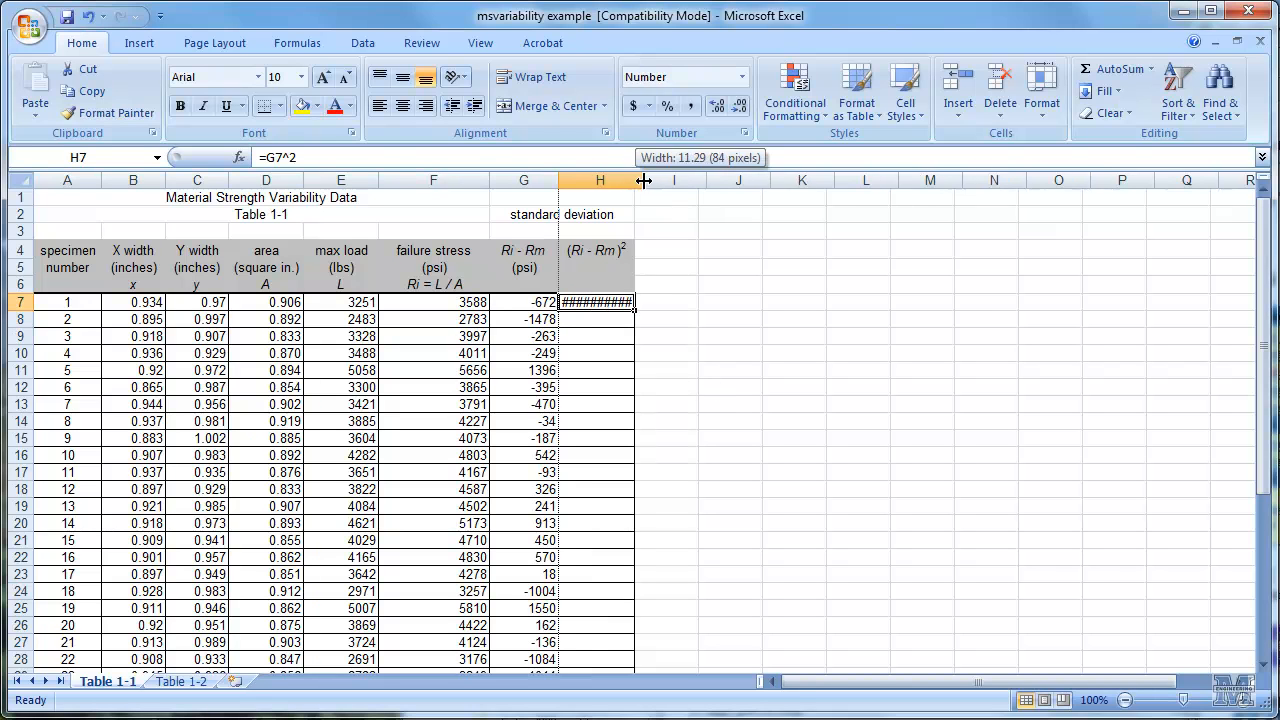
{"action": "left_click_drag", "start_coordinate": [632, 180], "coordinate": [704, 180]}
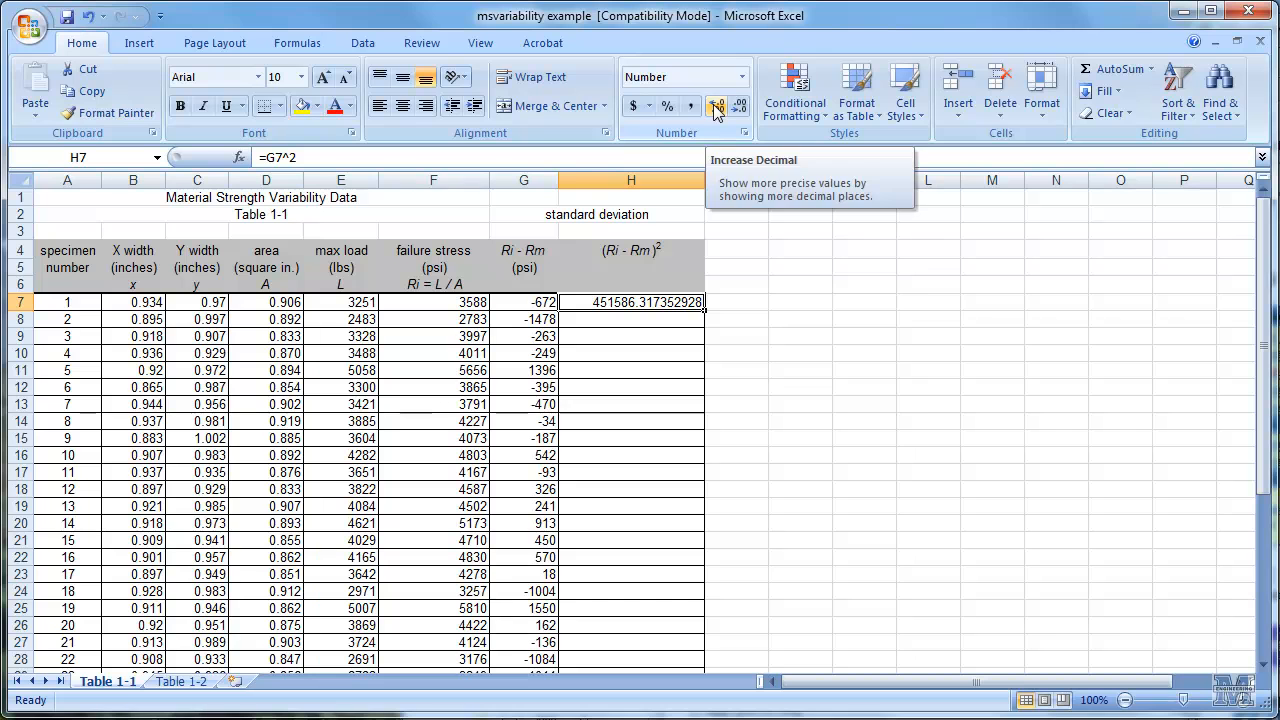
Step: Fill the squared-deviation formula down all 30 specimens, trimmed to three decimals
{"action": "left_click", "coordinate": [738, 108]}
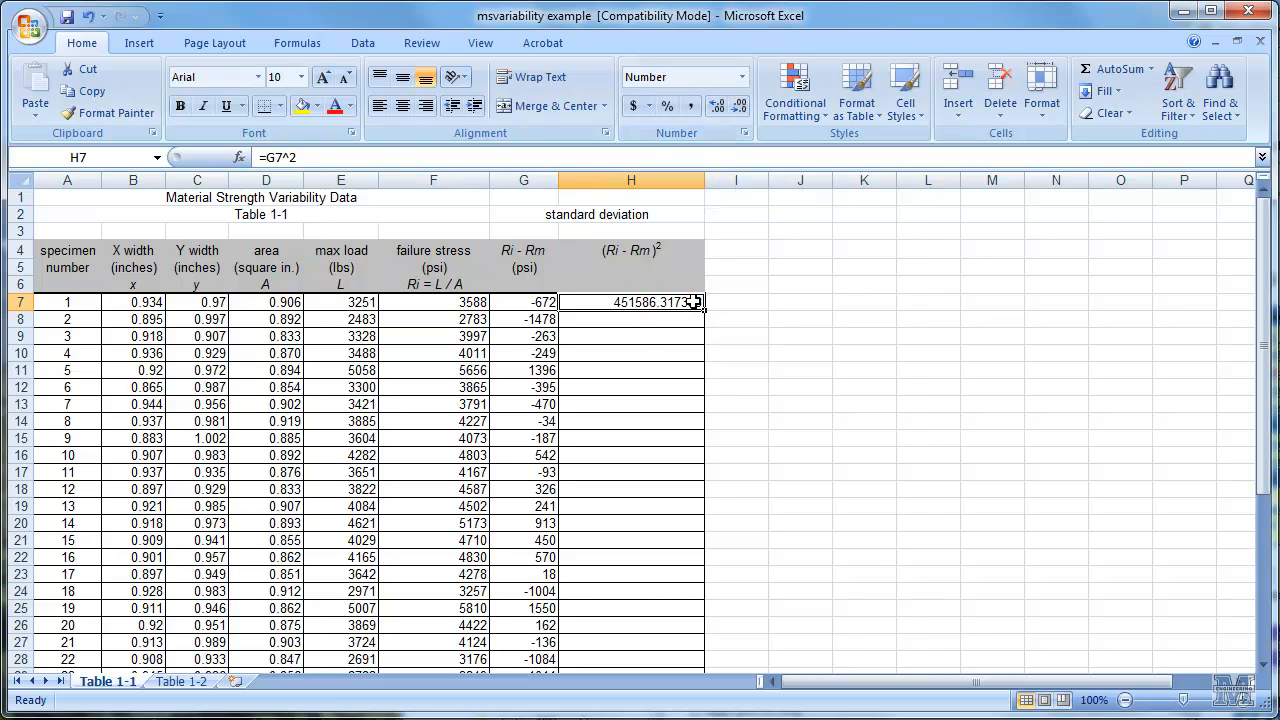
{"action": "left_click", "coordinate": [736, 318]}
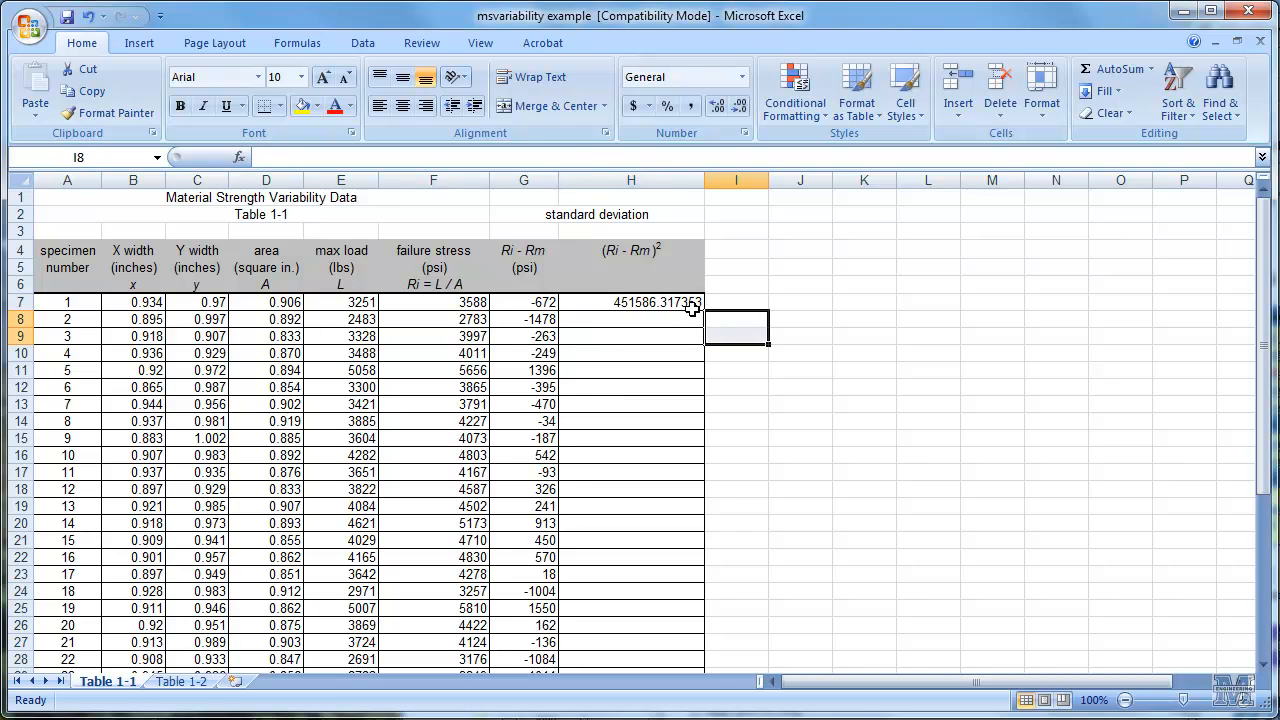
{"action": "left_click", "coordinate": [632, 302]}
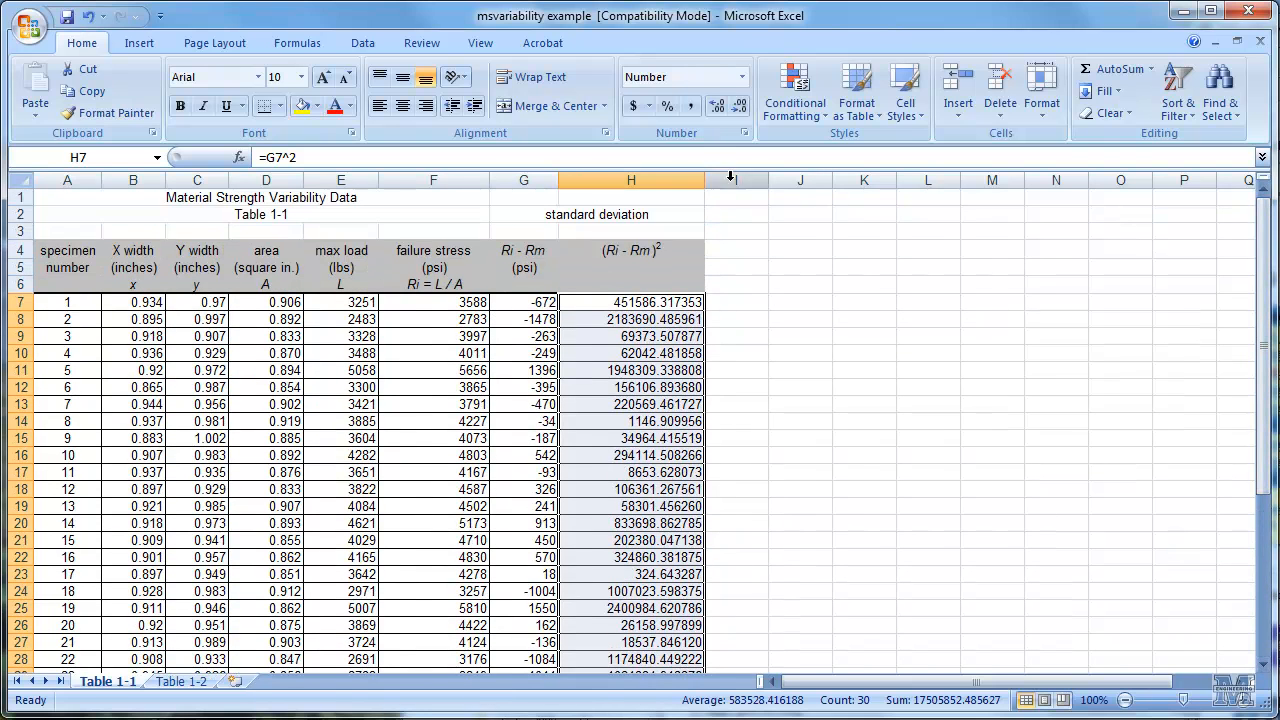
{"action": "left_click", "coordinate": [740, 104]}
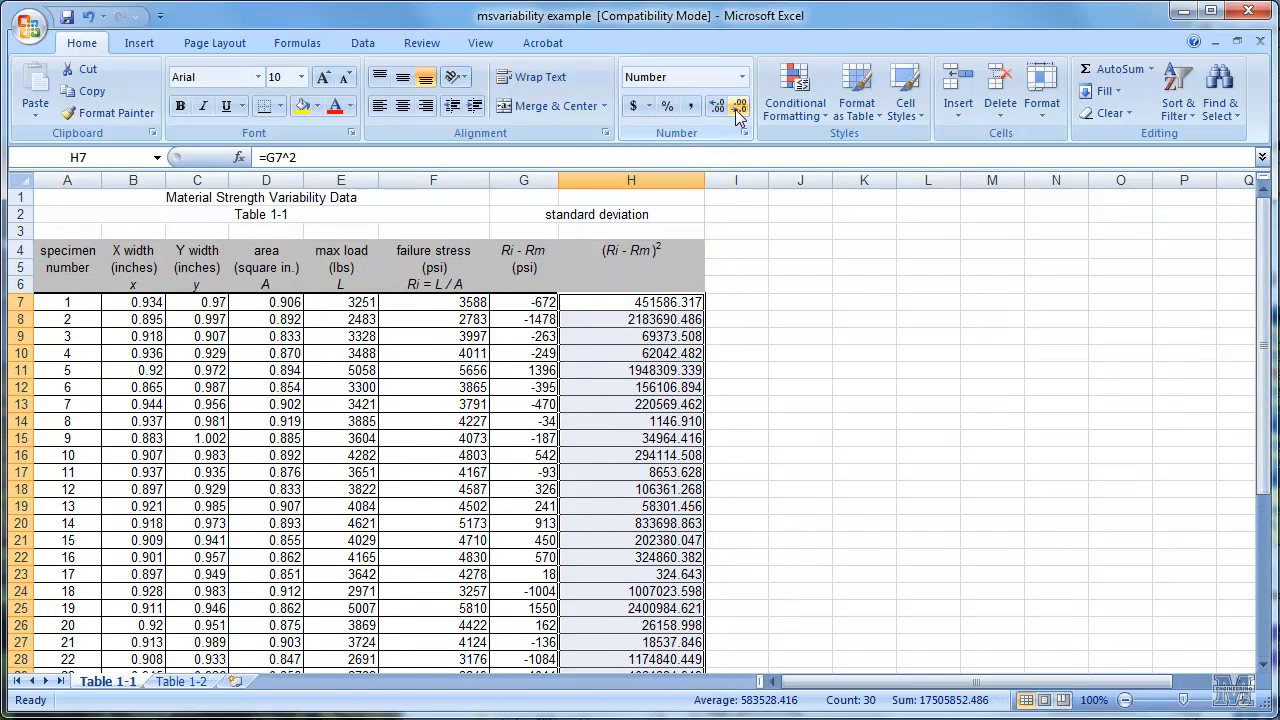
{"action": "scroll", "scroll_direction": "down", "scroll_amount": 3}
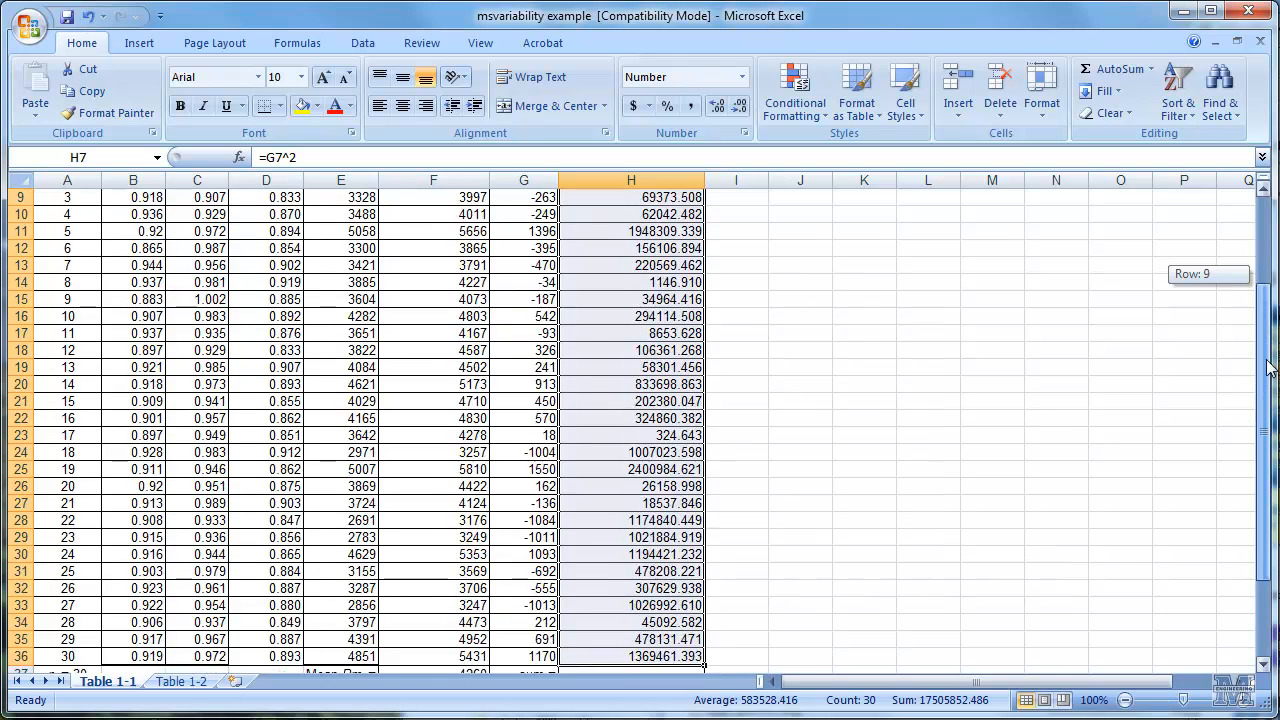
{"action": "scroll", "scroll_direction": "down", "scroll_amount": 3}
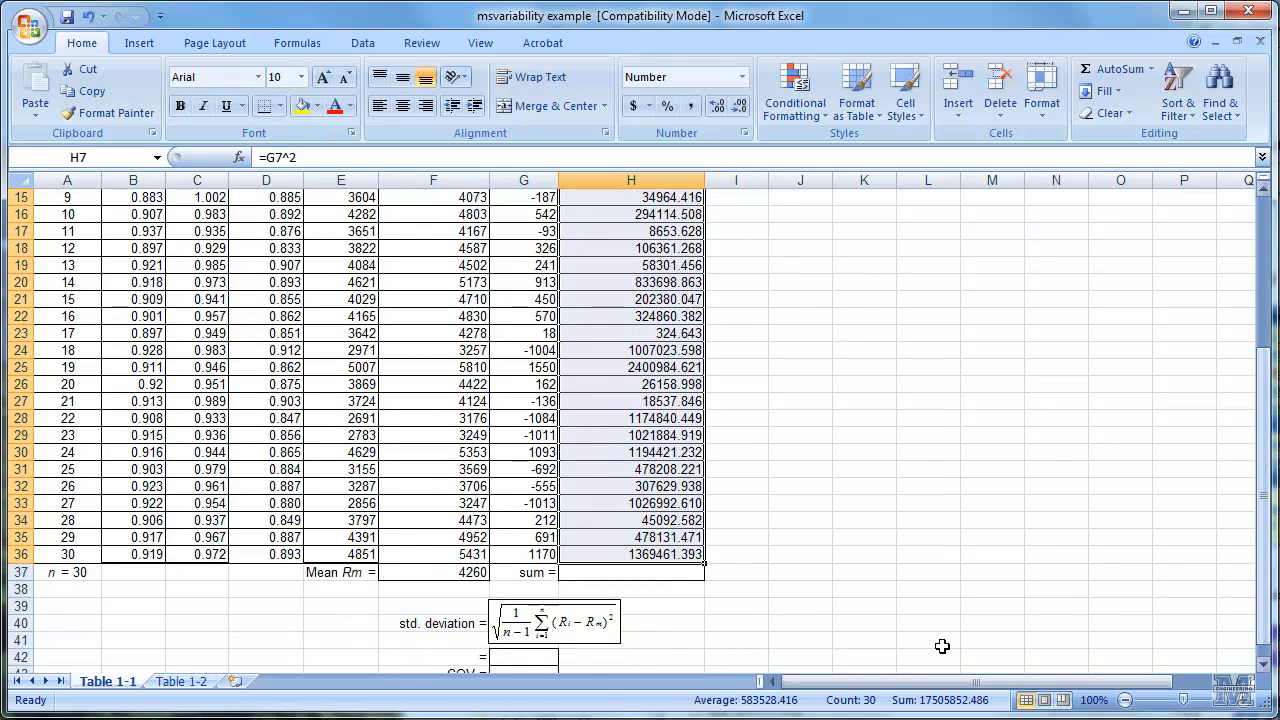
{"action": "left_click", "coordinate": [630, 572]}
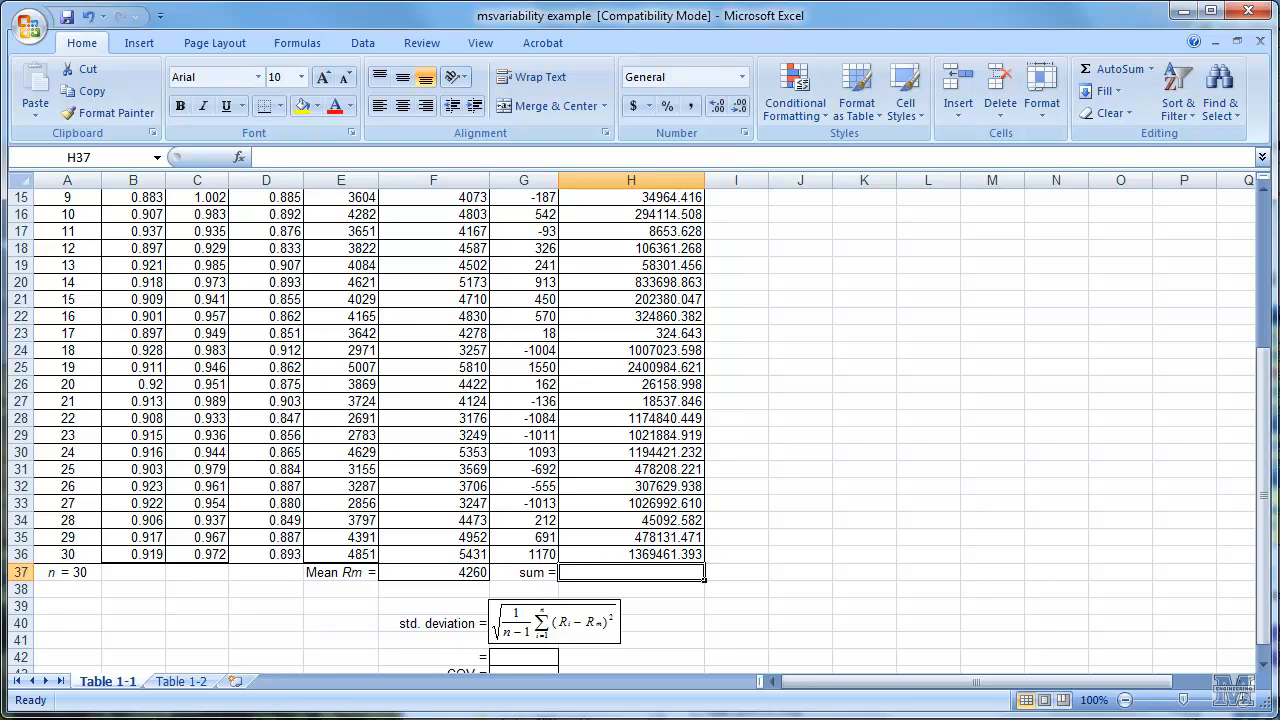
Step: Total the squared deviations with =SUM(H7:H36), giving 17505852.486
{"action": "type", "text": "=sum"}
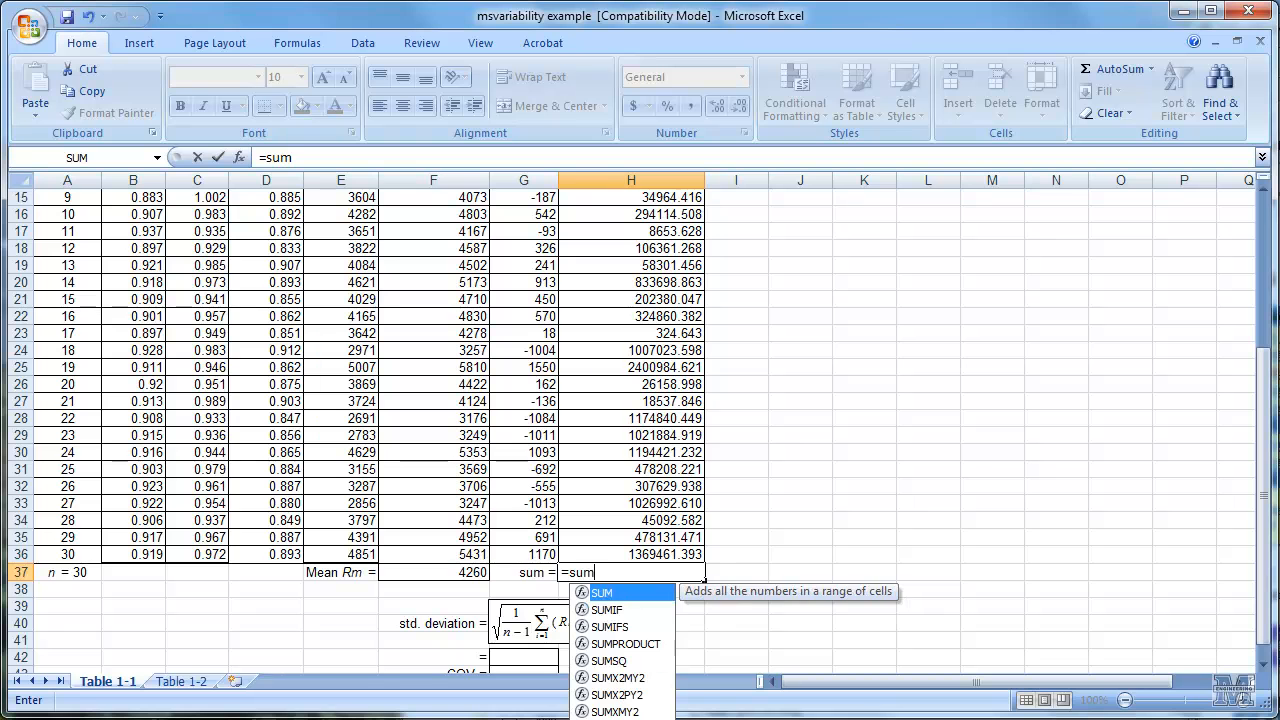
{"action": "type", "text": "("}
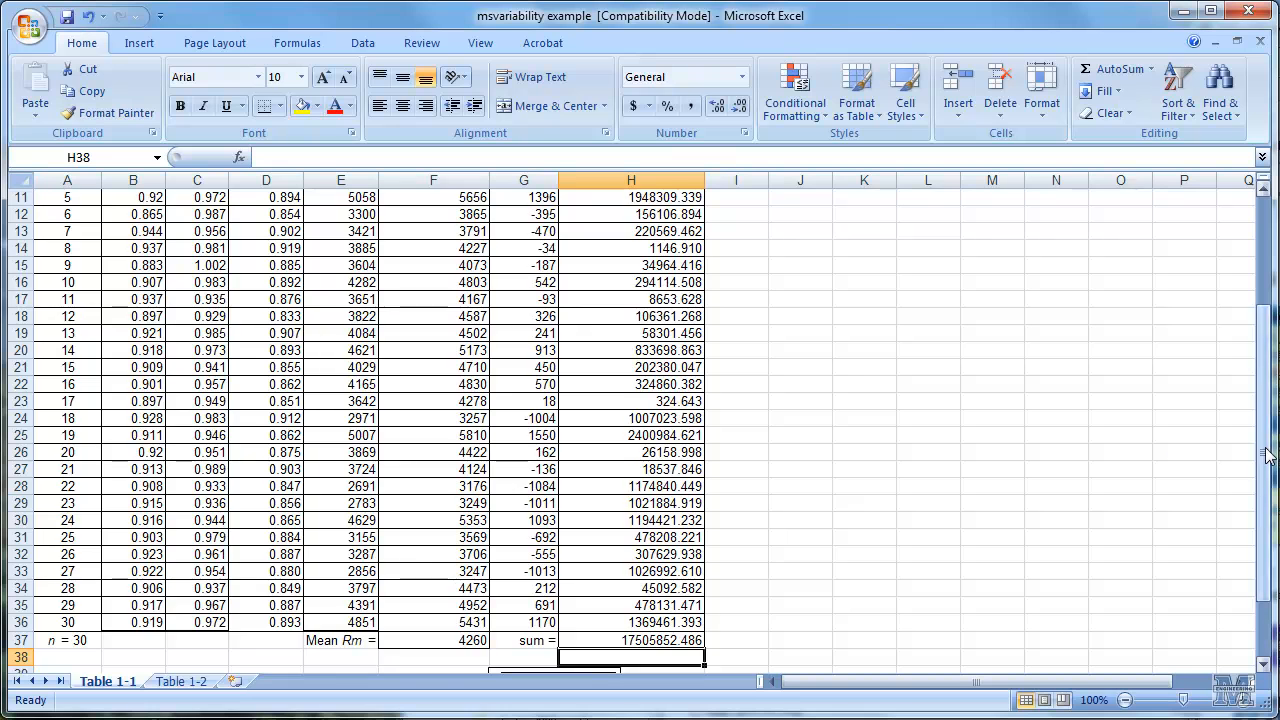
{"action": "scroll", "scroll_direction": "down", "scroll_amount": 3}
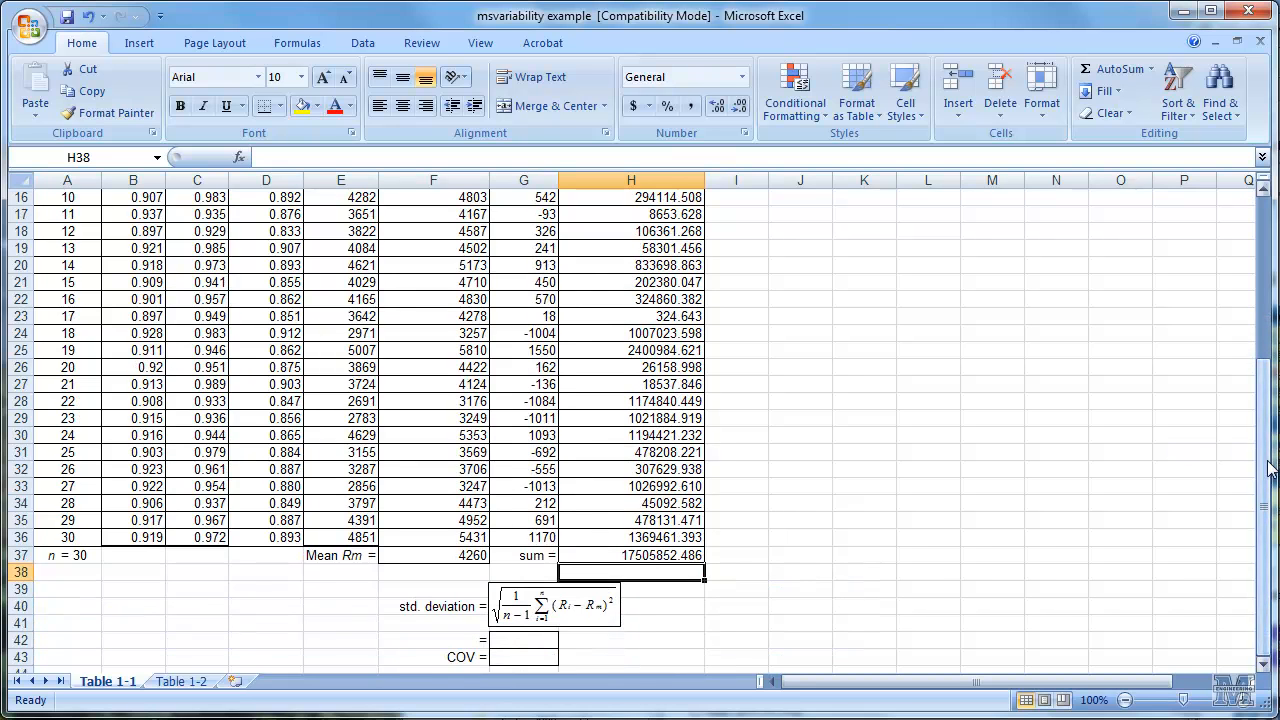
{"action": "mouse_move", "coordinate": [720, 636]}
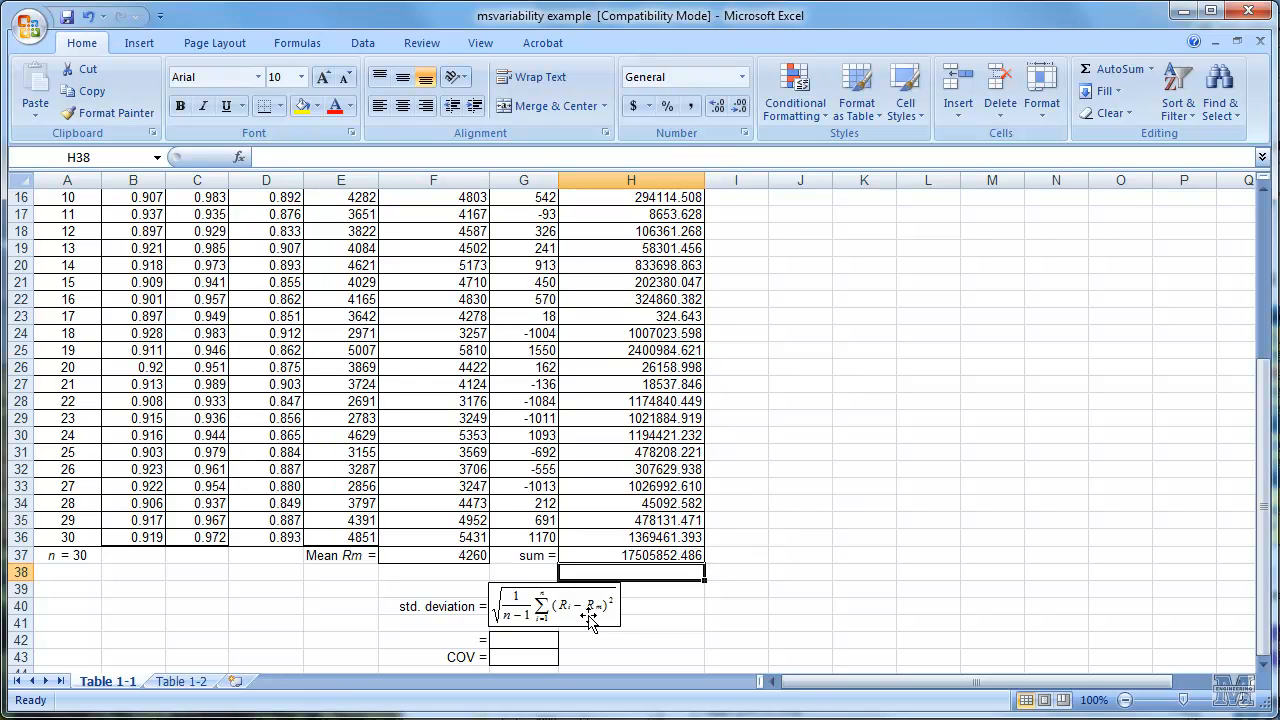
{"action": "mouse_move", "coordinate": [584, 620]}
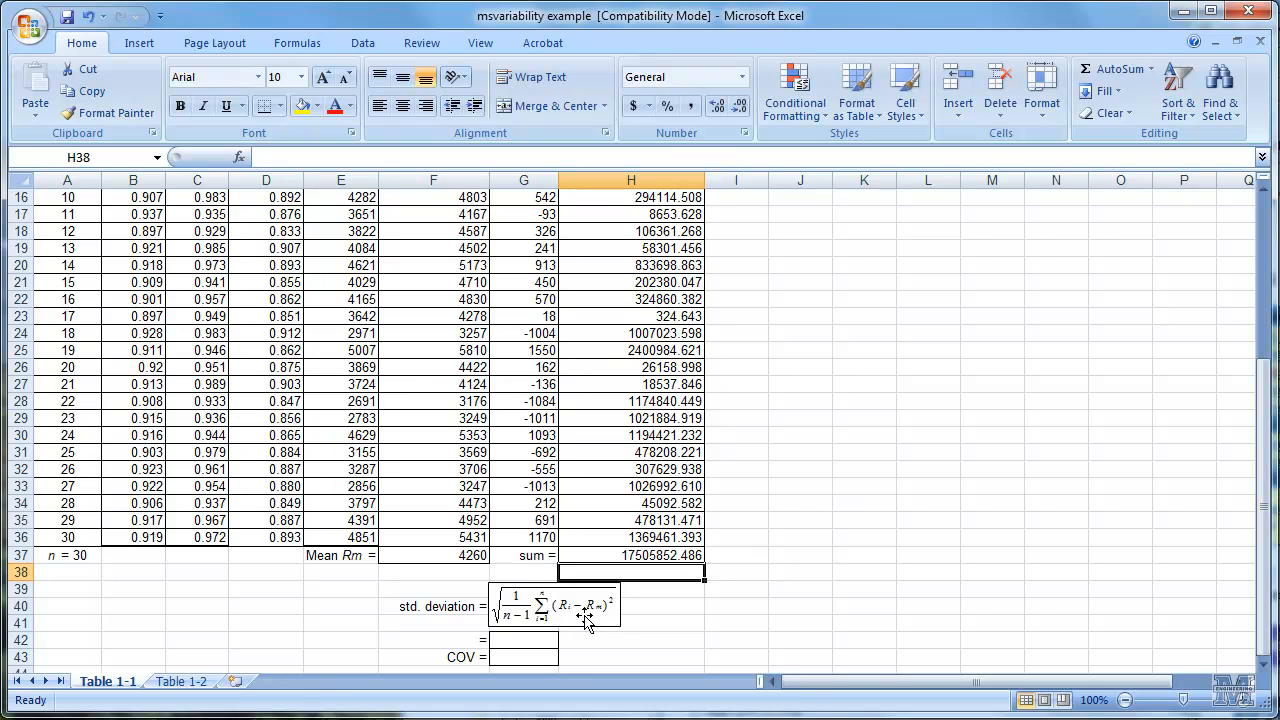
{"action": "mouse_move", "coordinate": [568, 600]}
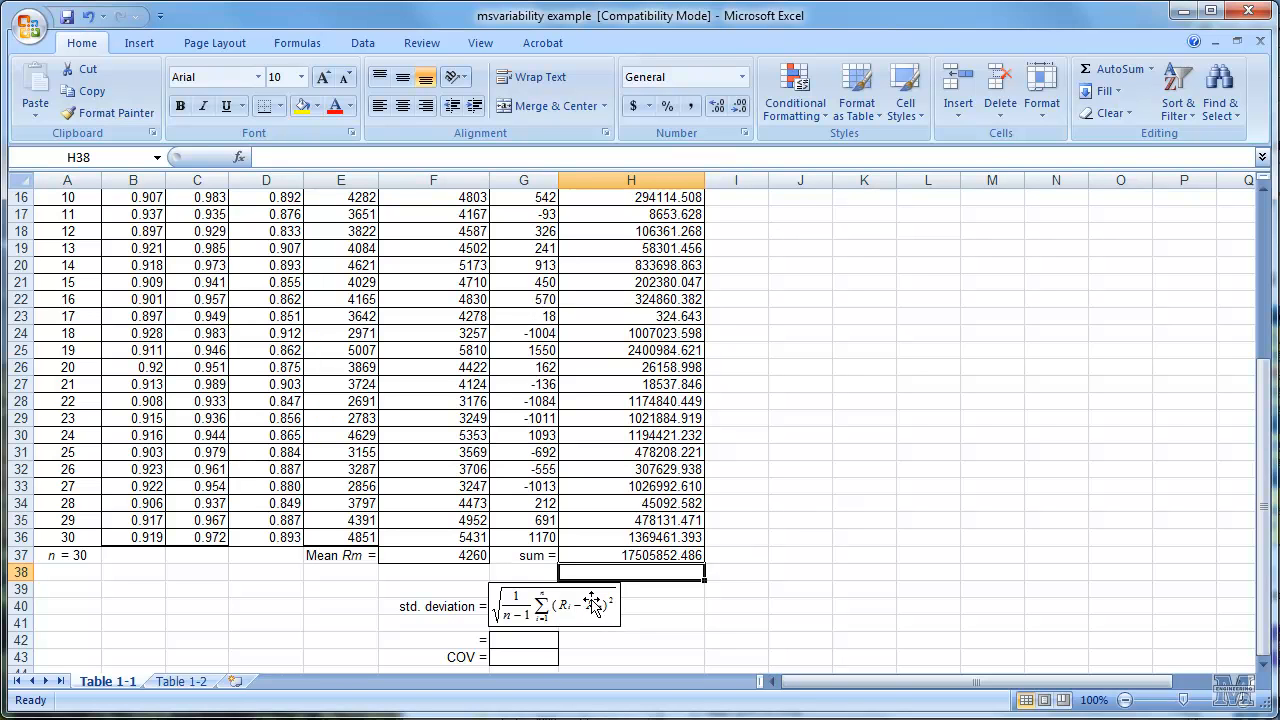
{"action": "left_click", "coordinate": [630, 556]}
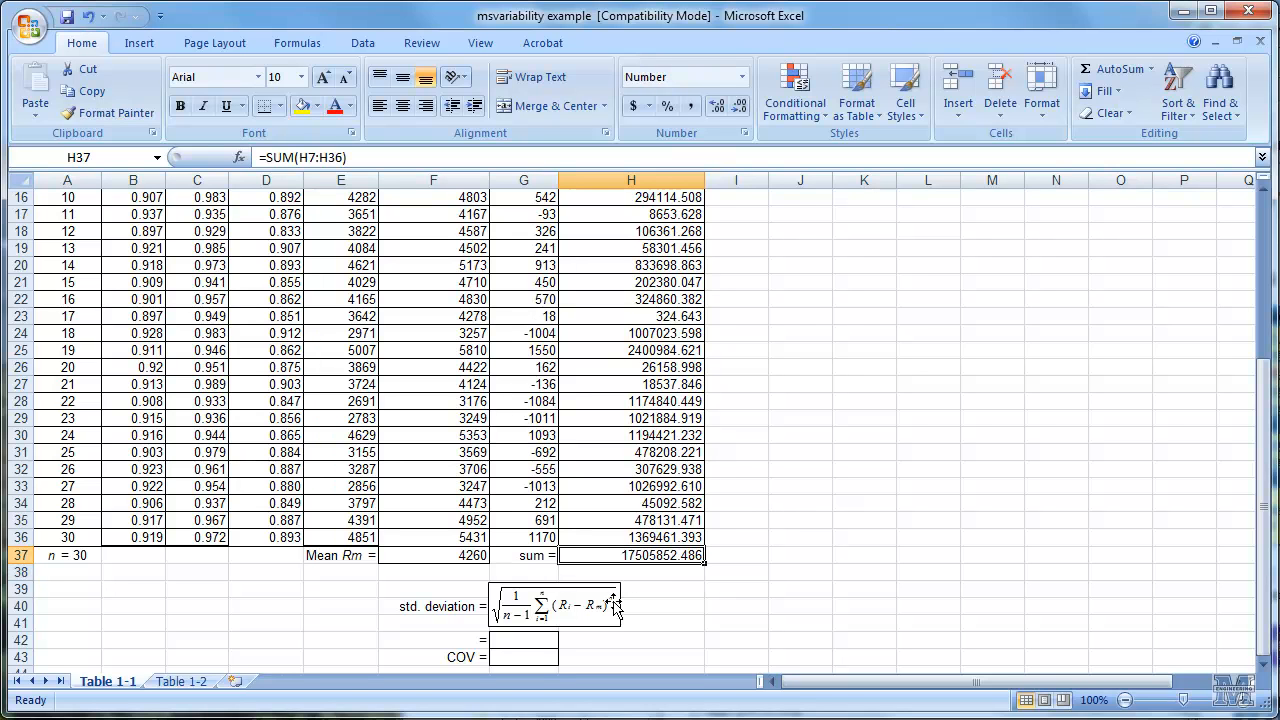
{"action": "mouse_move", "coordinate": [528, 636]}
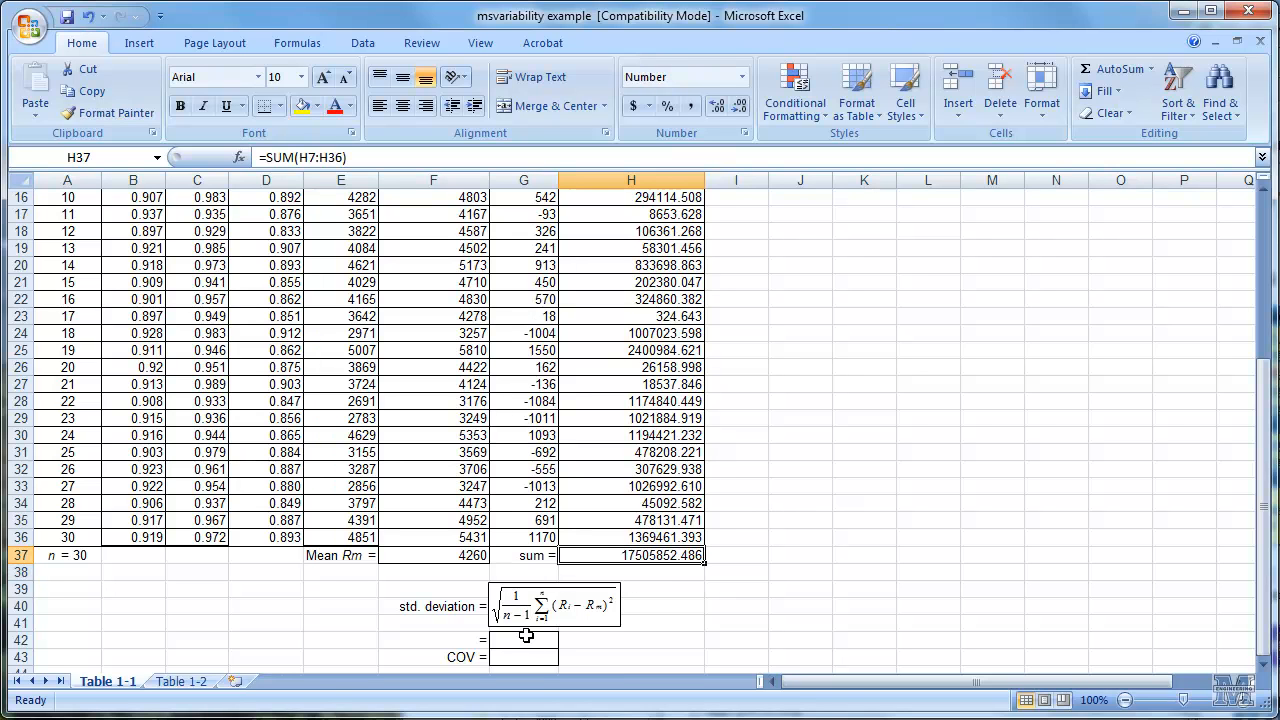
{"action": "left_click", "coordinate": [524, 640]}
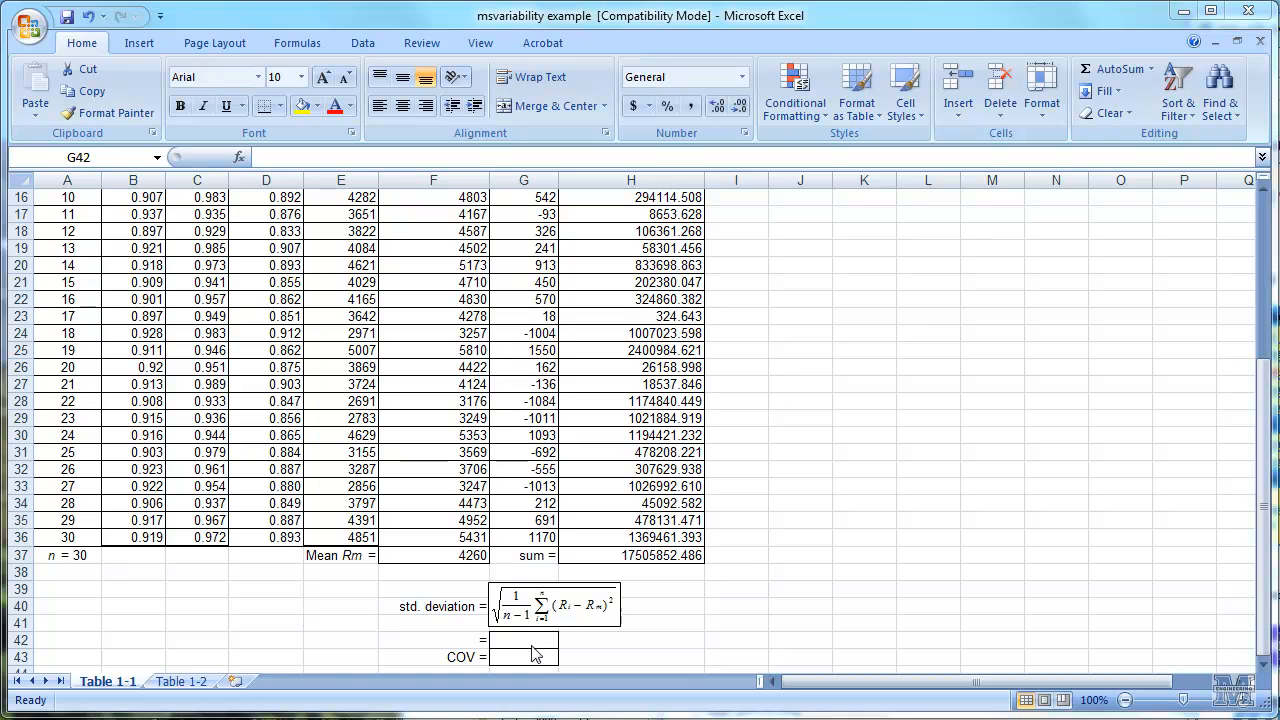
Step: Compute the standard deviation =(1/(30-1)*H37)^.5 from the sum of squares, giving 776.9
{"action": "left_click", "coordinate": [522, 640]}
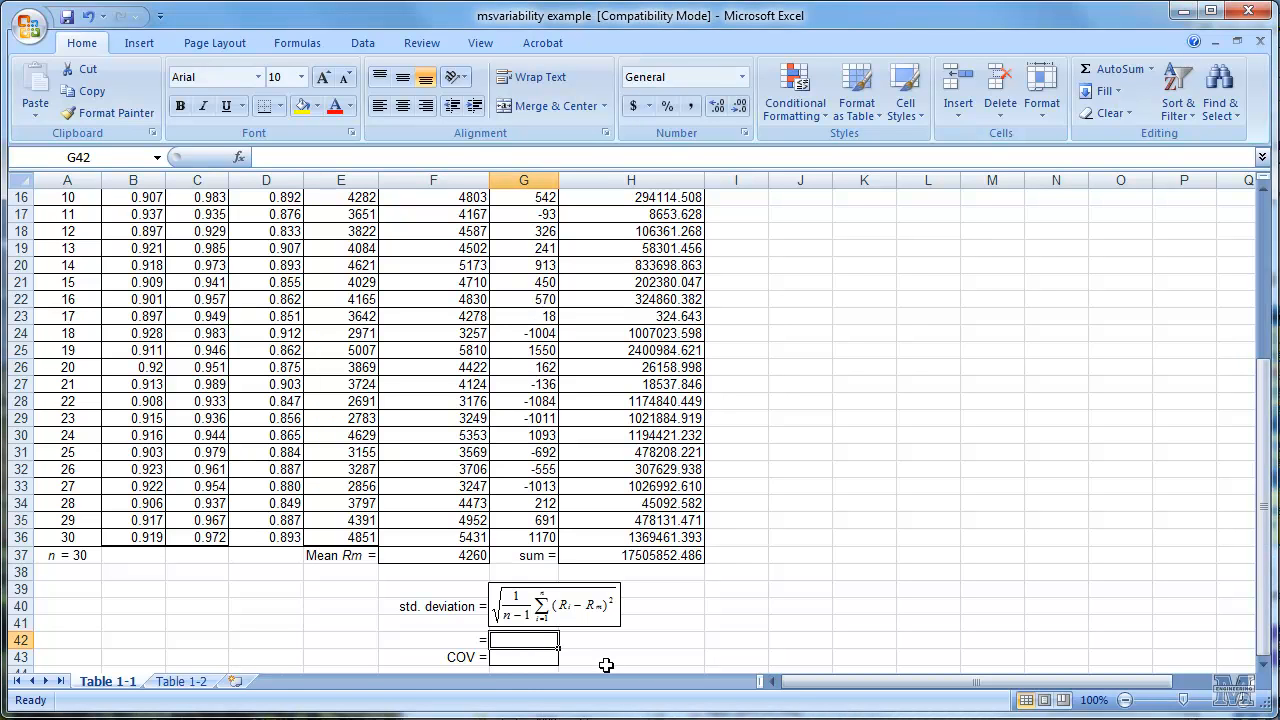
{"action": "type", "text": "="}
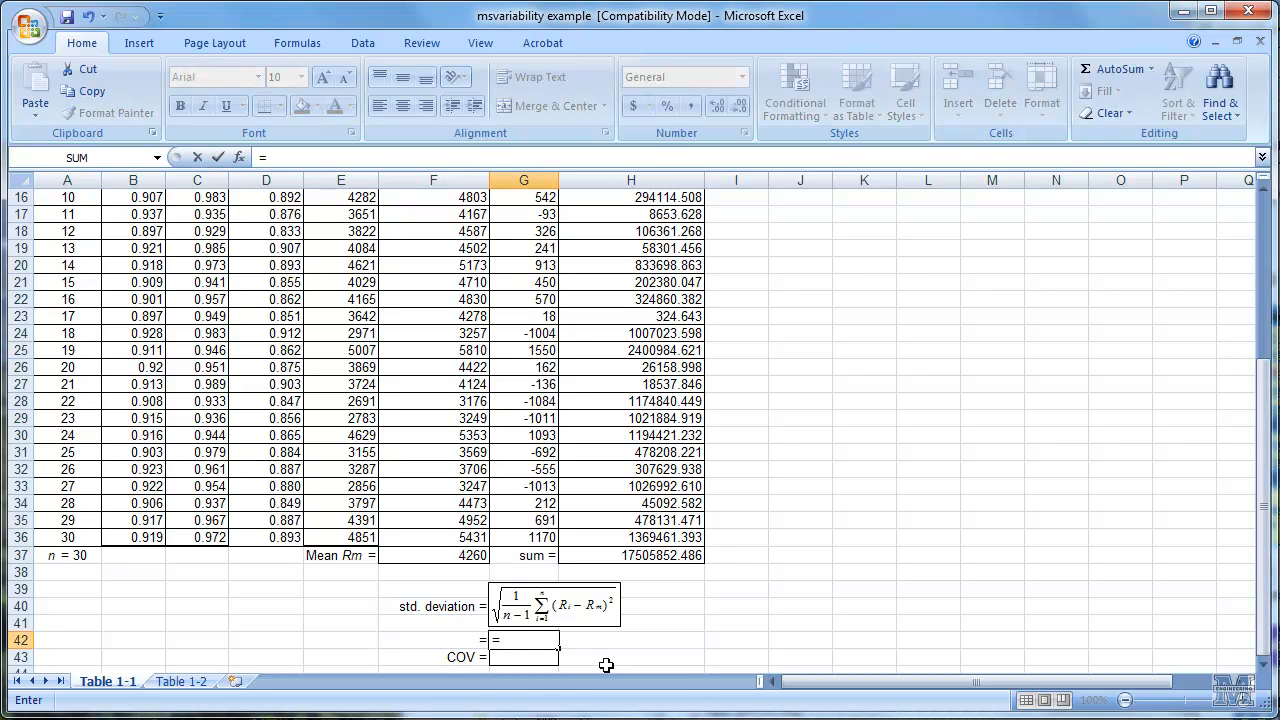
{"action": "type", "text": "("}
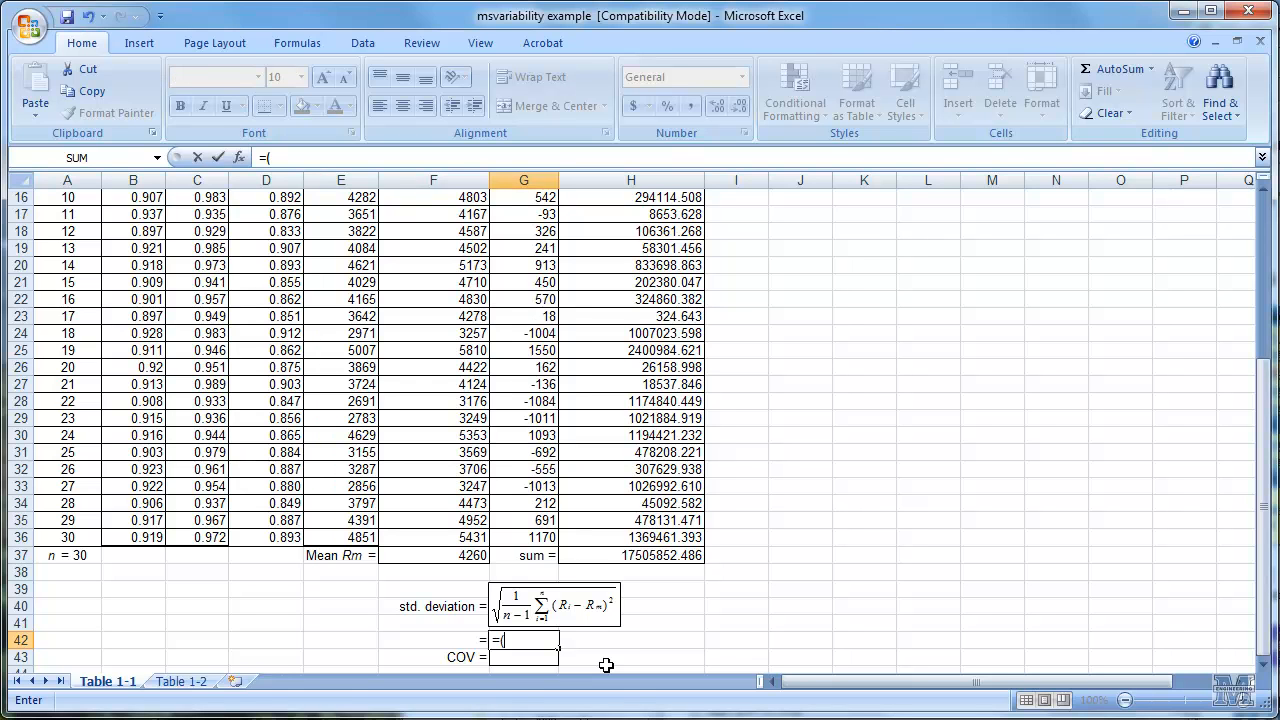
{"action": "type", "text": "1"}
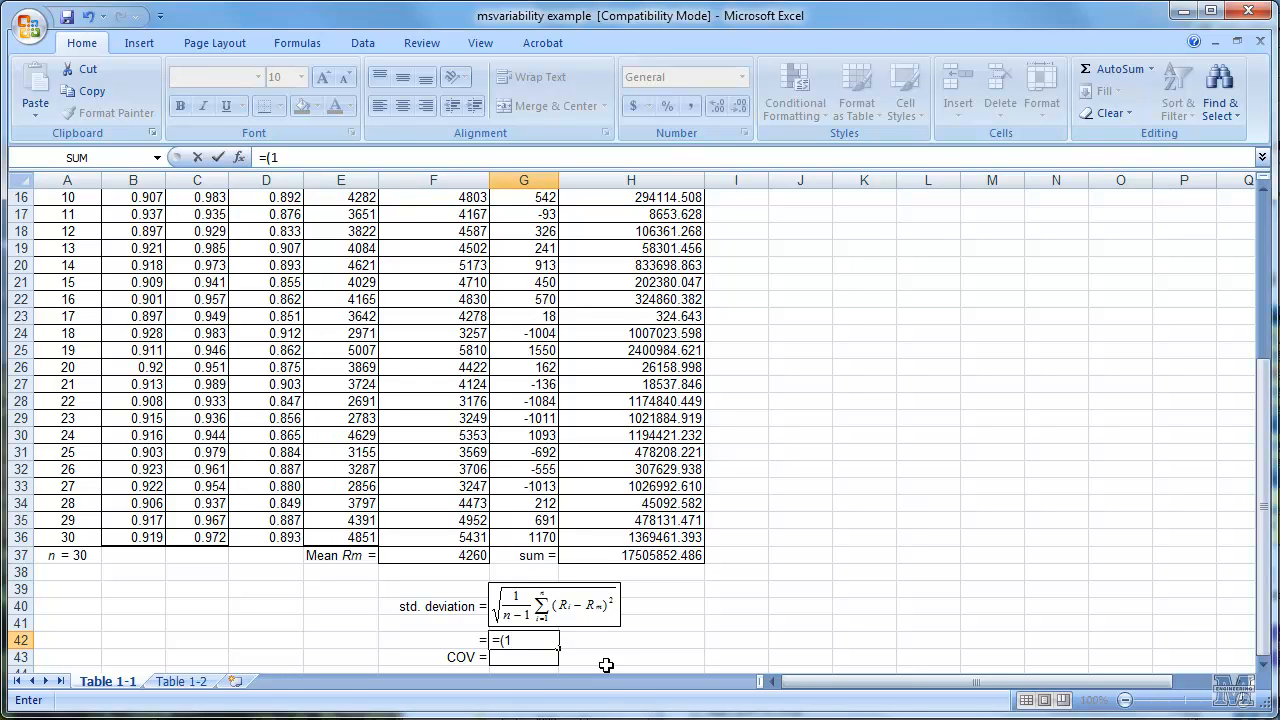
{"action": "type", "text": "/"}
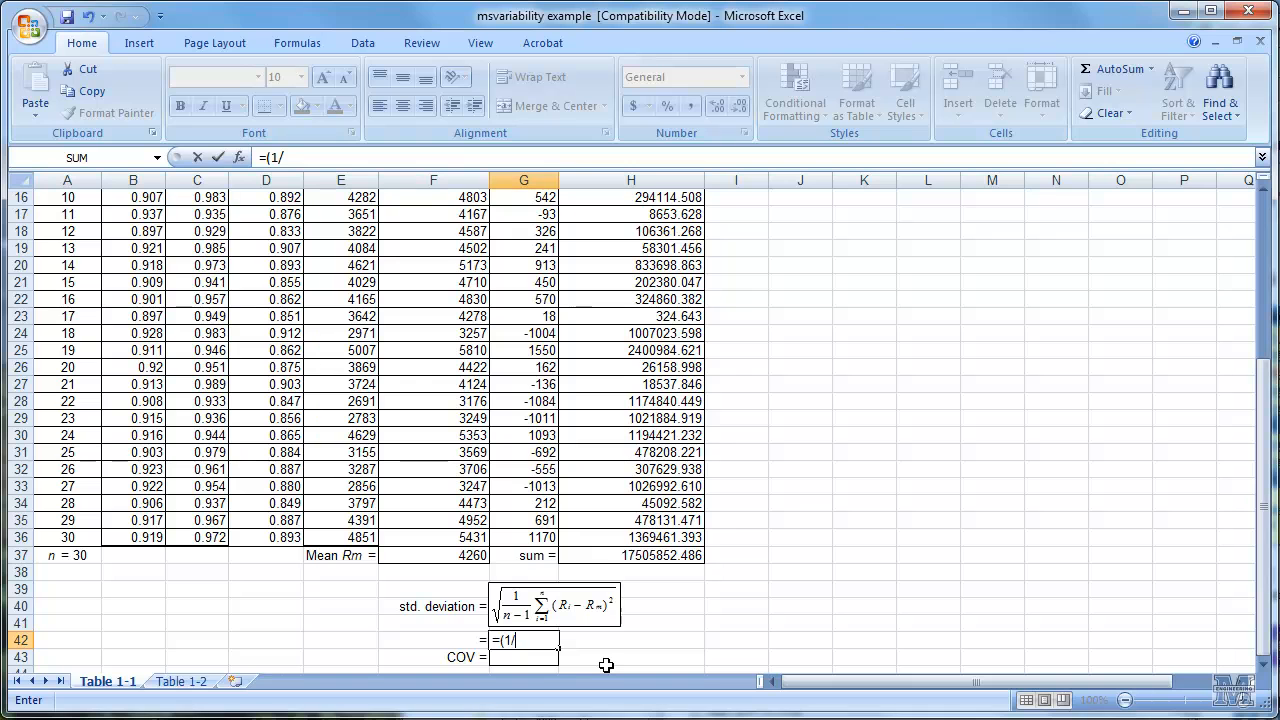
{"action": "type", "text": "("}
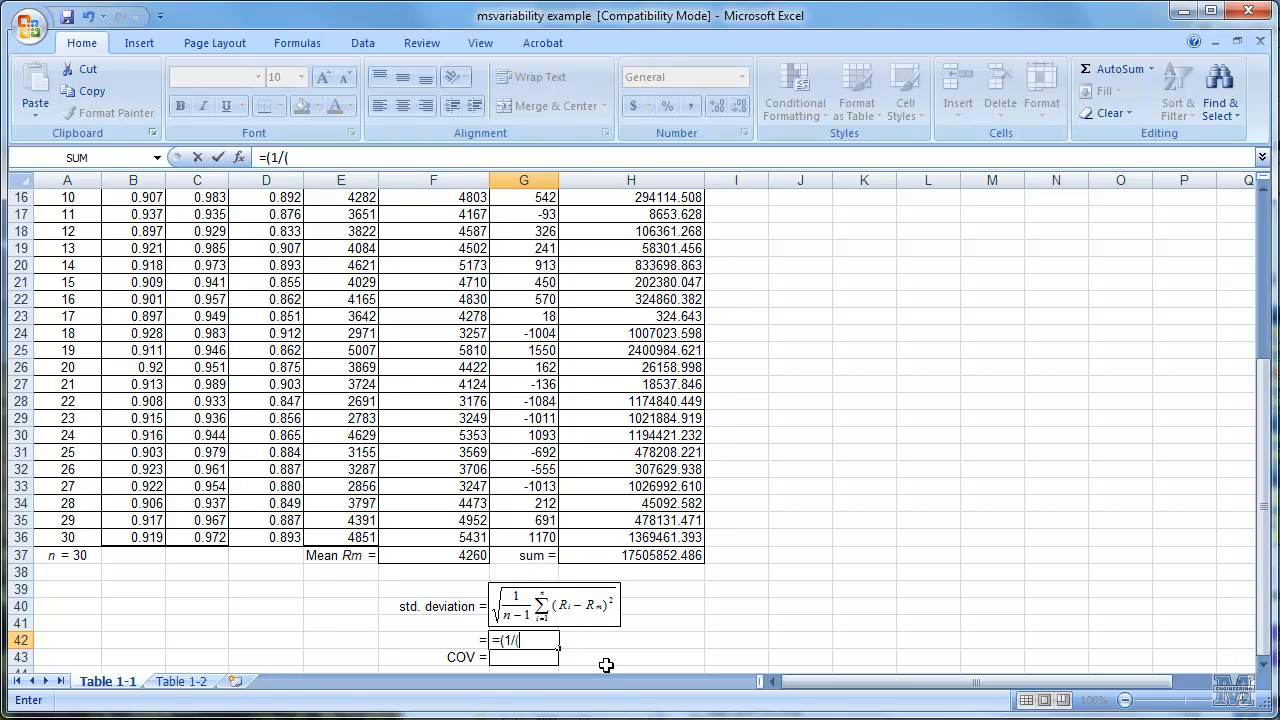
{"action": "type", "text": "30"}
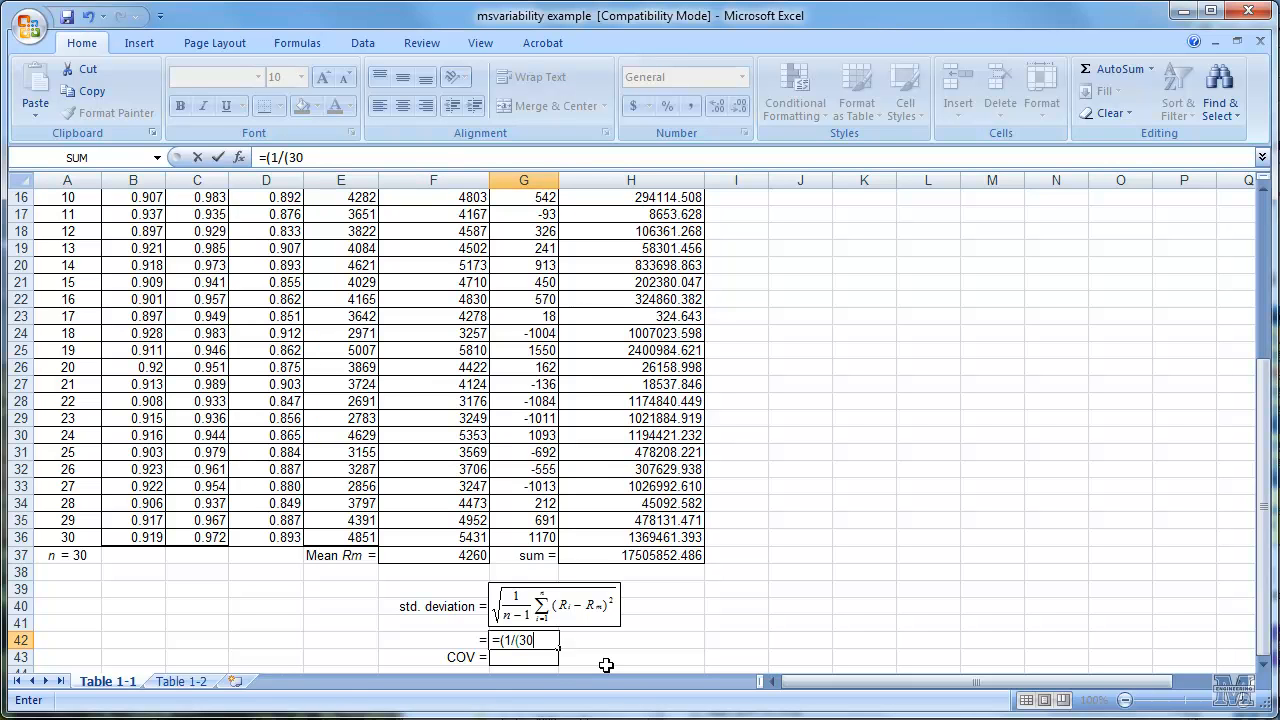
{"action": "type", "text": "-1"}
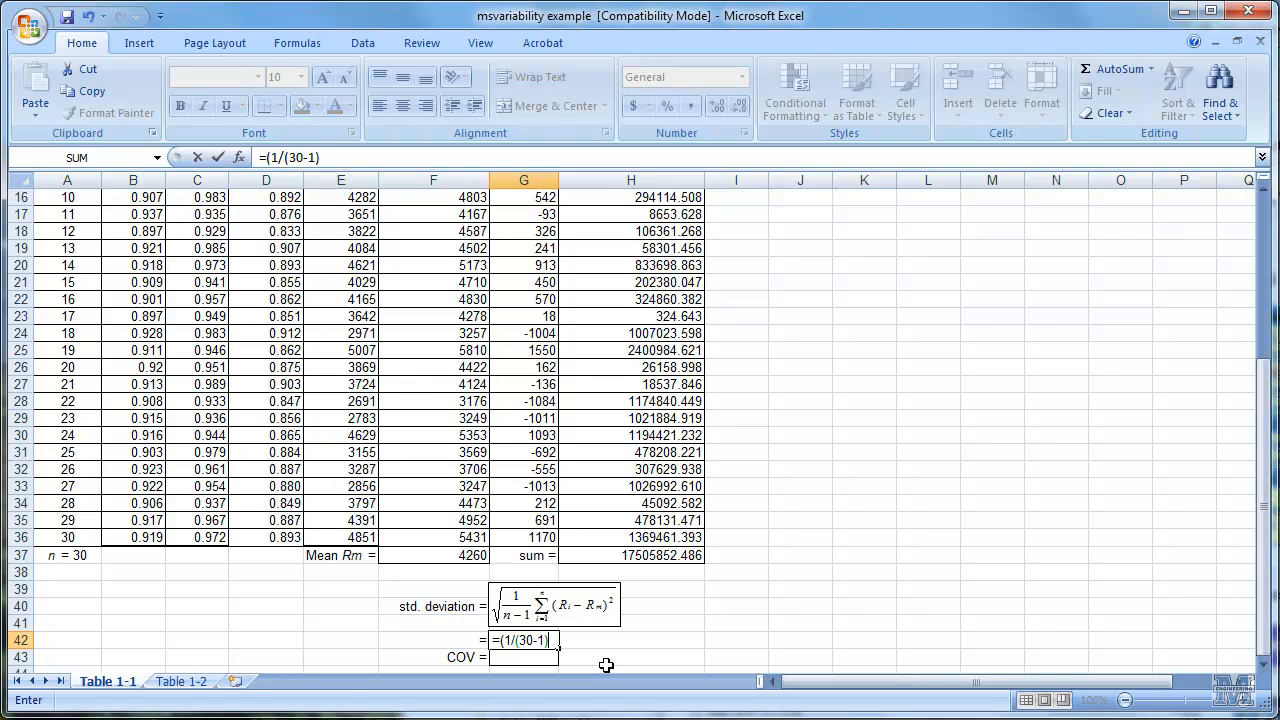
{"action": "type", "text": "*"}
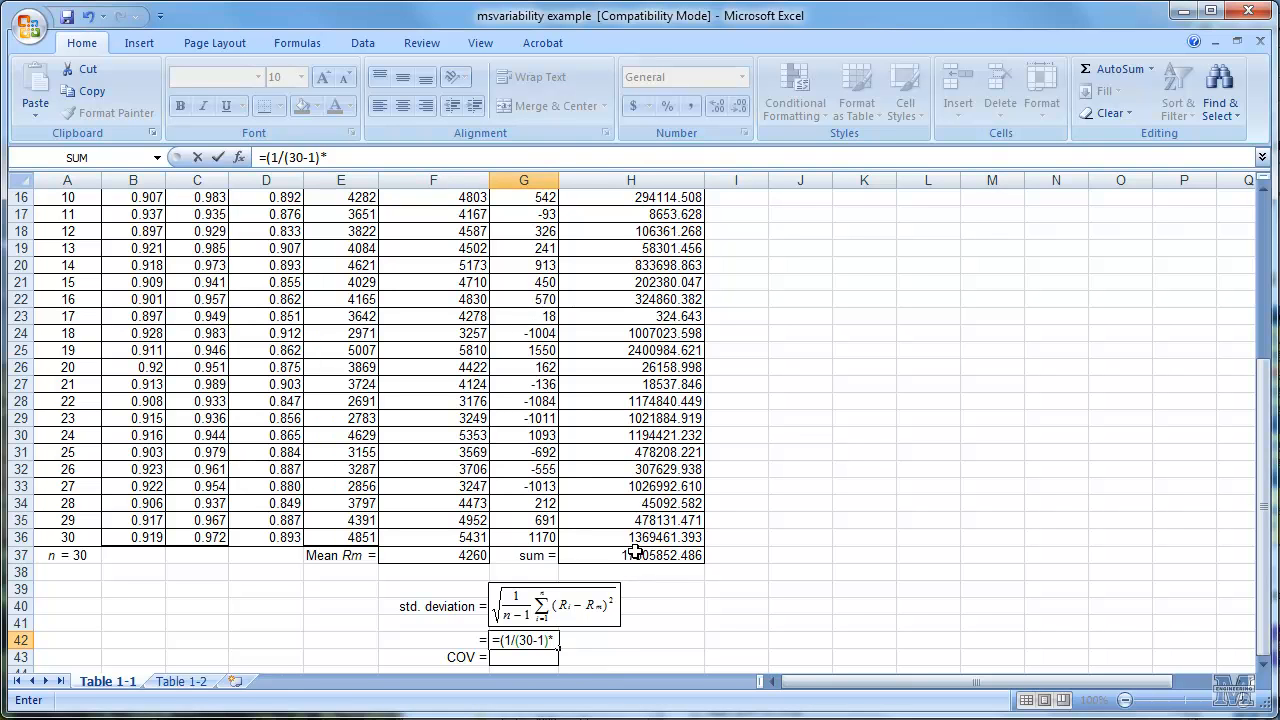
{"action": "left_click", "coordinate": [632, 556]}
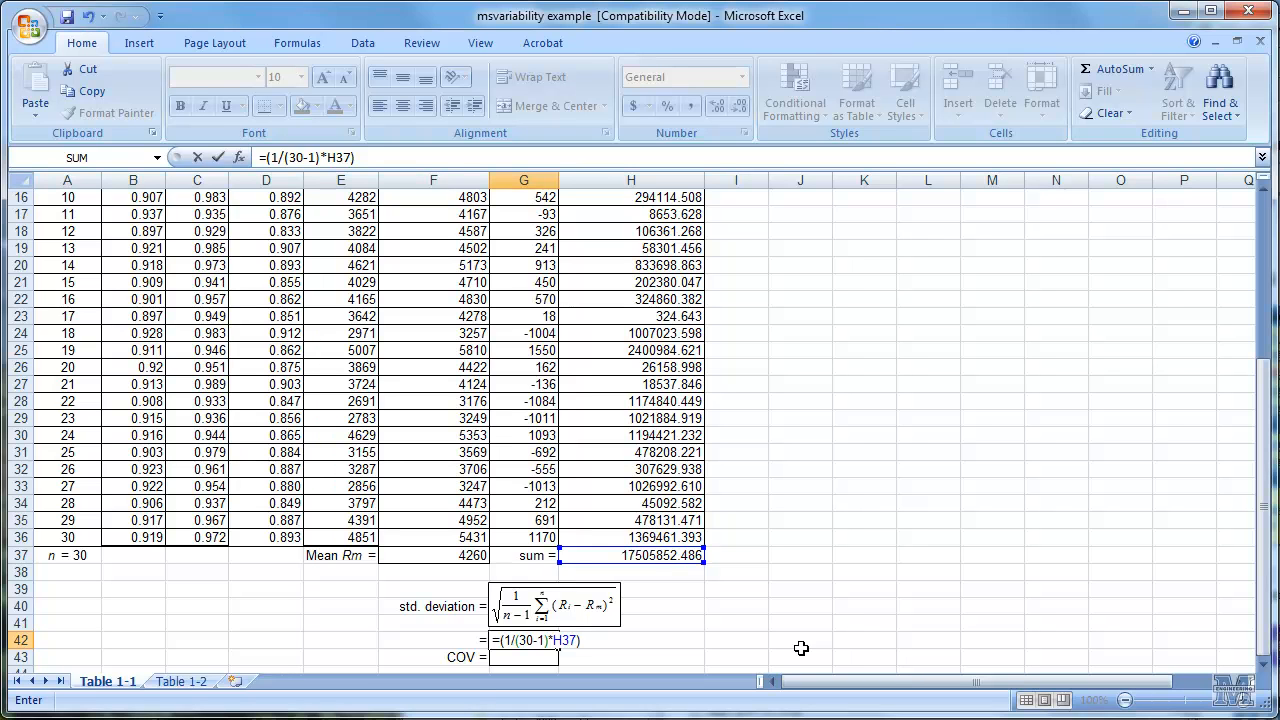
{"action": "type", "text": "^"}
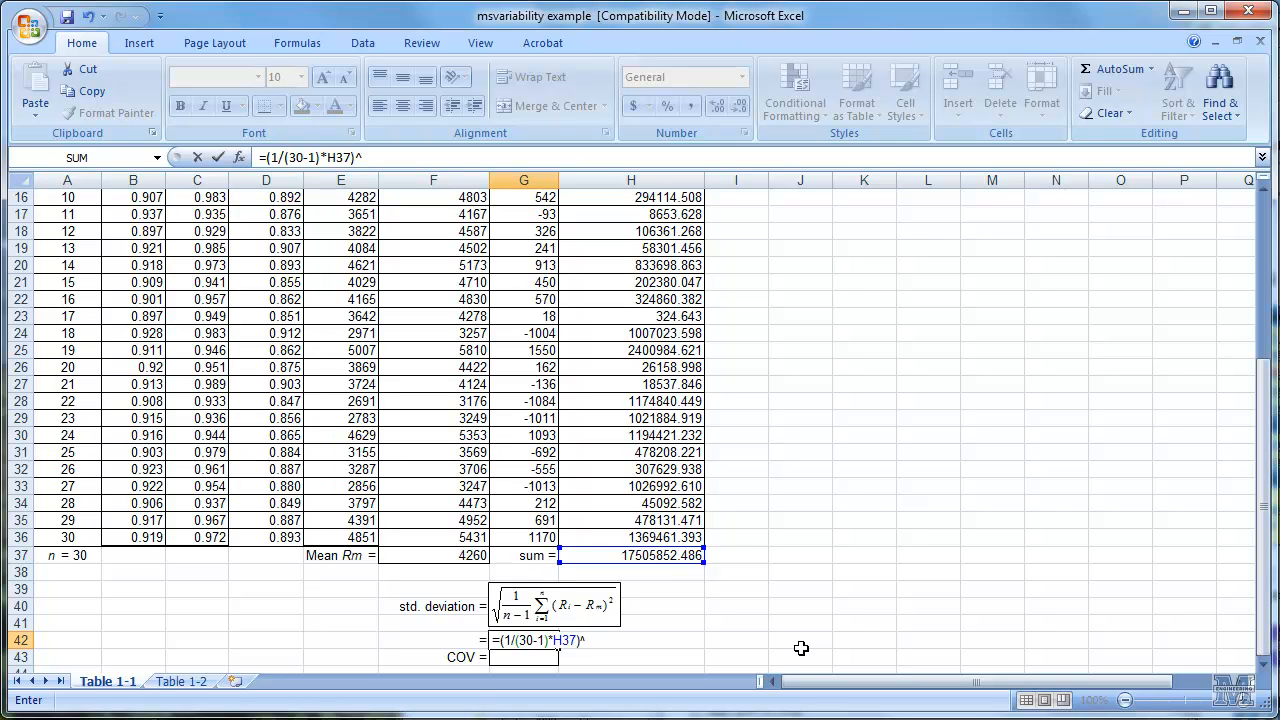
{"action": "type", "text": "."}
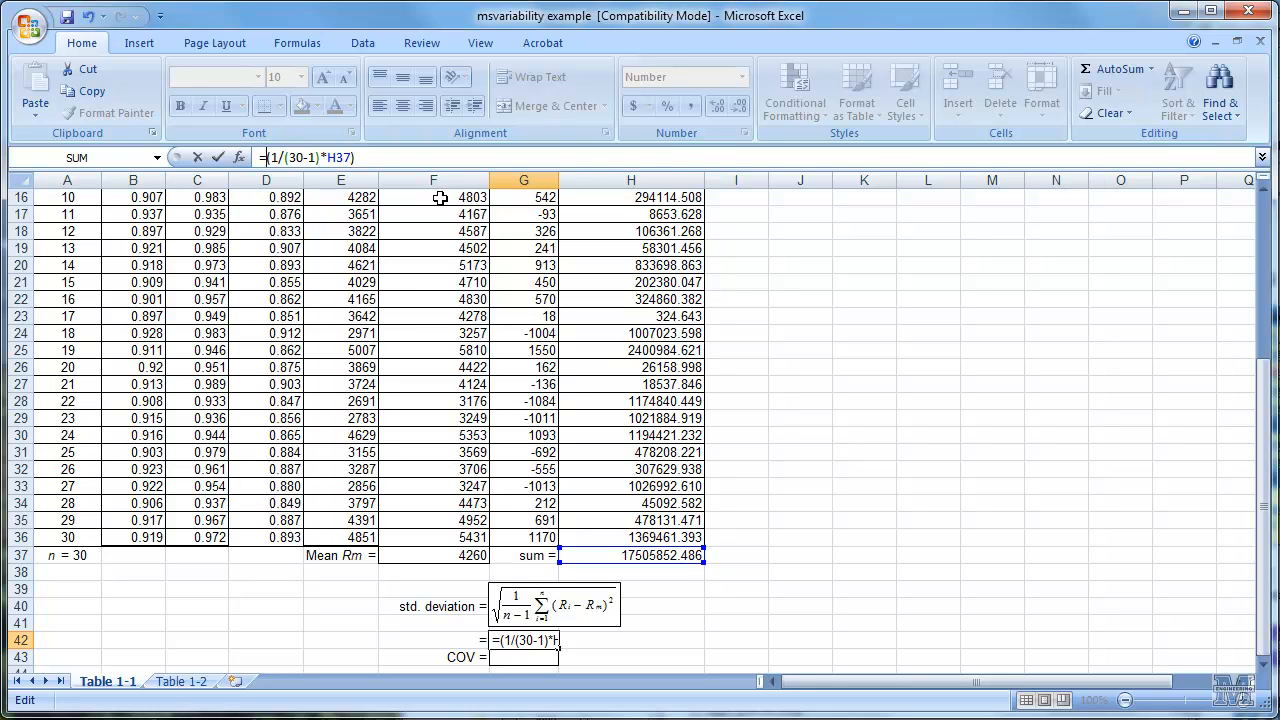
{"action": "type", "text": "Squ"}
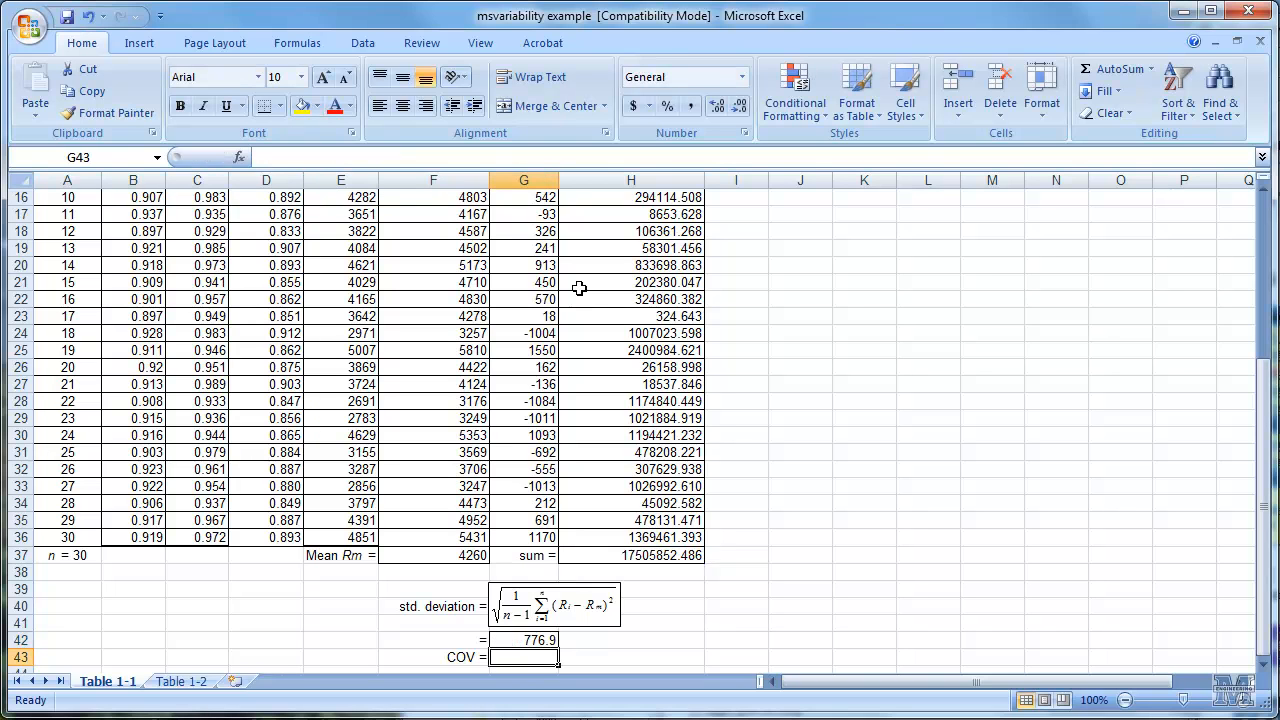
{"action": "mouse_move", "coordinate": [530, 642]}
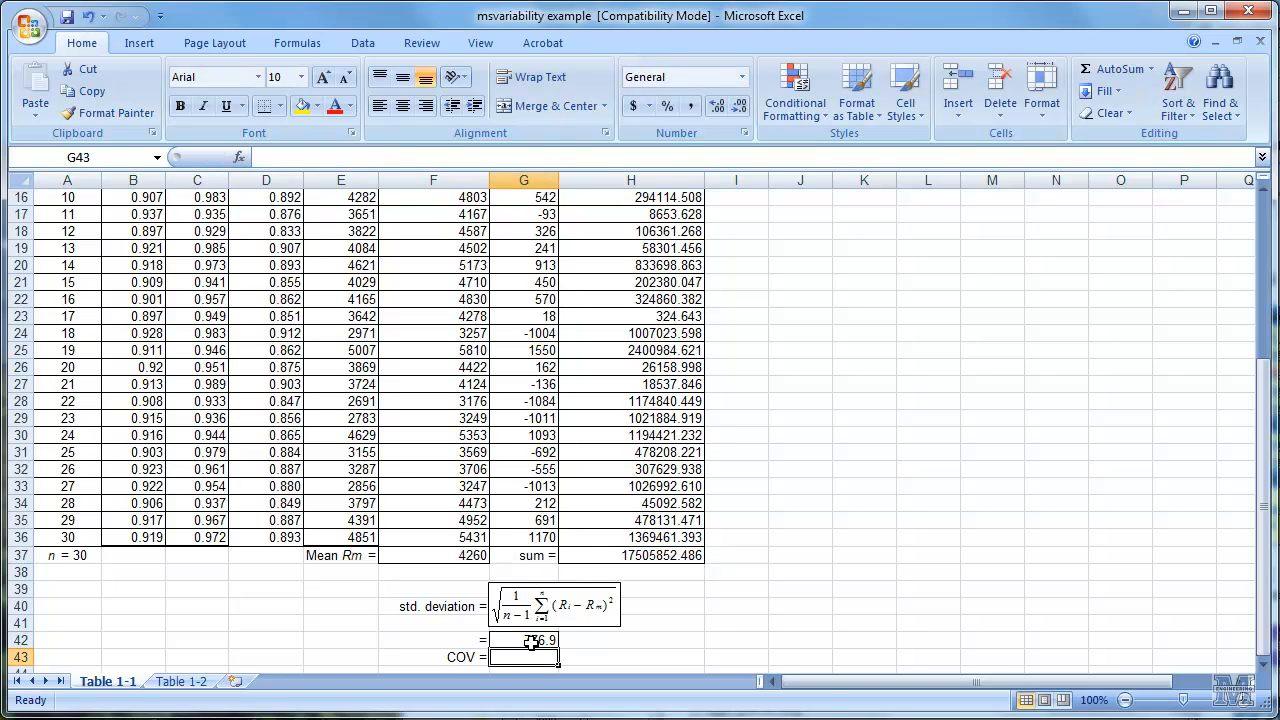
{"action": "left_click", "coordinate": [524, 640]}
{"action": "type", "text": "="}
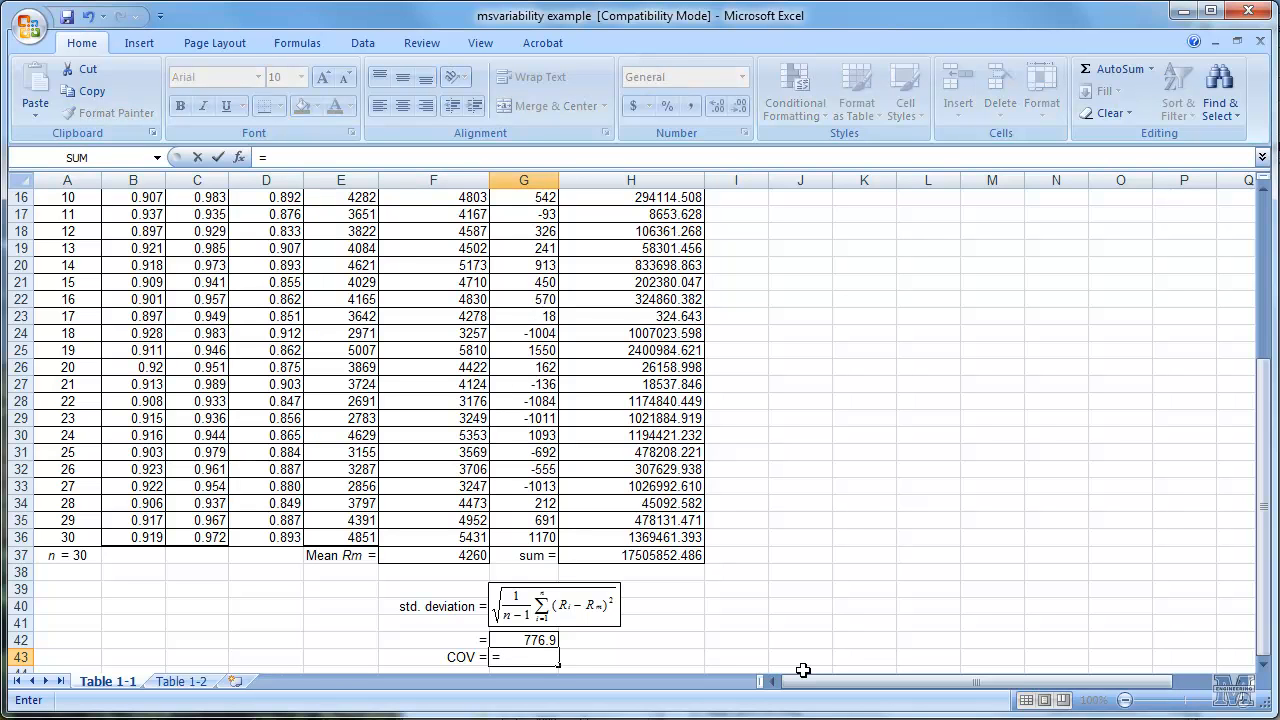
{"action": "mouse_move", "coordinate": [536, 644]}
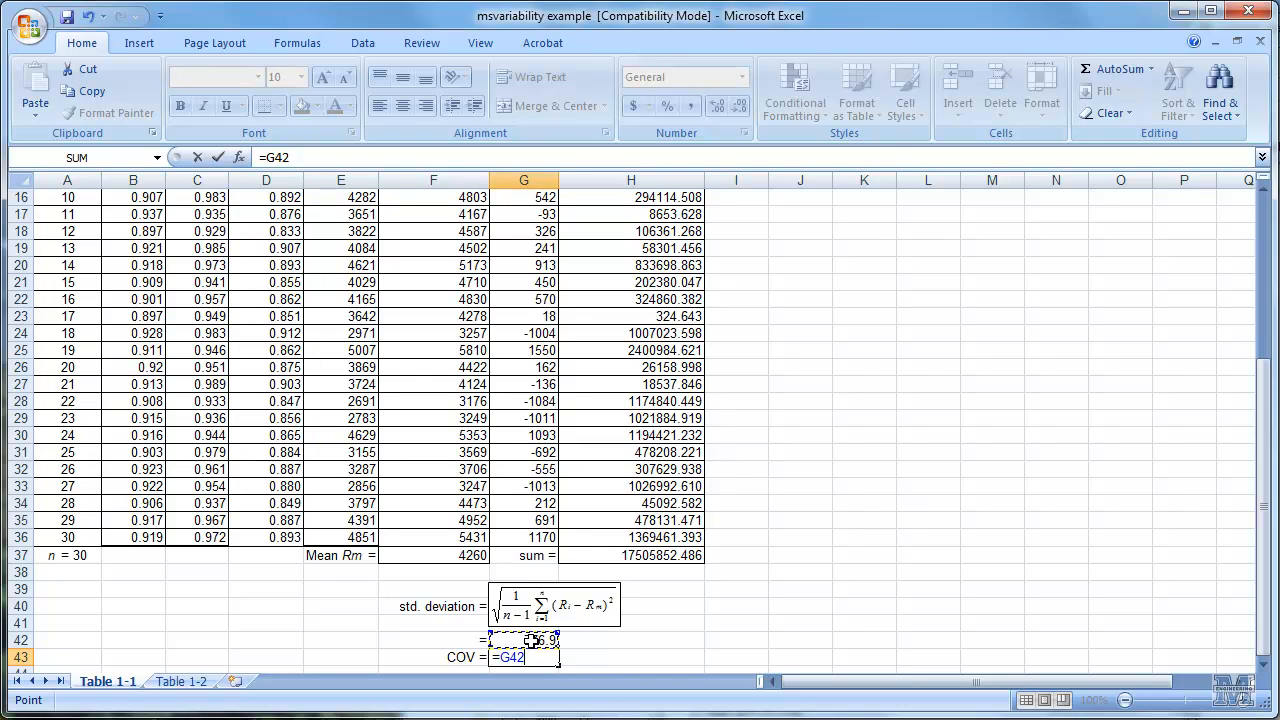
Step: Divide the 776.9 standard deviation by mean Rm and trim the COV to 0.182
{"action": "type", "text": "/"}
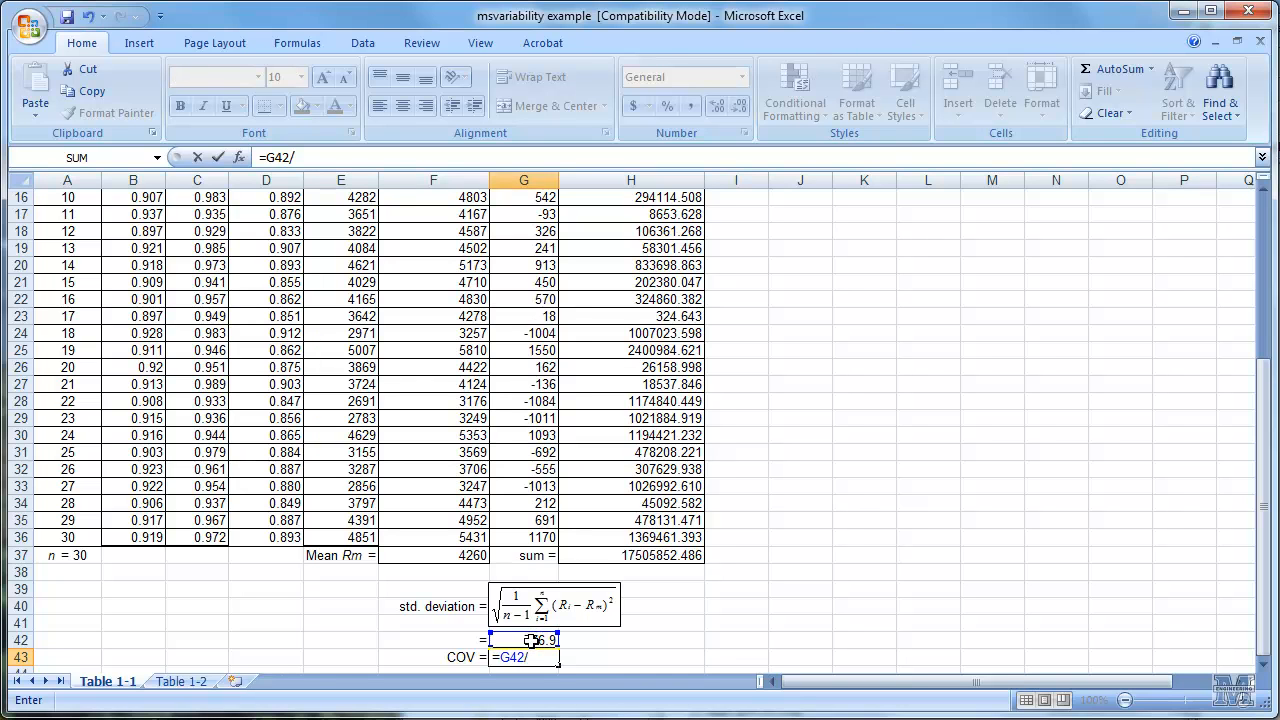
{"action": "left_click", "coordinate": [432, 556]}
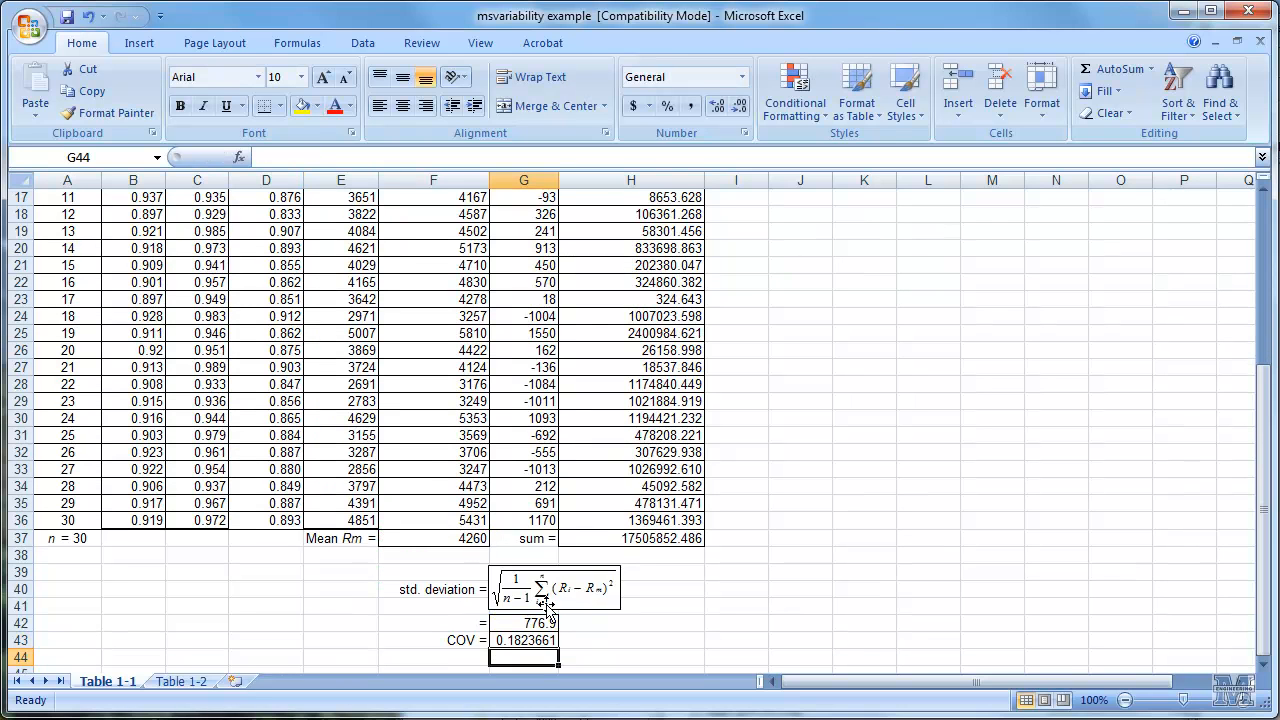
{"action": "left_click", "coordinate": [524, 640]}
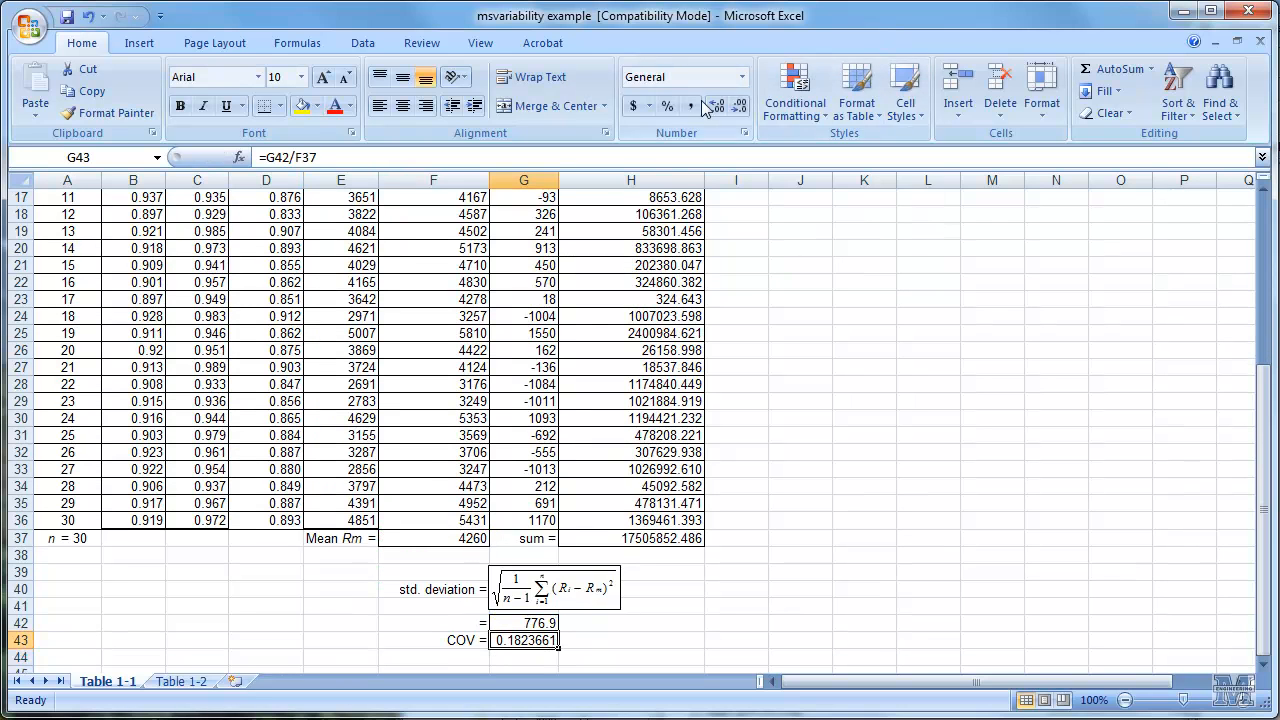
{"action": "left_click", "coordinate": [740, 104]}
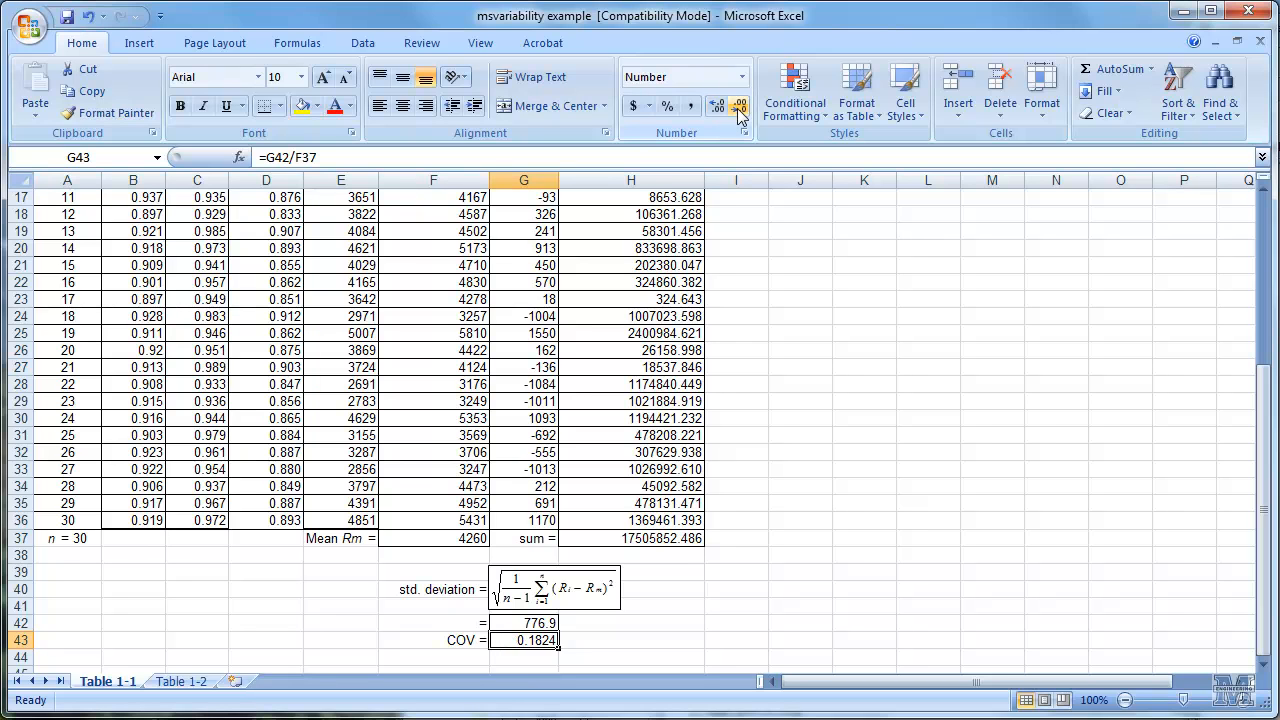
{"action": "left_click", "coordinate": [740, 106]}
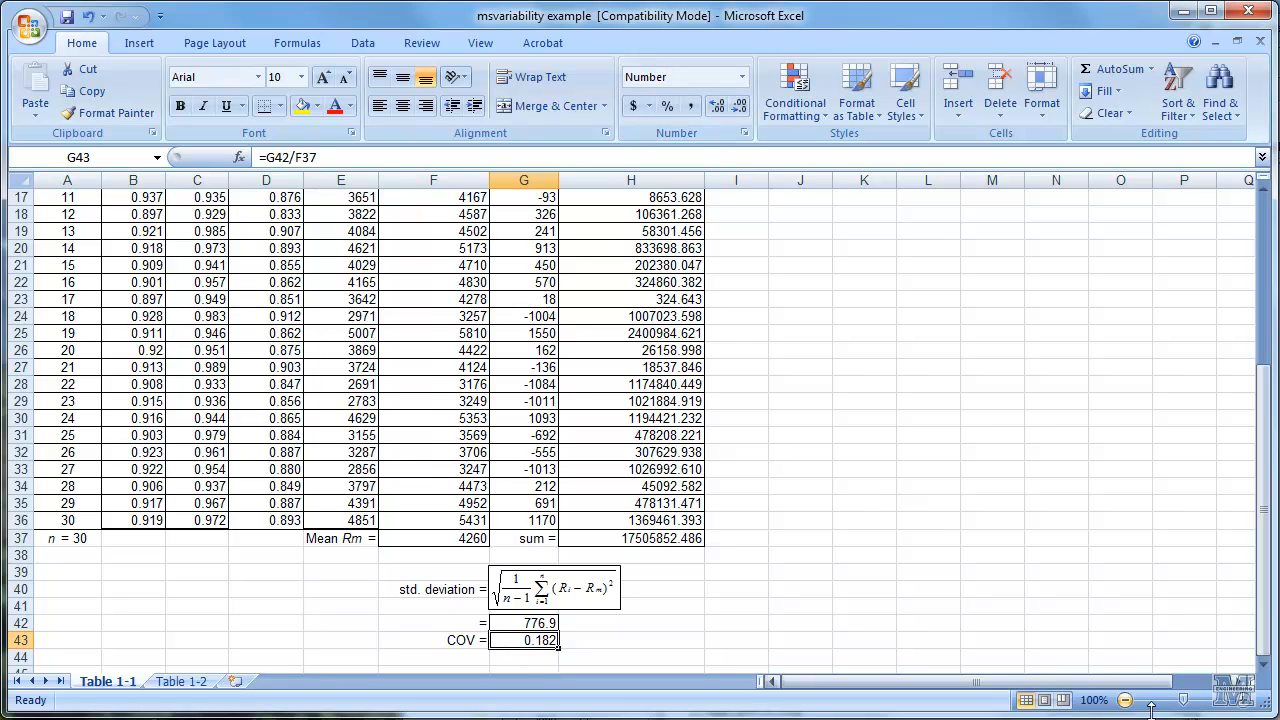